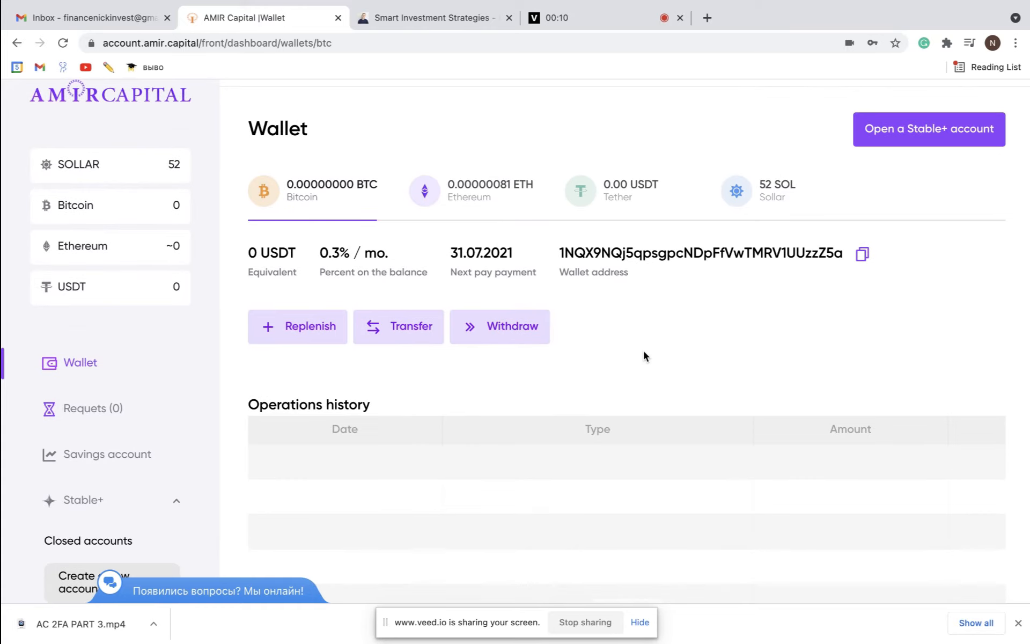
mouse_move(617, 302)
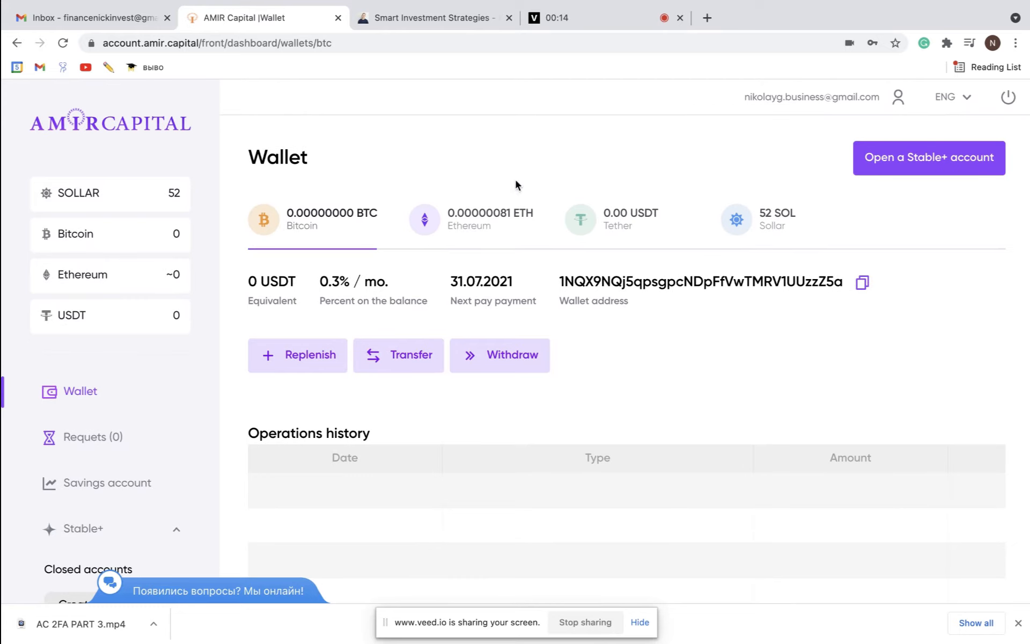
mouse_move(350, 229)
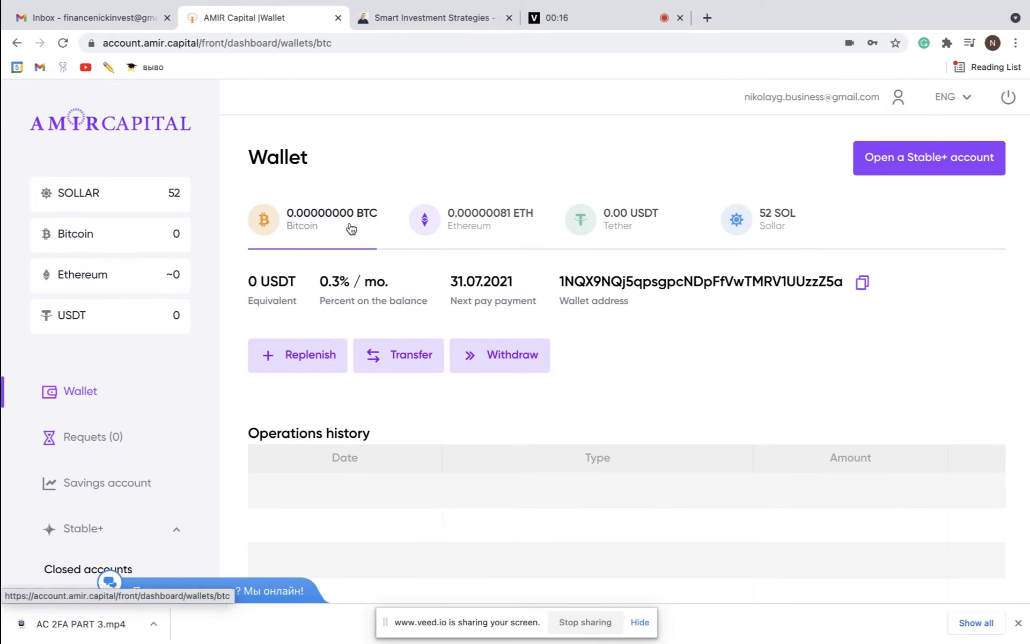
mouse_move(563, 234)
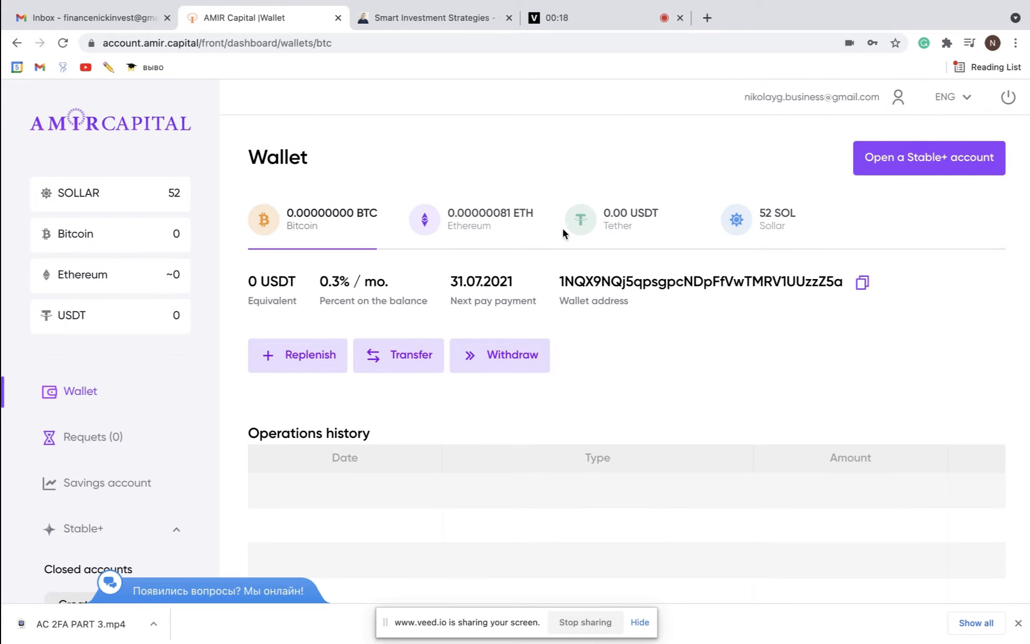
mouse_move(432, 132)
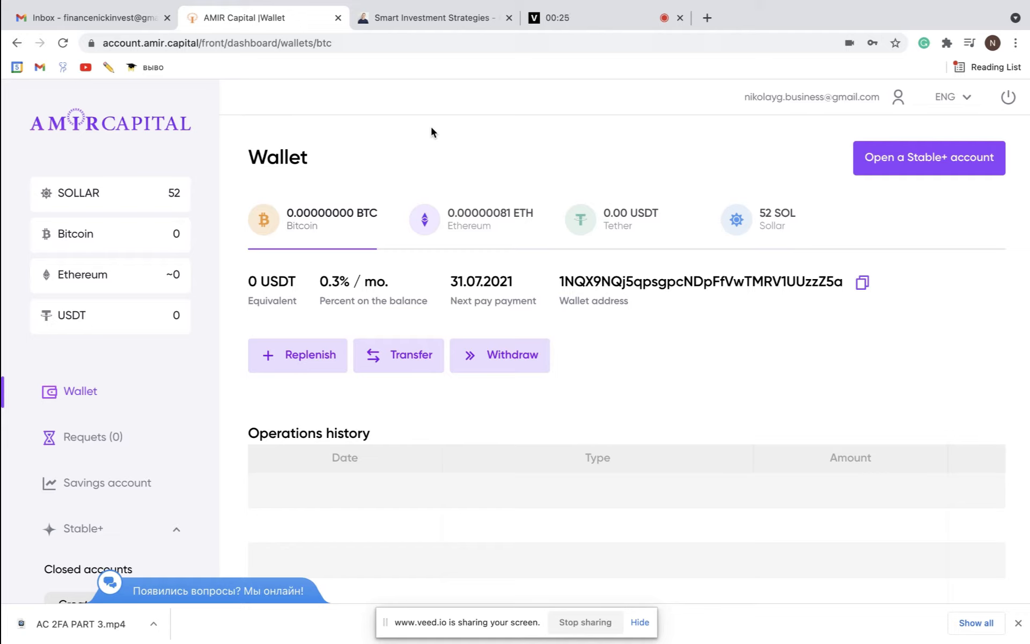
mouse_move(477, 149)
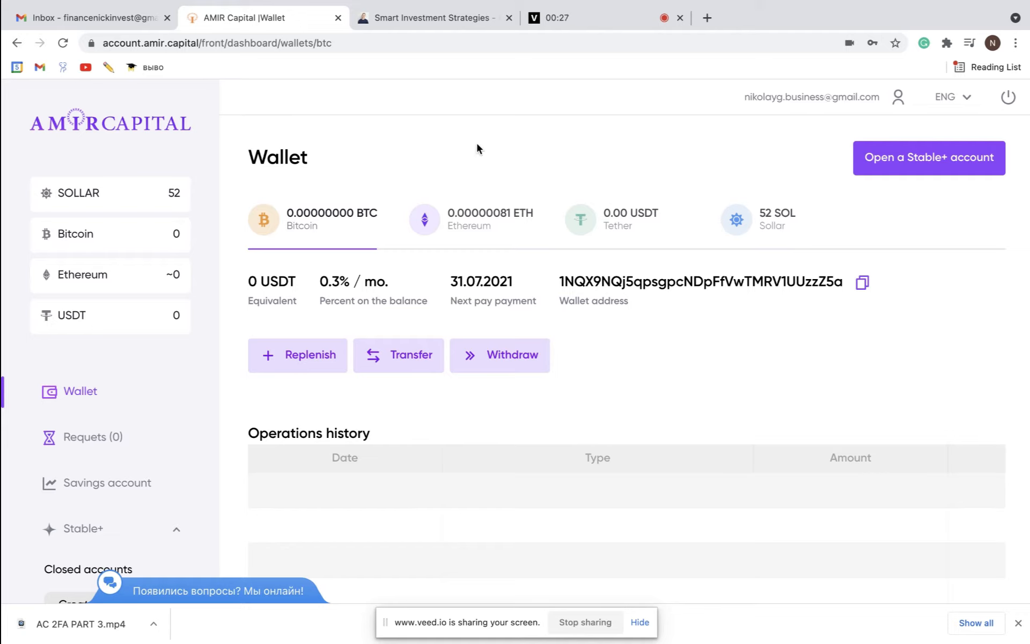
mouse_move(479, 174)
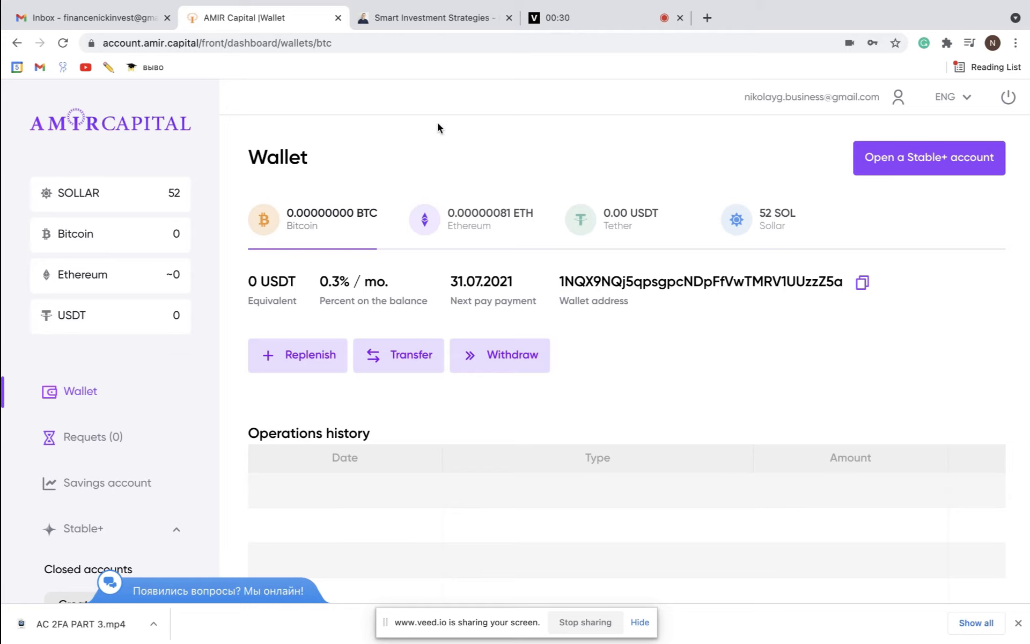
mouse_move(478, 173)
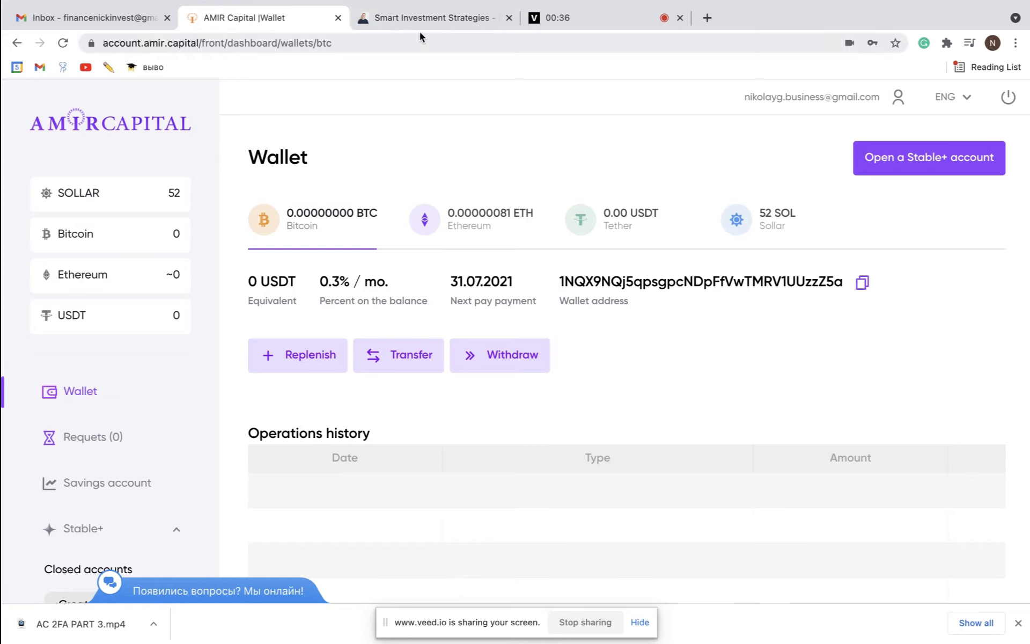
mouse_move(419, 28)
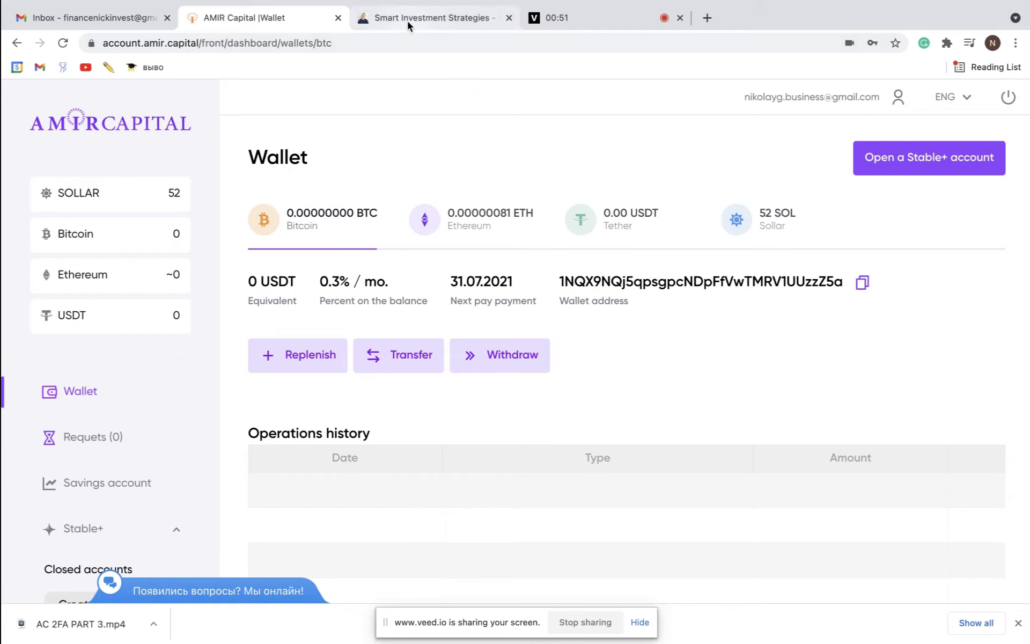
Switch to the 'Smart Investment Strategies' tab listing Binance, BitOasis and Atomic Wallet
click(432, 18)
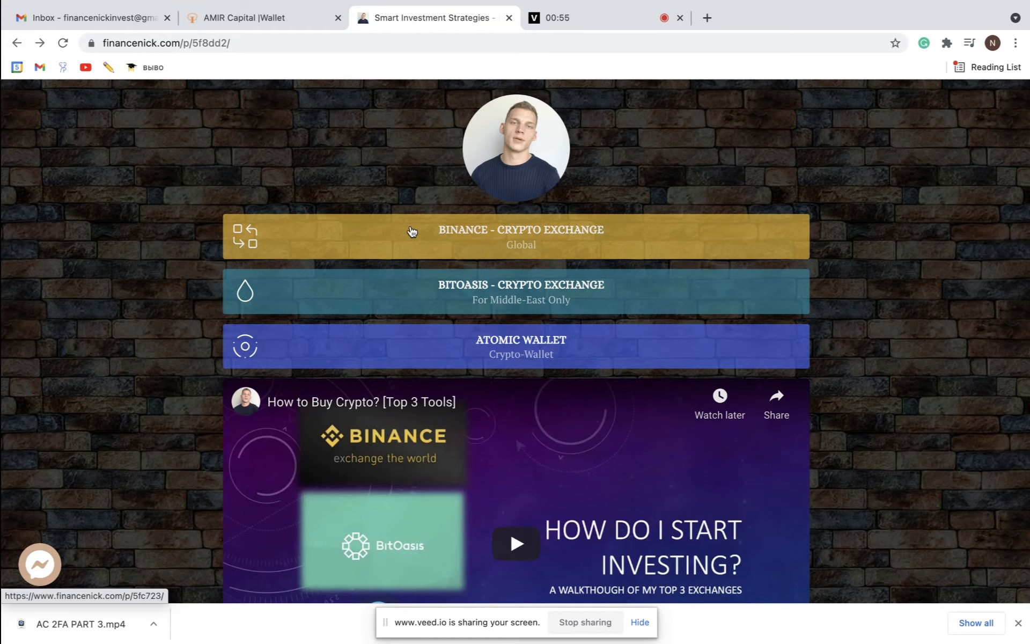
mouse_move(453, 234)
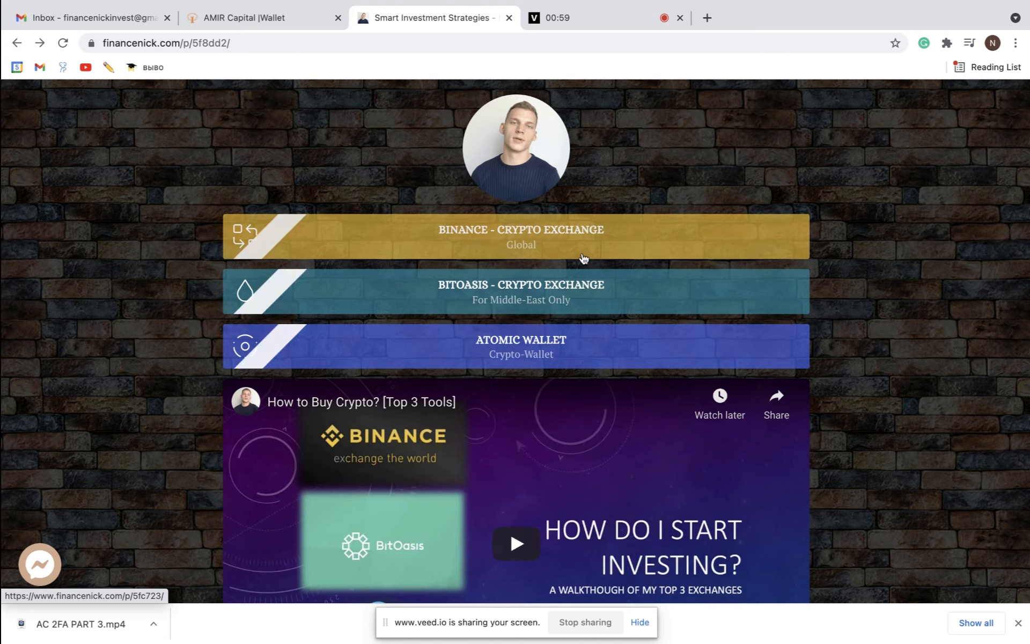
mouse_move(584, 279)
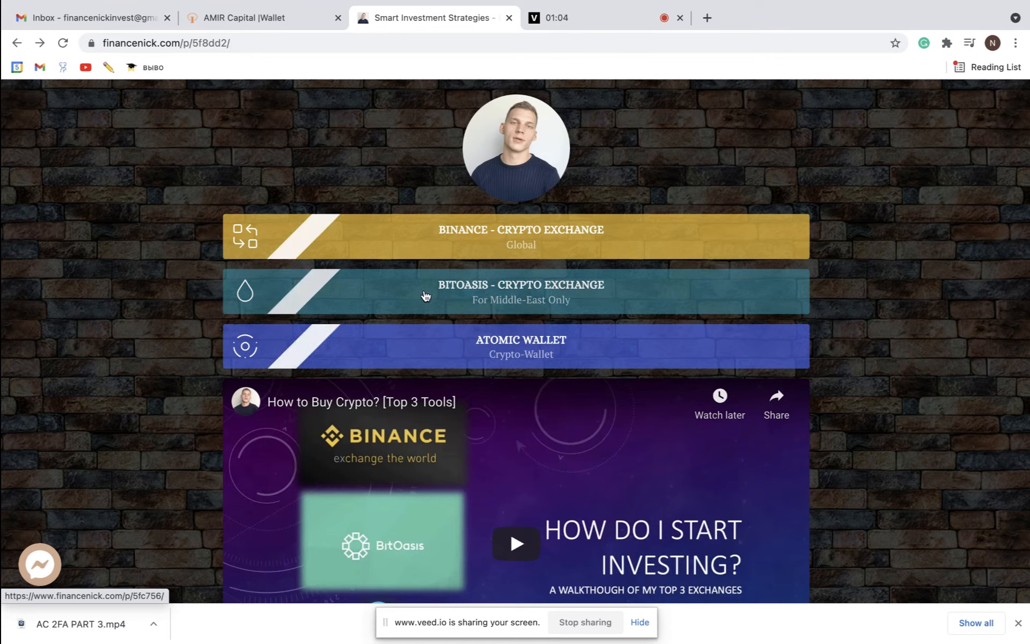
mouse_move(437, 293)
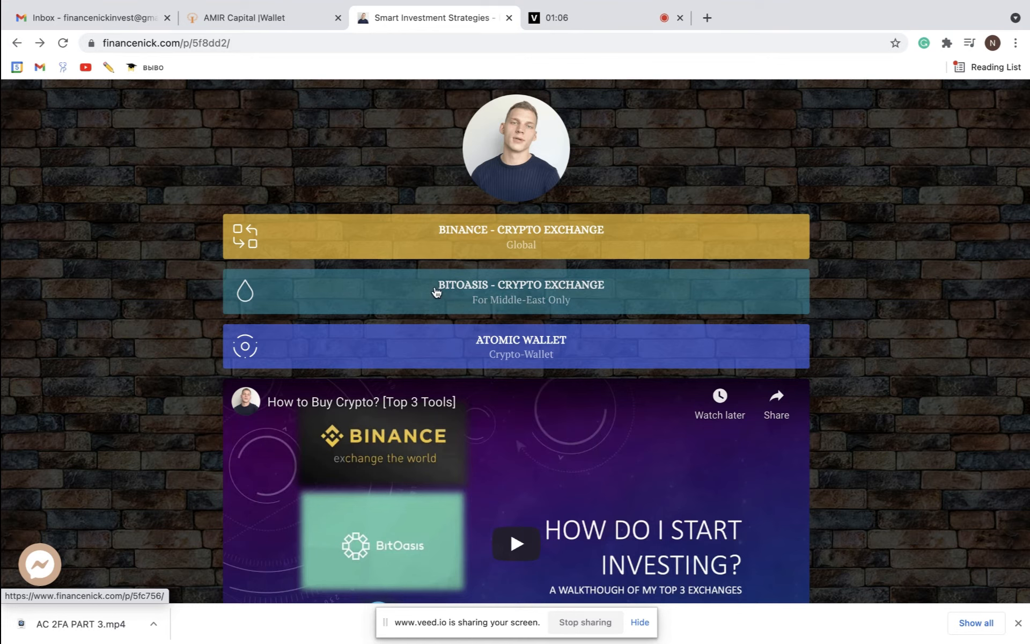
mouse_move(591, 287)
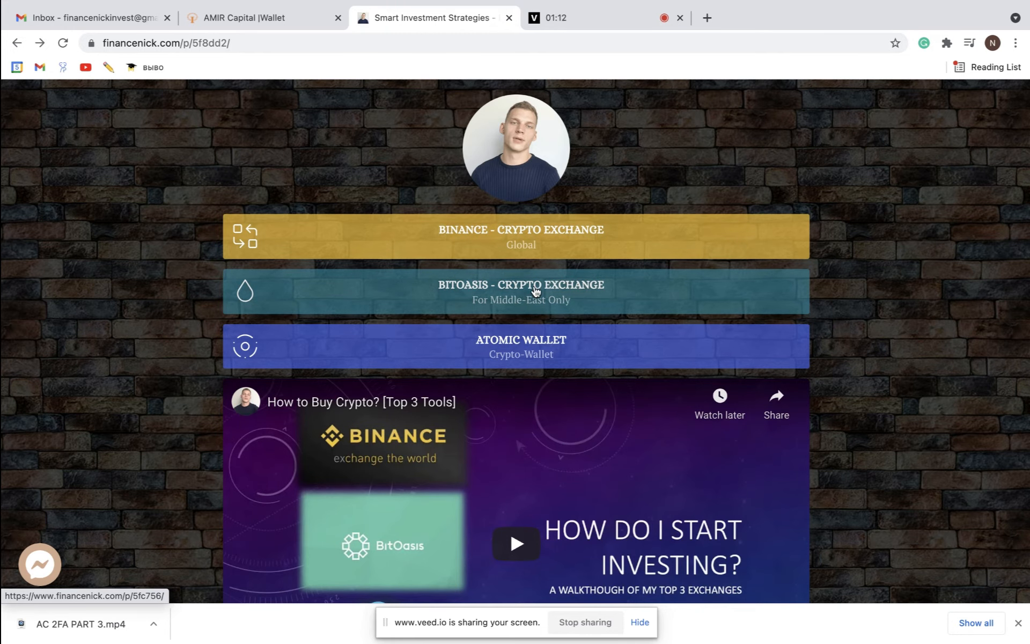
mouse_move(664, 307)
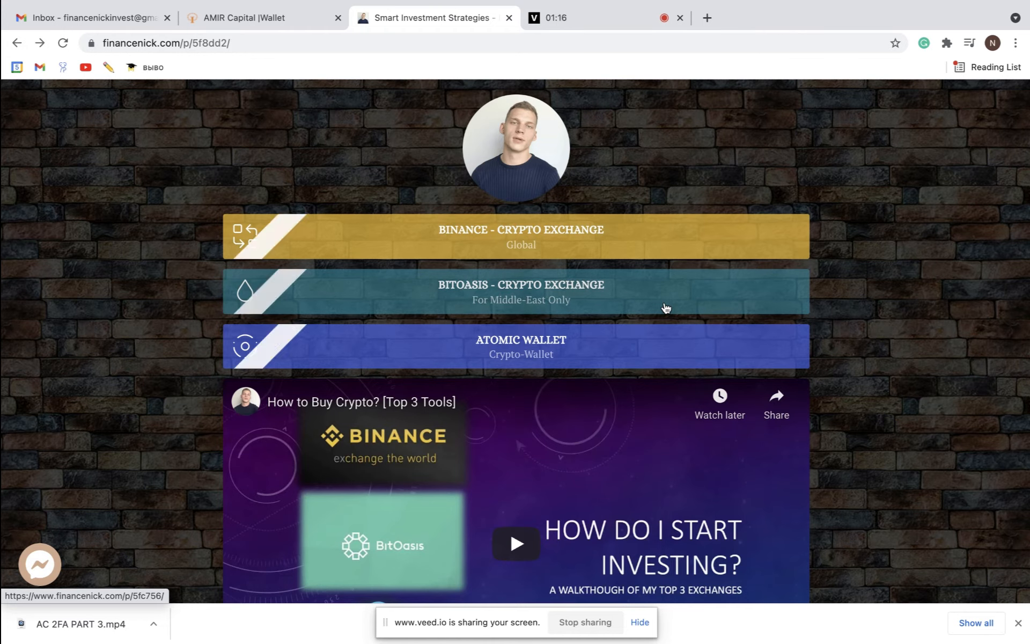
mouse_move(595, 312)
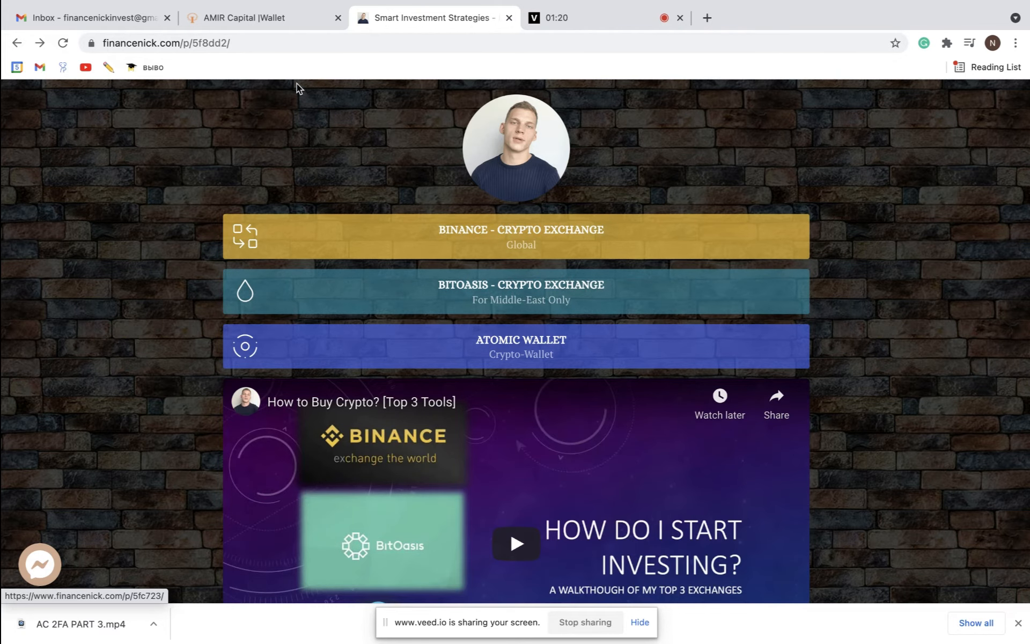
Return to the AMIR Capital tab and highlight the full Bitcoin wallet address
click(243, 17)
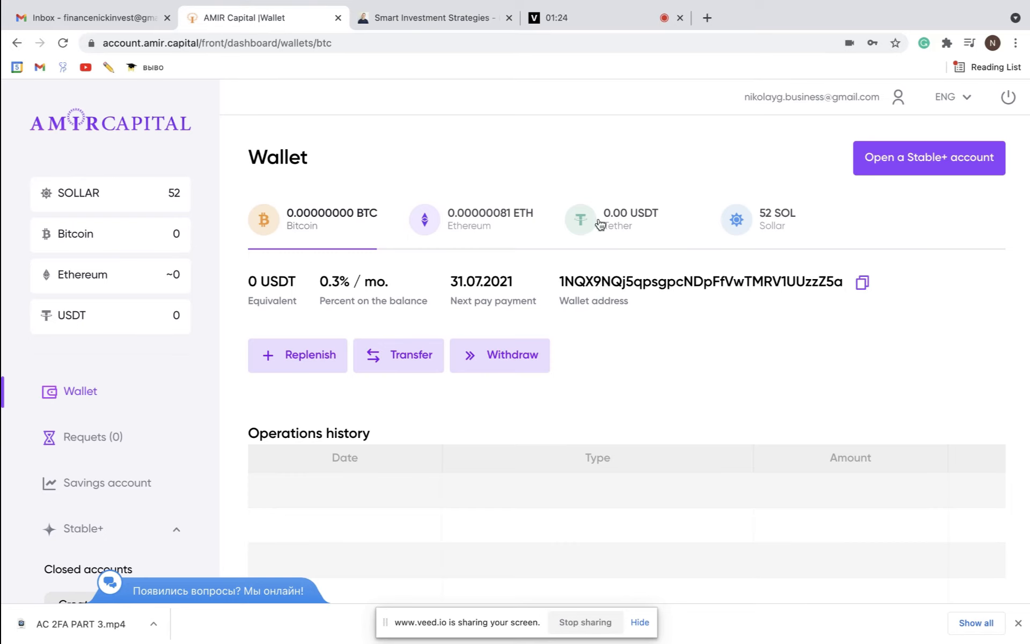
mouse_move(330, 233)
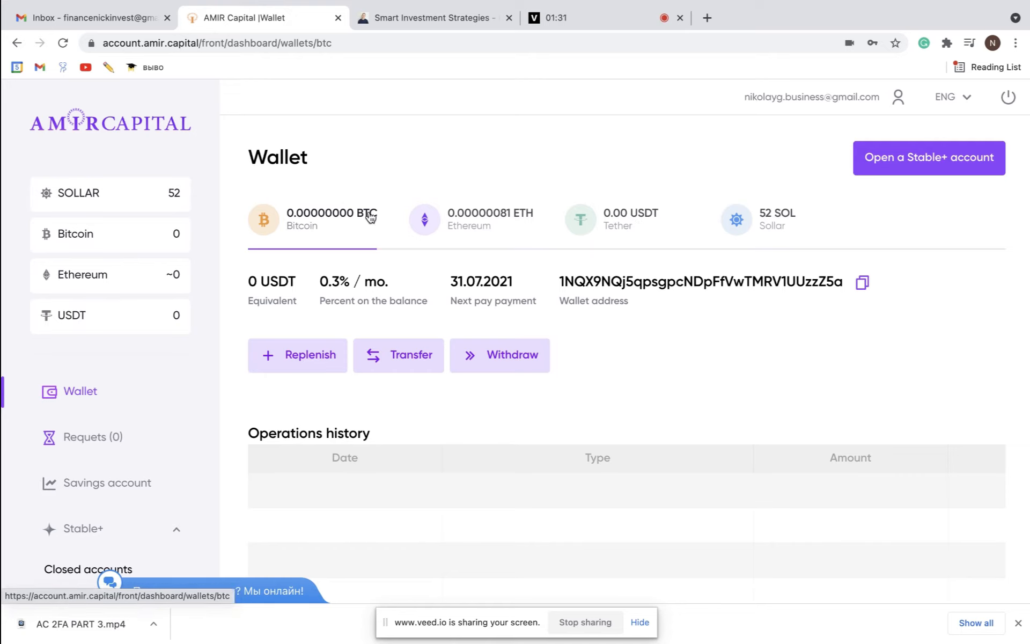
mouse_move(232, 248)
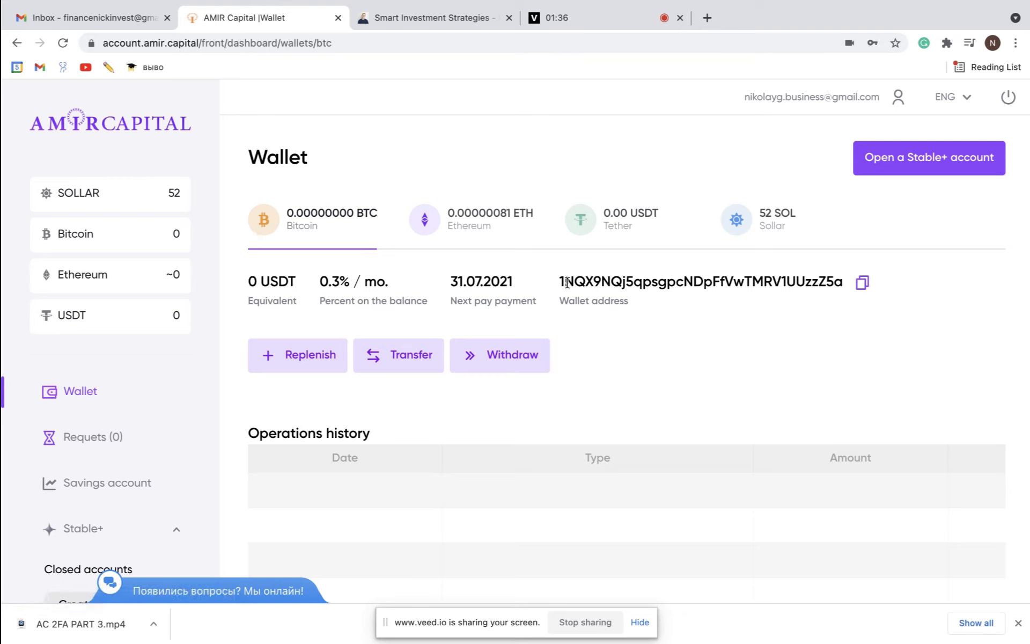
drag(562, 282, 840, 282)
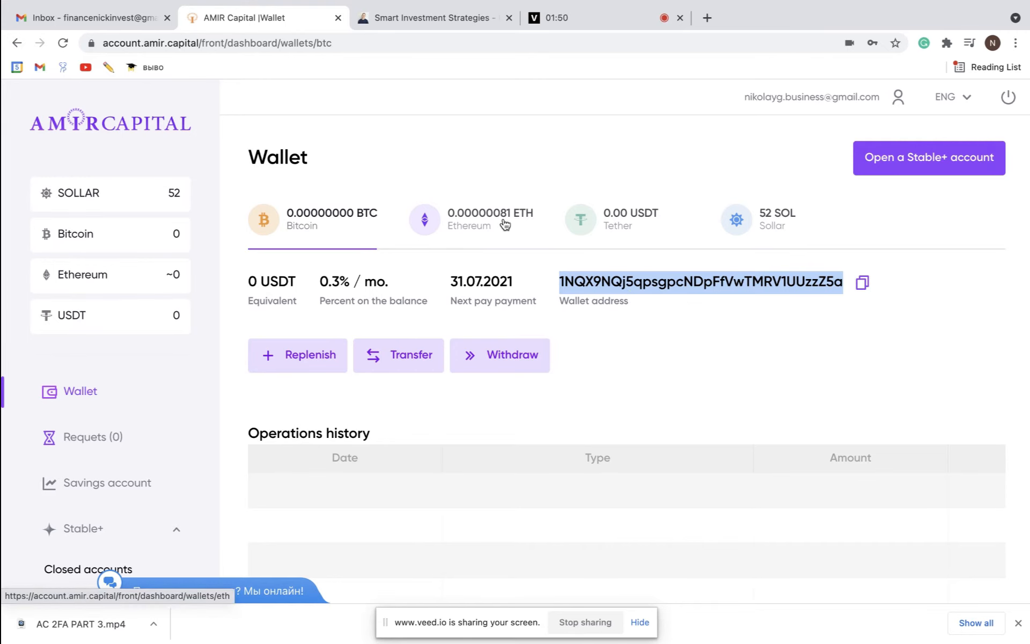
click(485, 220)
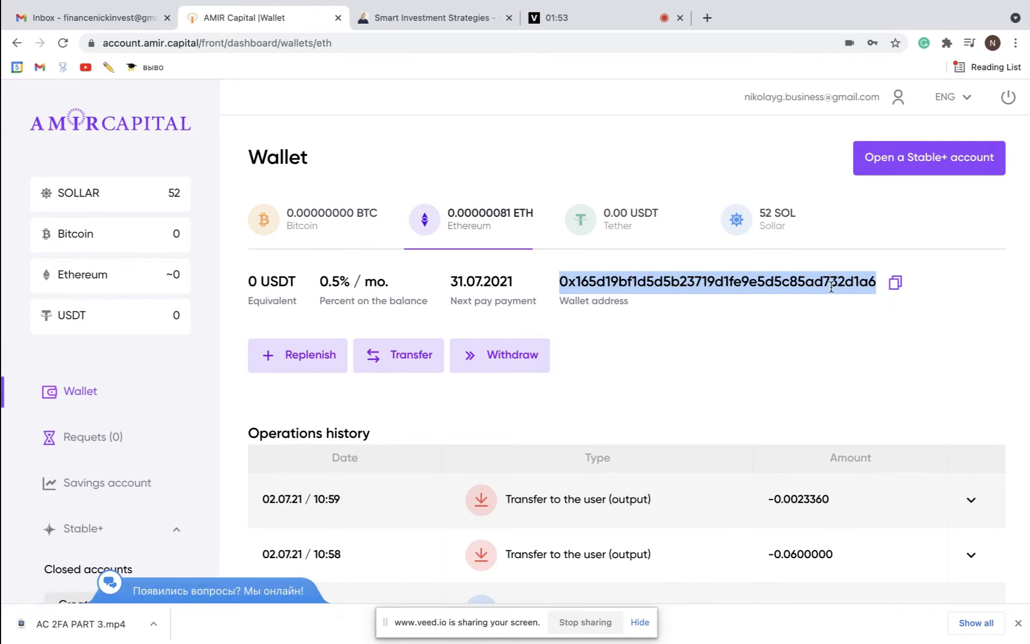
mouse_move(691, 343)
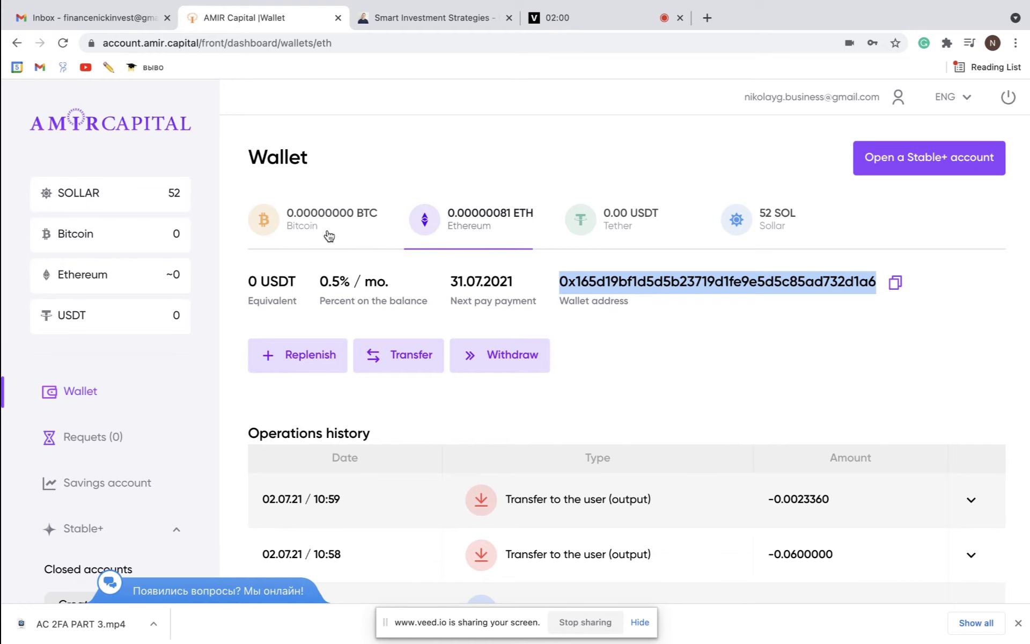
click(302, 224)
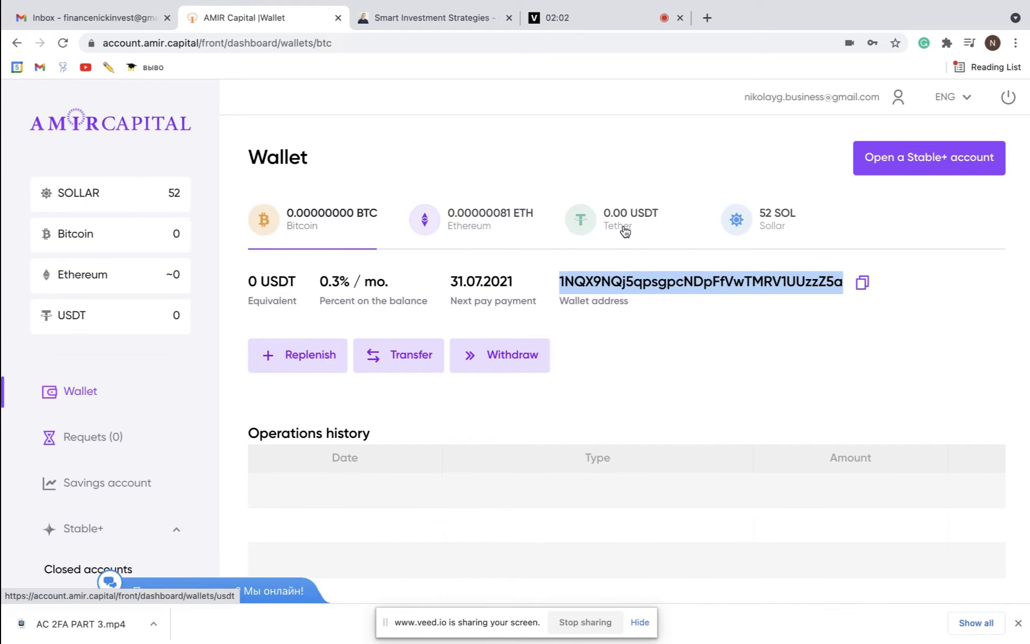
Open the Tether wallet and toggle between its TRC-20 and ERC-20 addresses
click(624, 220)
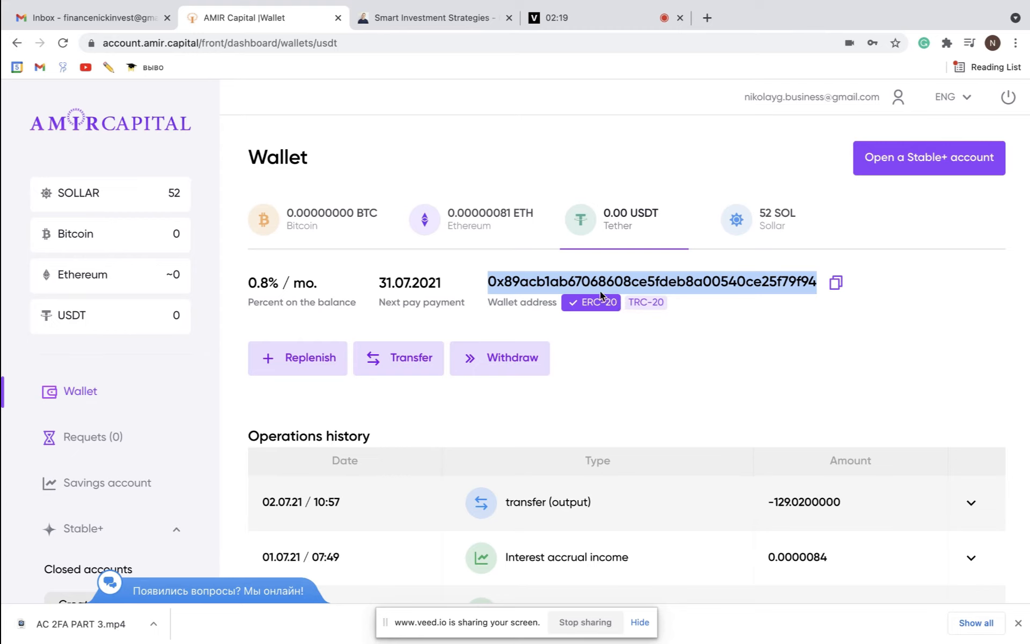
mouse_move(567, 318)
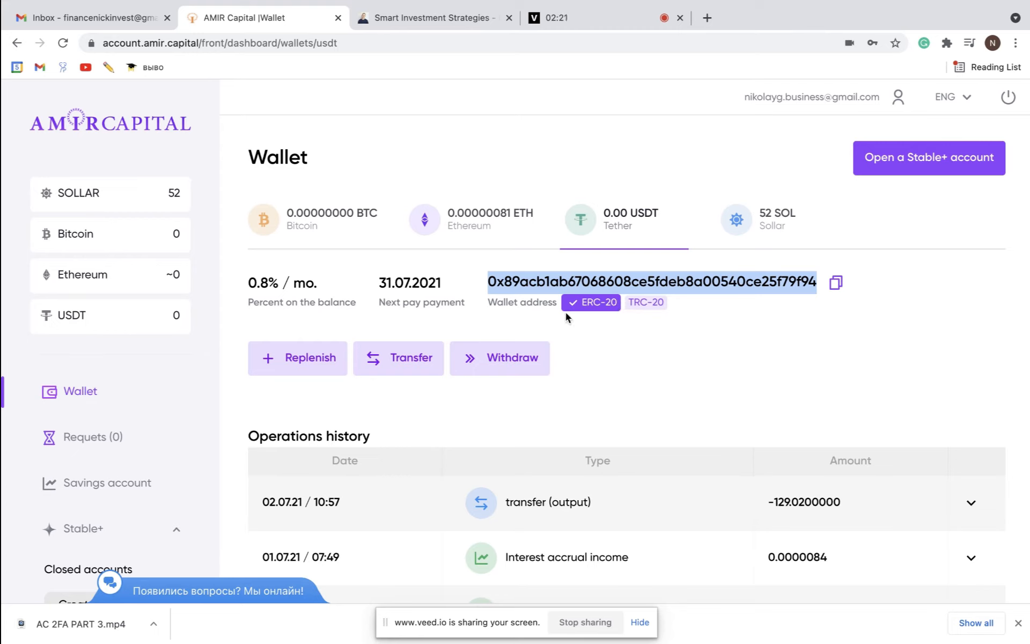
click(646, 303)
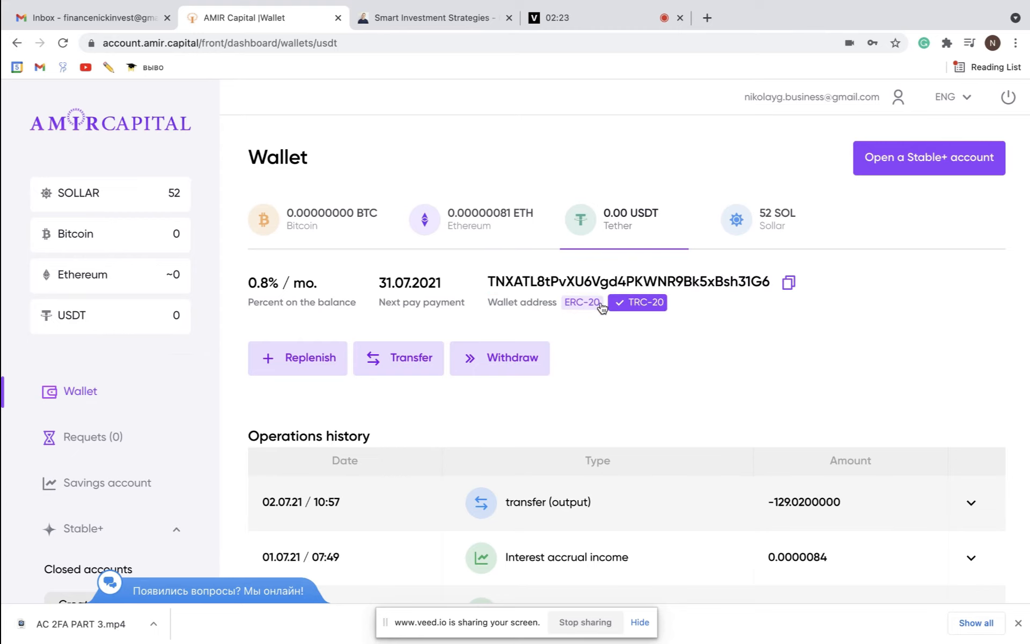
click(582, 303)
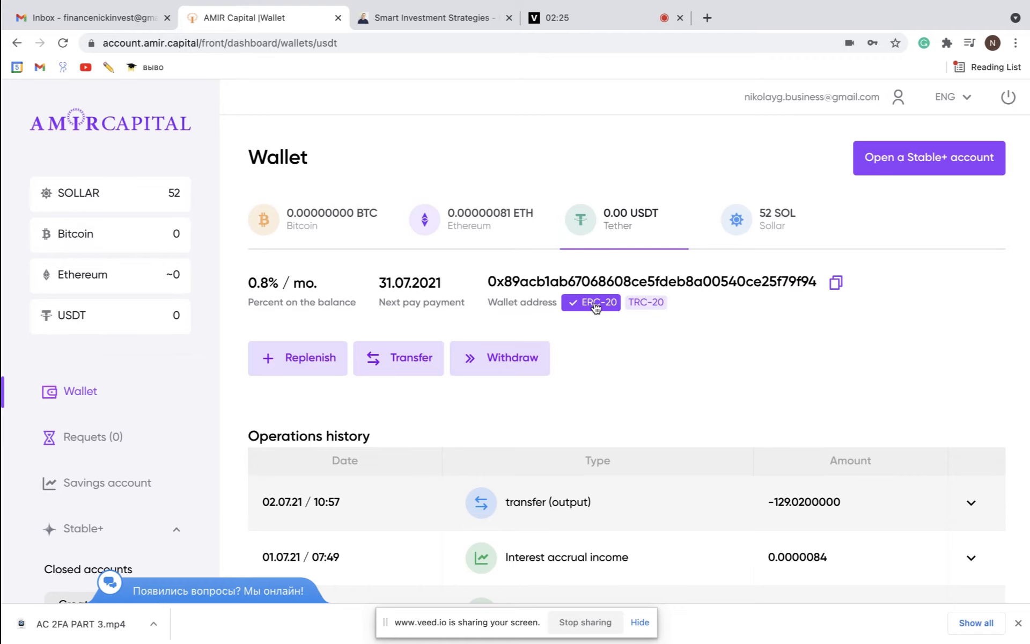
mouse_move(584, 309)
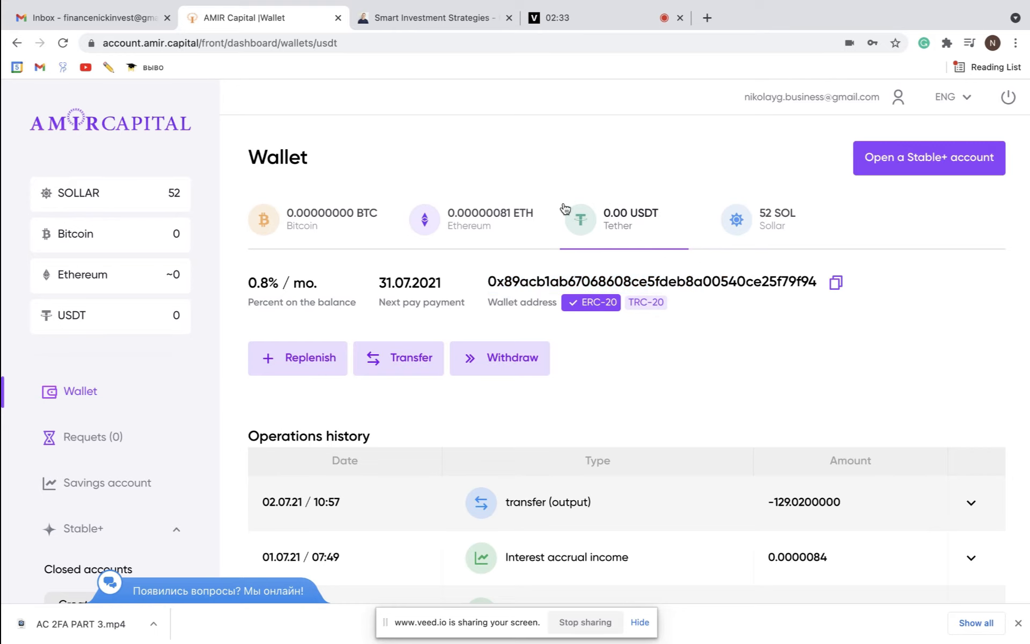
mouse_move(549, 152)
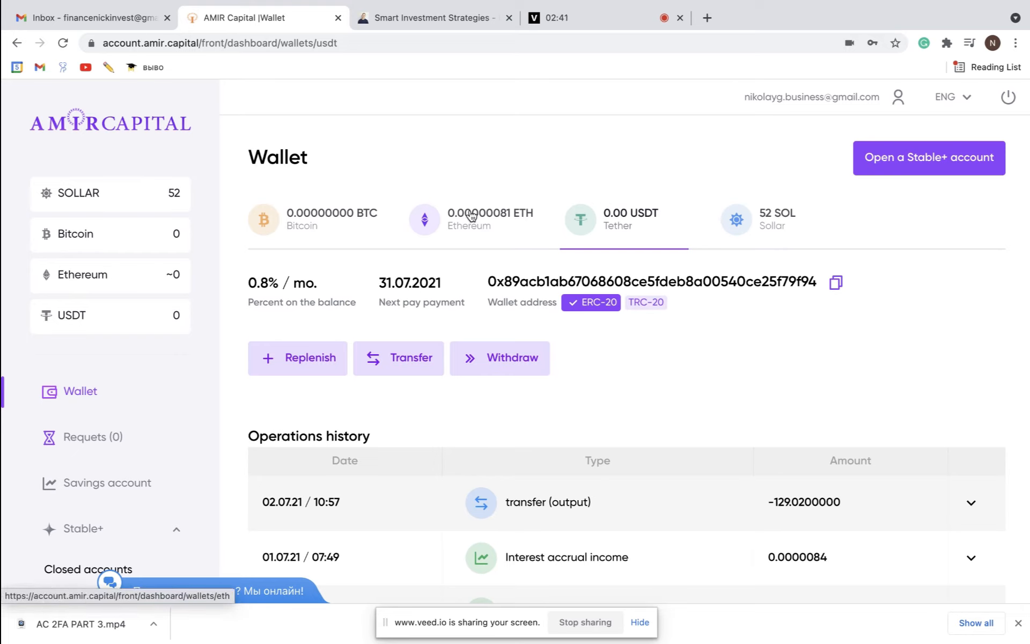
mouse_move(493, 227)
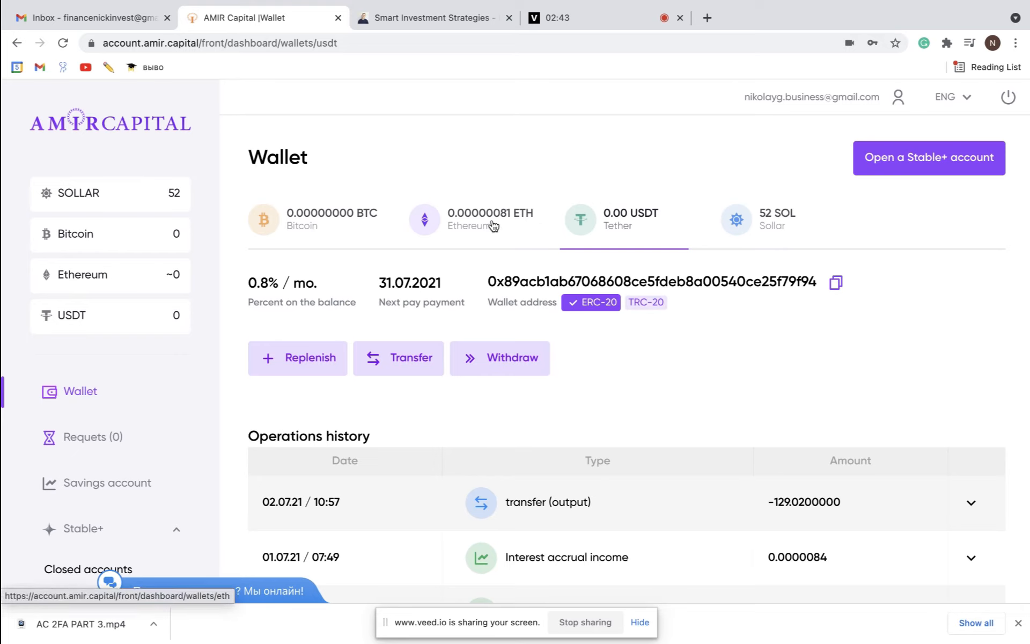
mouse_move(525, 228)
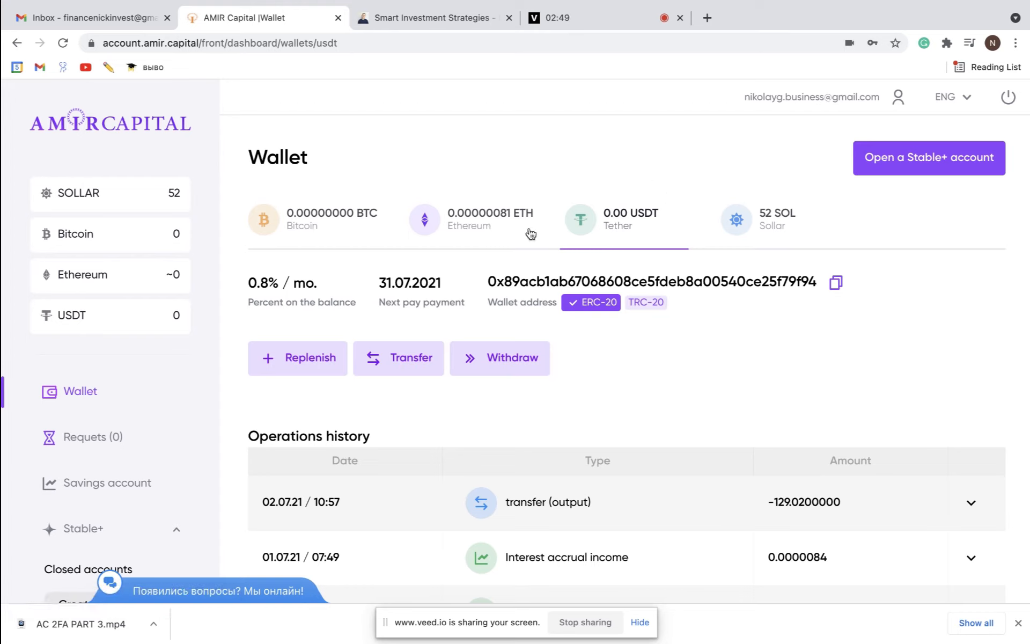
Open the BTC wallet and scroll down to its empty operations history
click(468, 227)
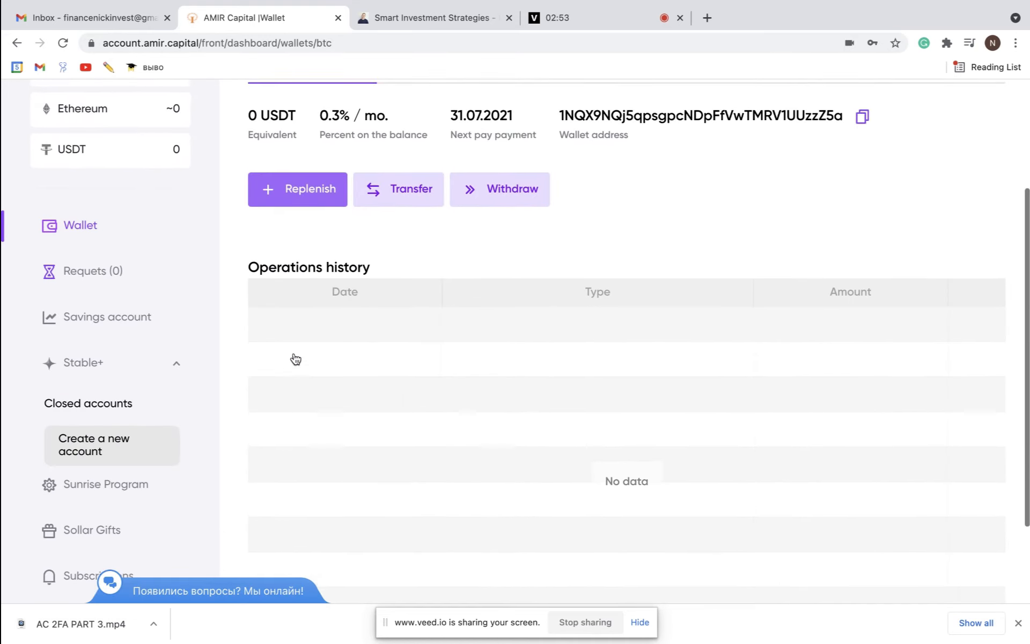
scroll(down, 3)
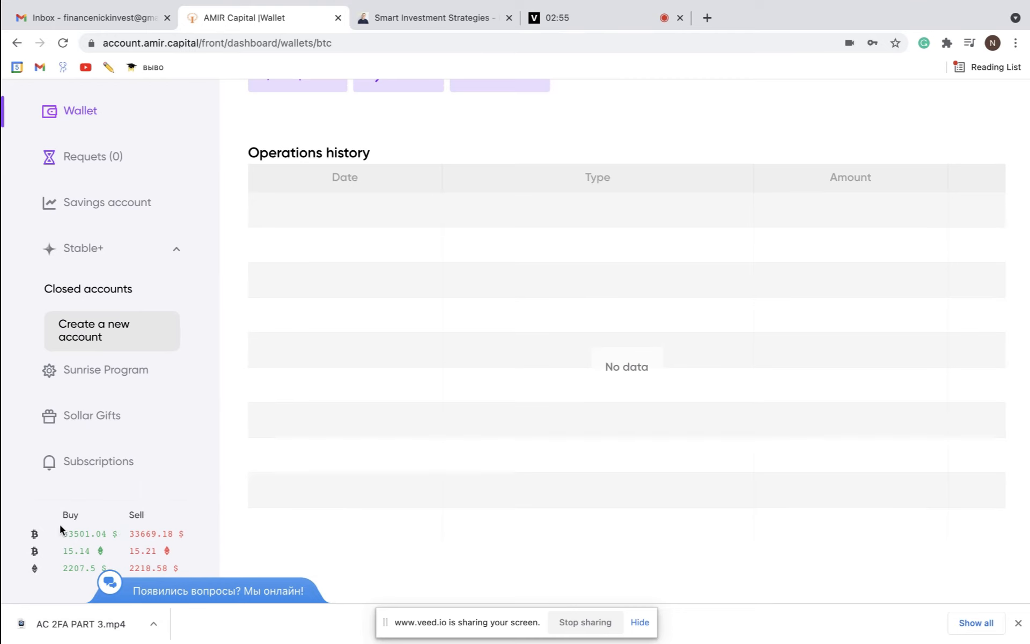
mouse_move(33, 552)
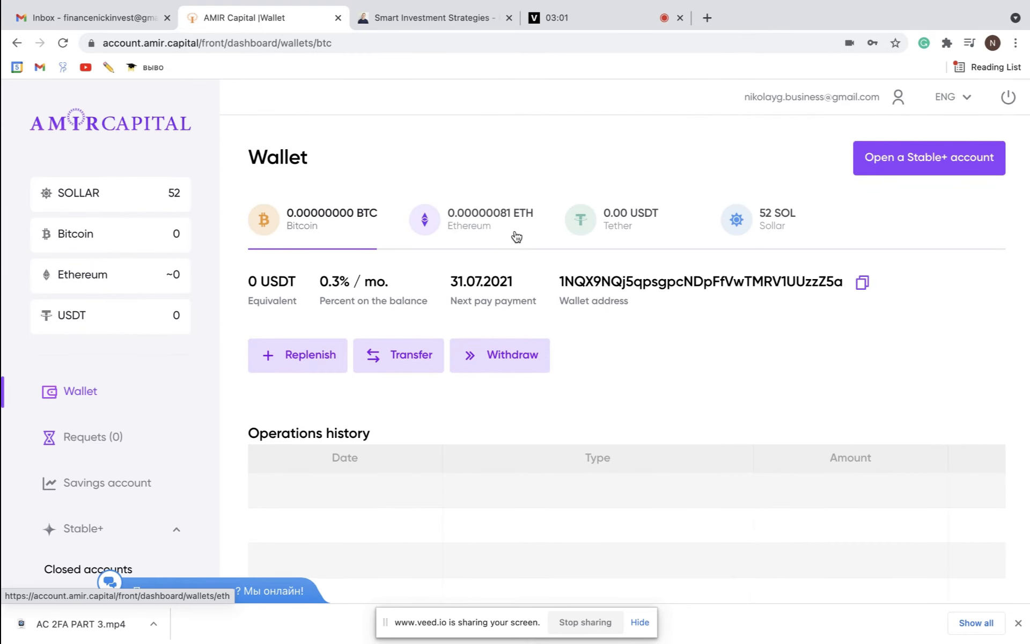
mouse_move(619, 239)
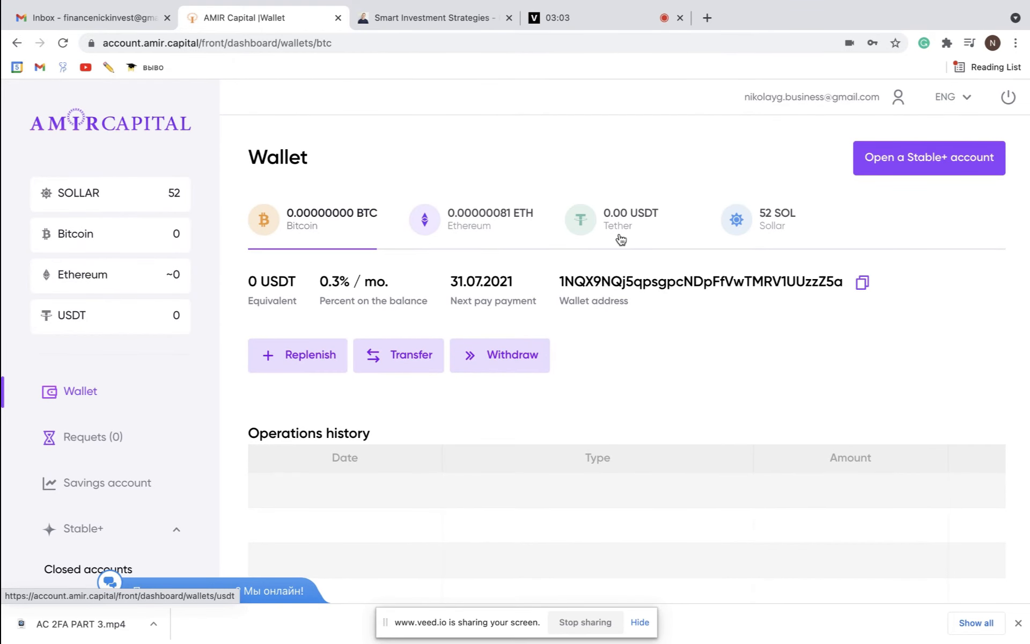
mouse_move(708, 198)
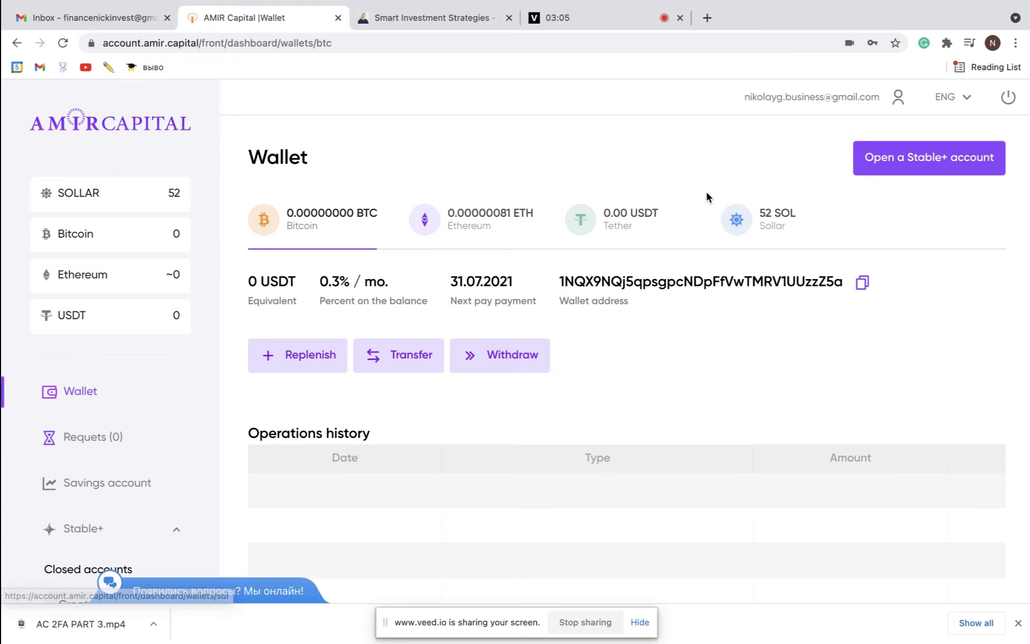
mouse_move(730, 237)
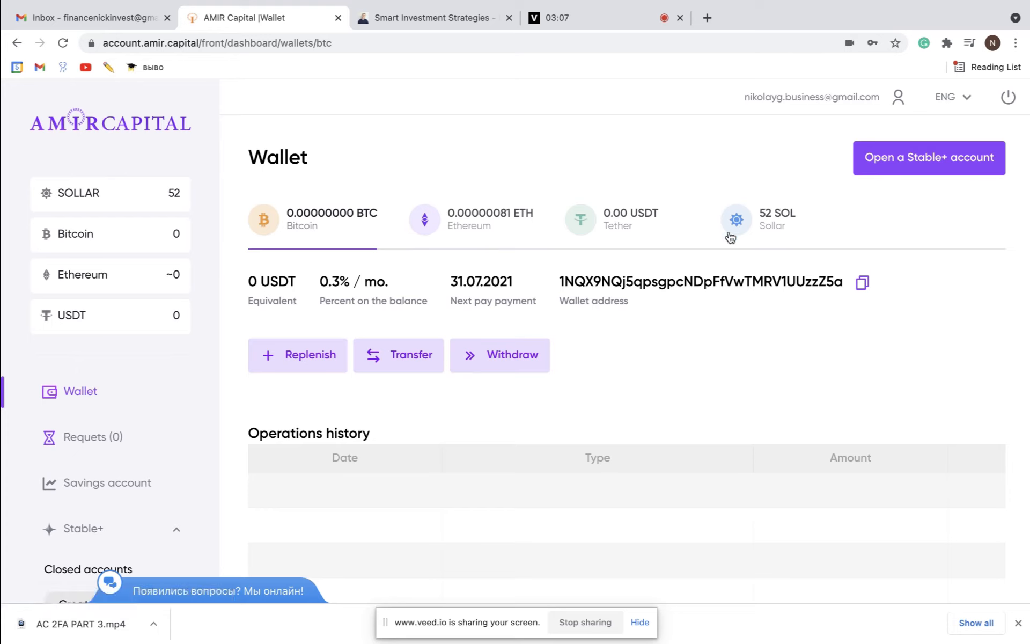
mouse_move(711, 254)
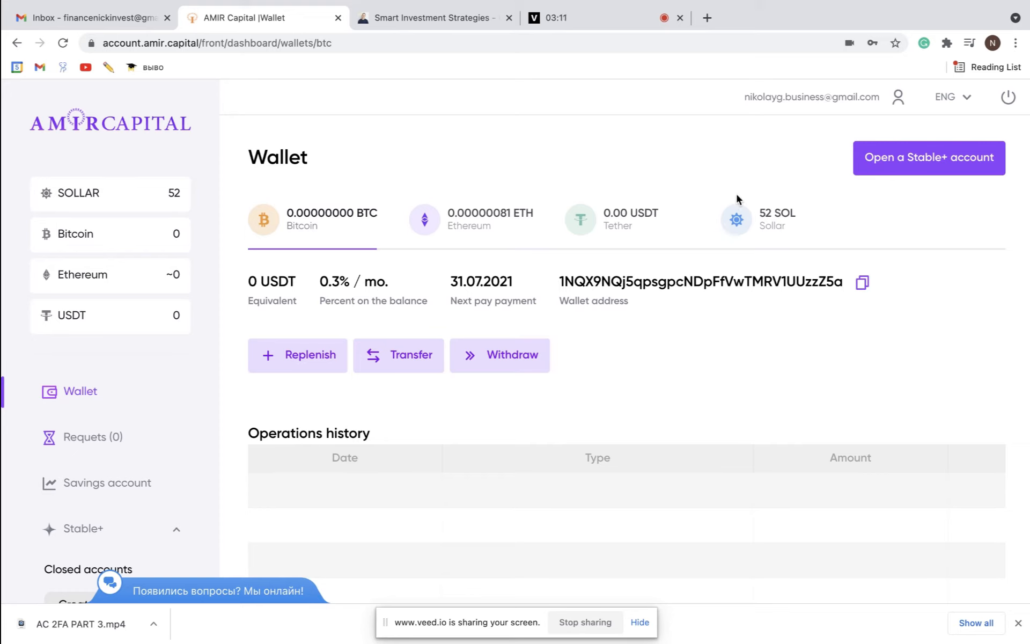
mouse_move(820, 222)
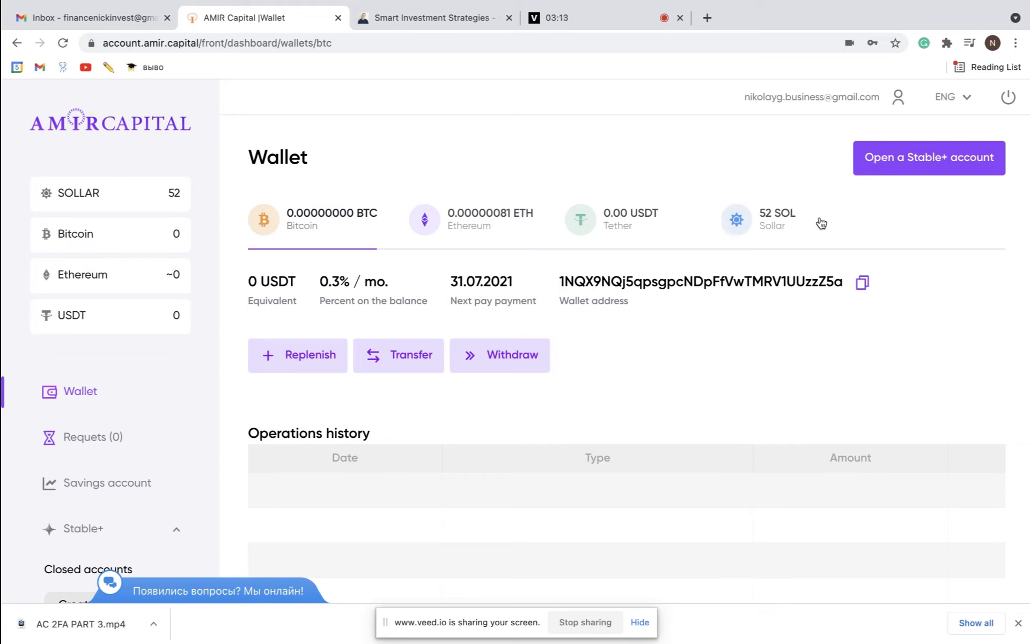
mouse_move(764, 244)
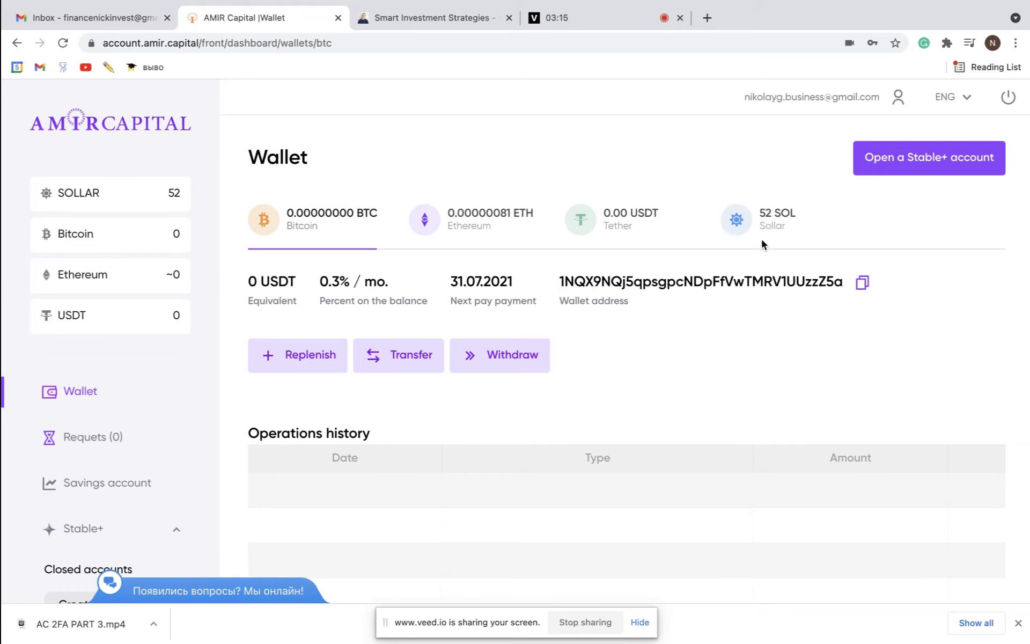
mouse_move(743, 244)
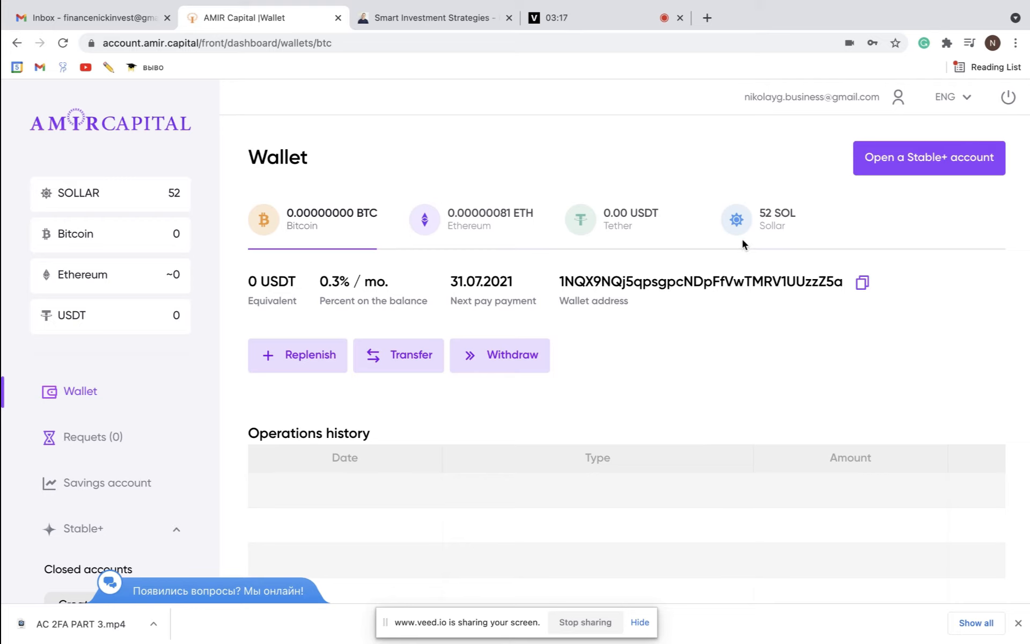
mouse_move(774, 248)
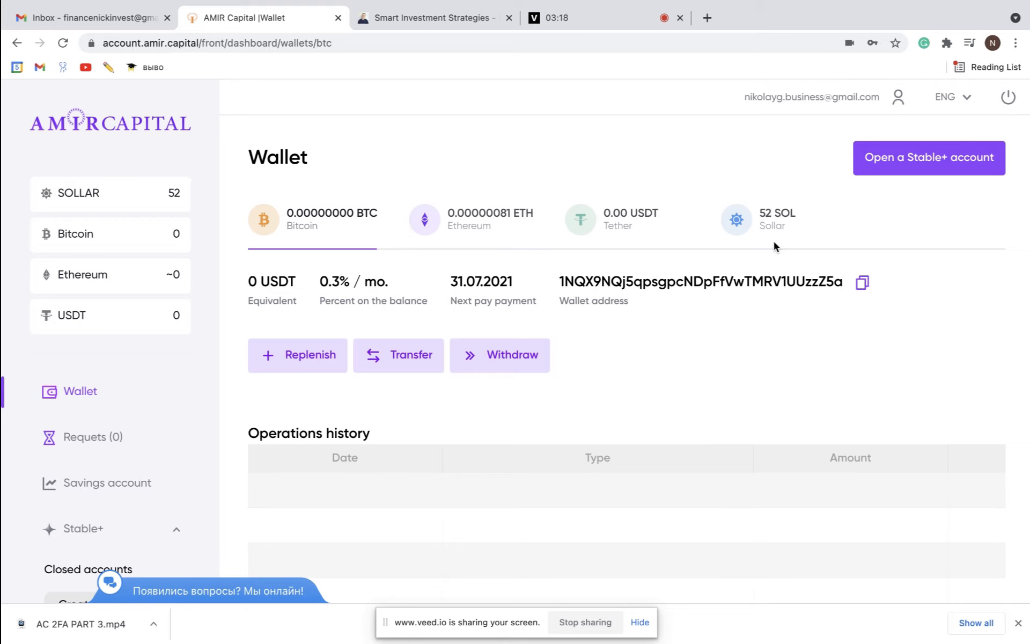
mouse_move(786, 188)
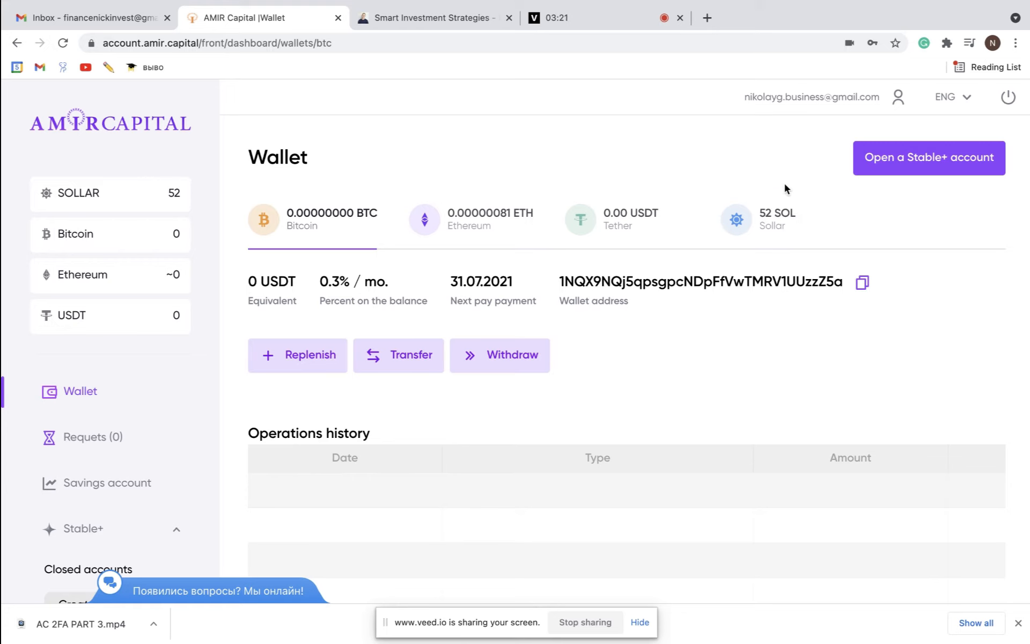
mouse_move(641, 232)
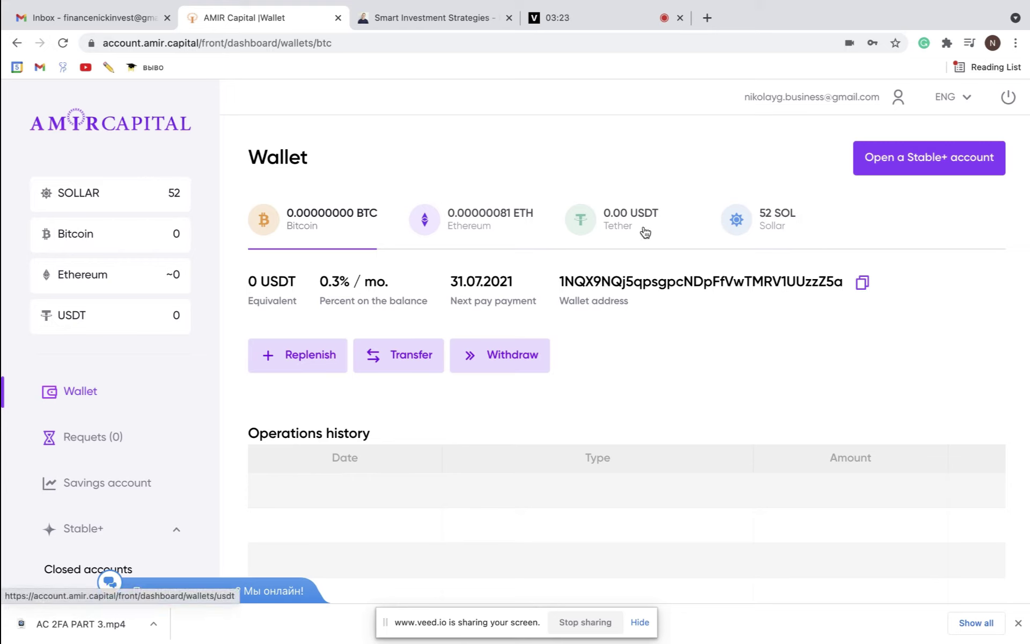
mouse_move(599, 221)
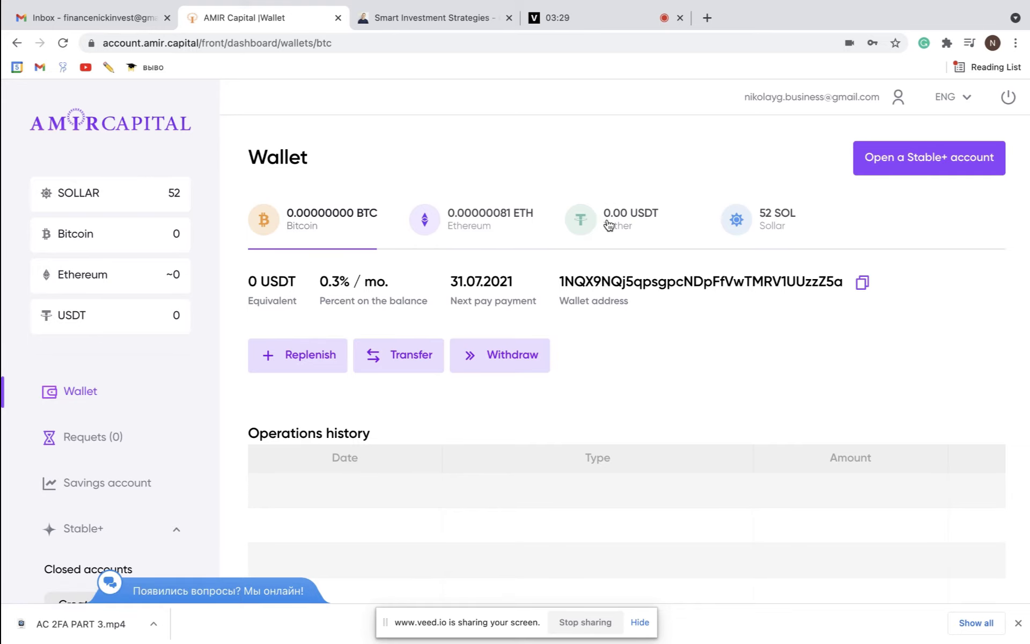
Select the USDT wallet and open its Transfer dialog showing a 0 USDT balance
click(609, 222)
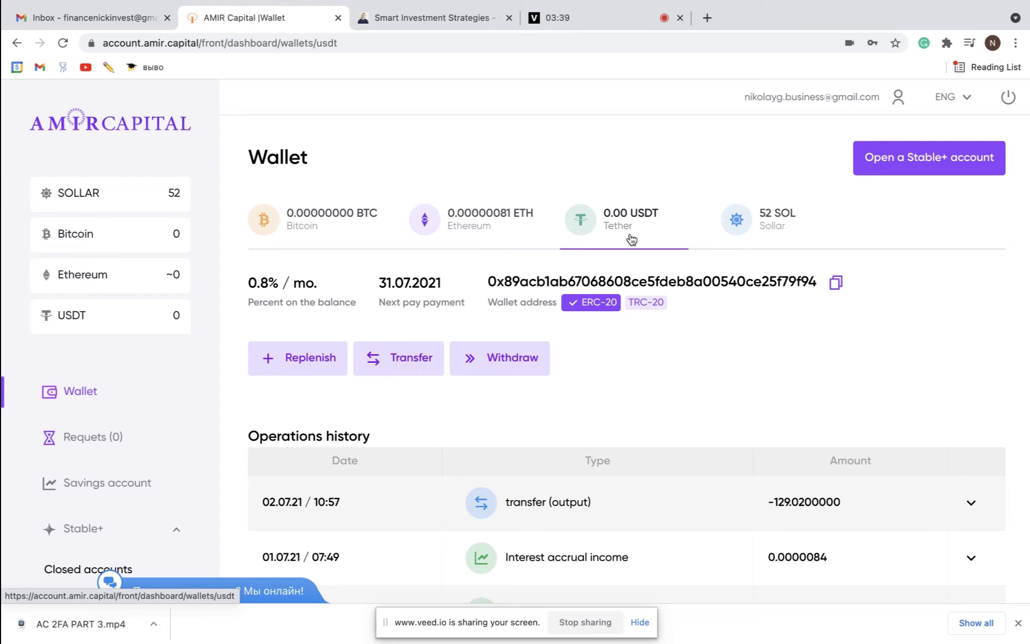
mouse_move(494, 274)
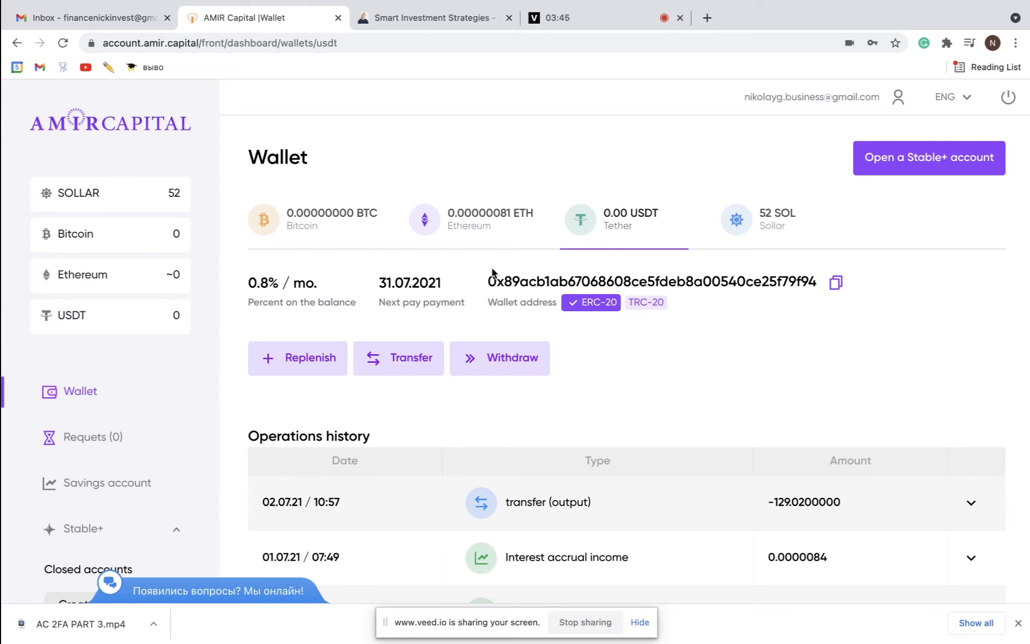
mouse_move(458, 315)
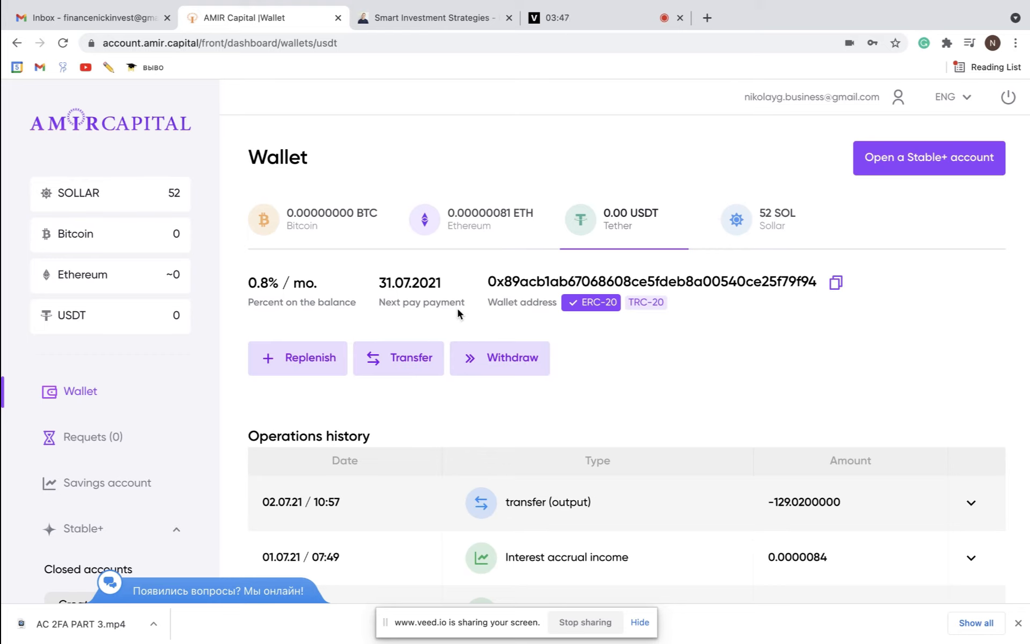
mouse_move(472, 313)
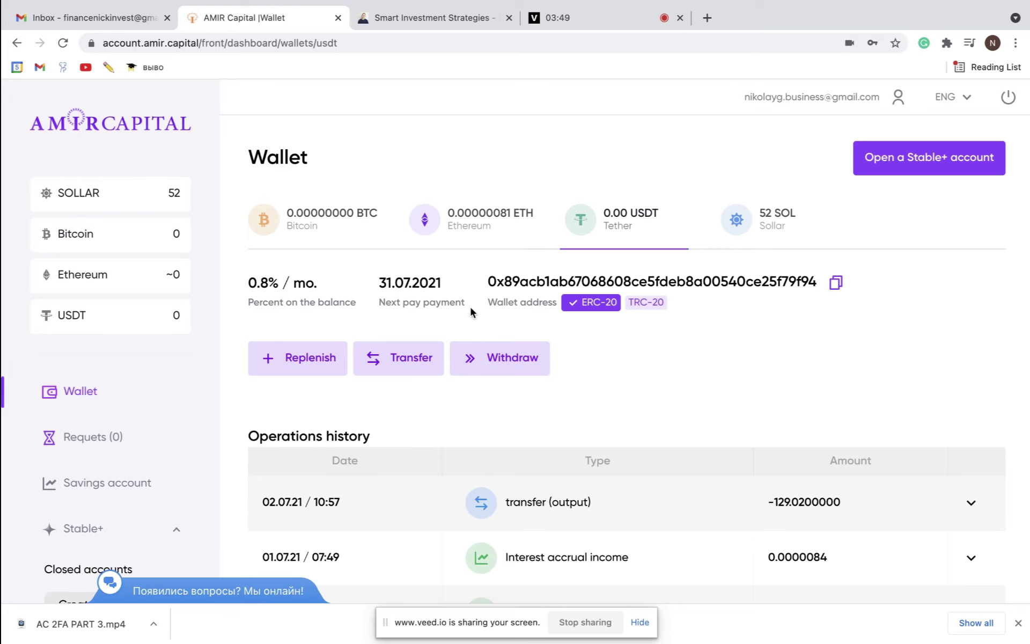
mouse_move(462, 324)
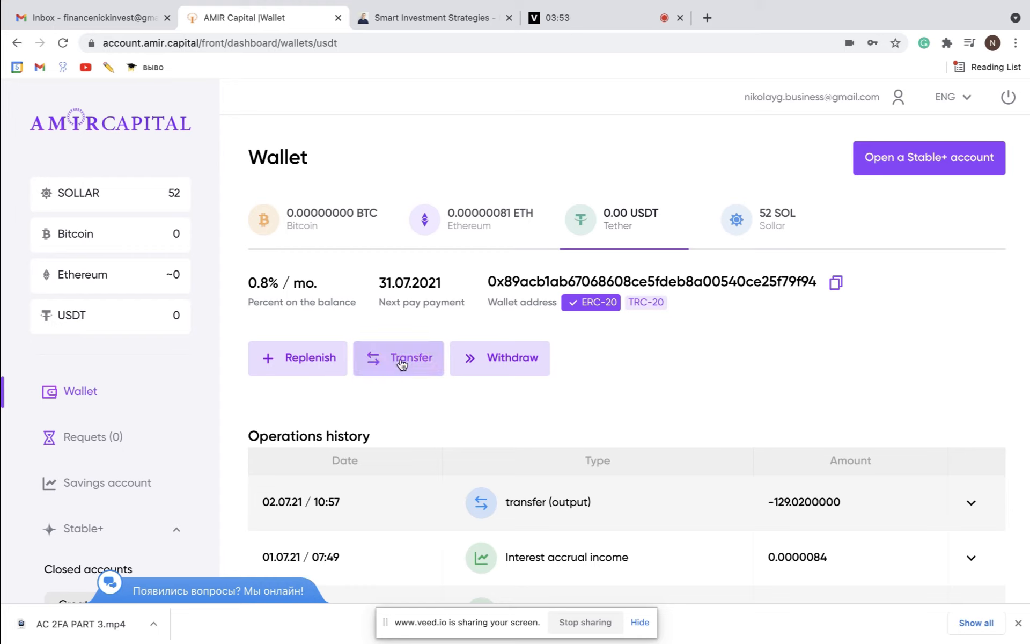
mouse_move(633, 224)
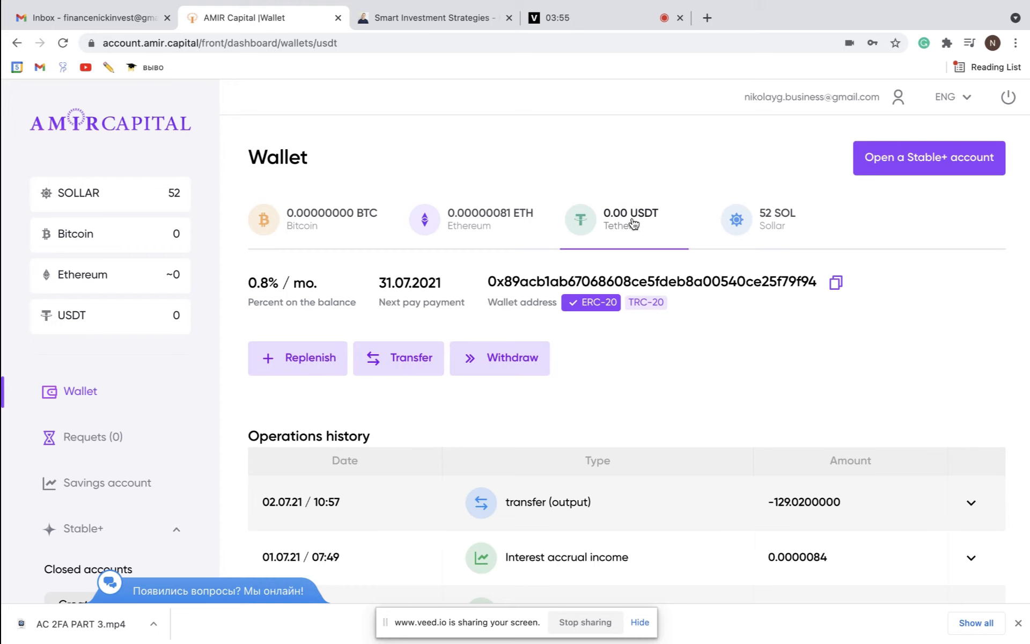
mouse_move(573, 489)
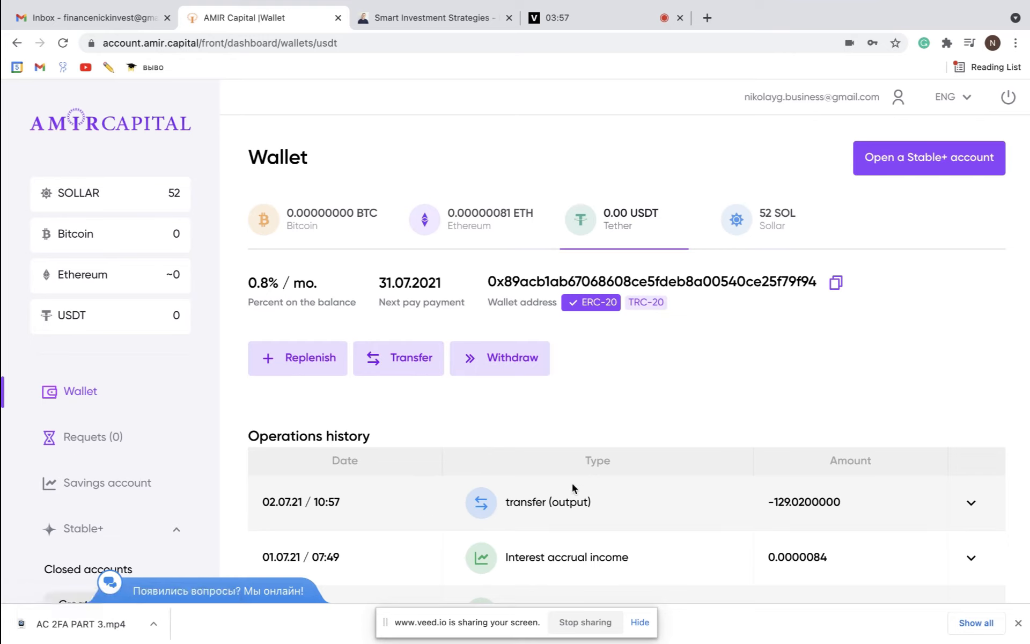
mouse_move(262, 445)
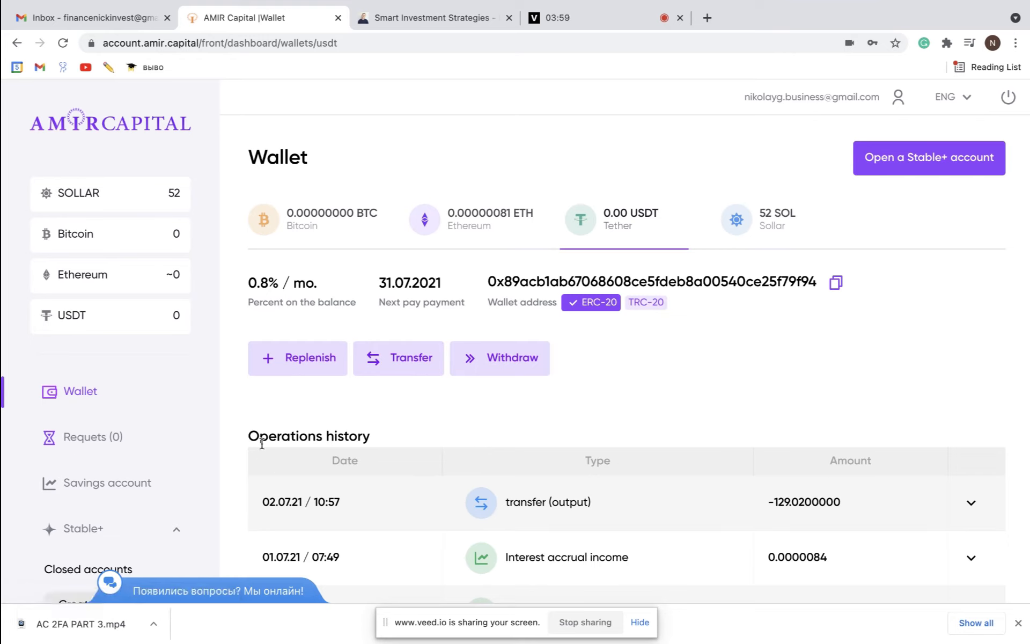
mouse_move(460, 382)
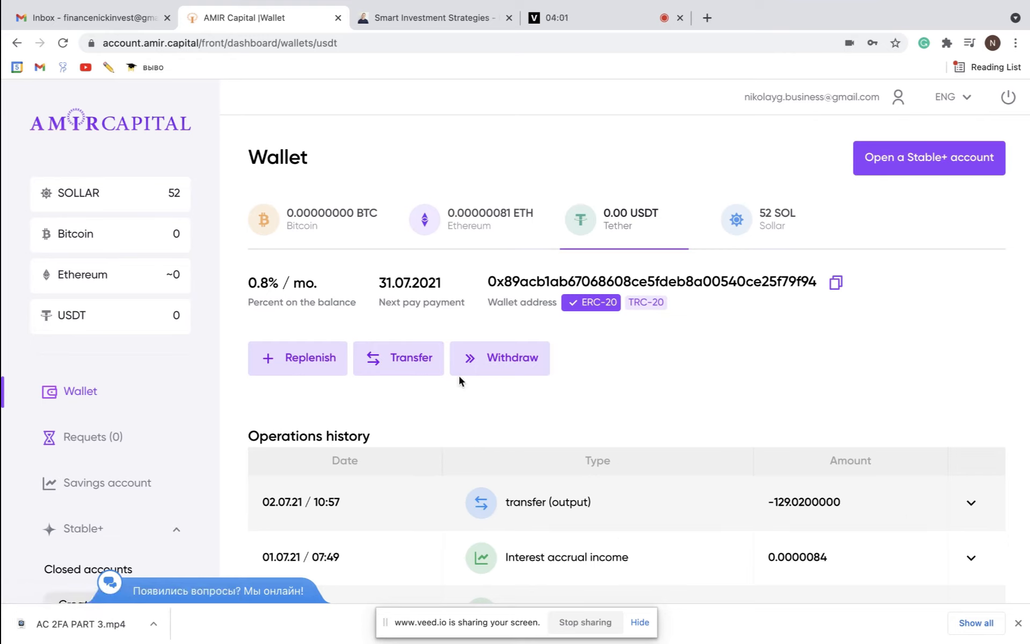
click(398, 358)
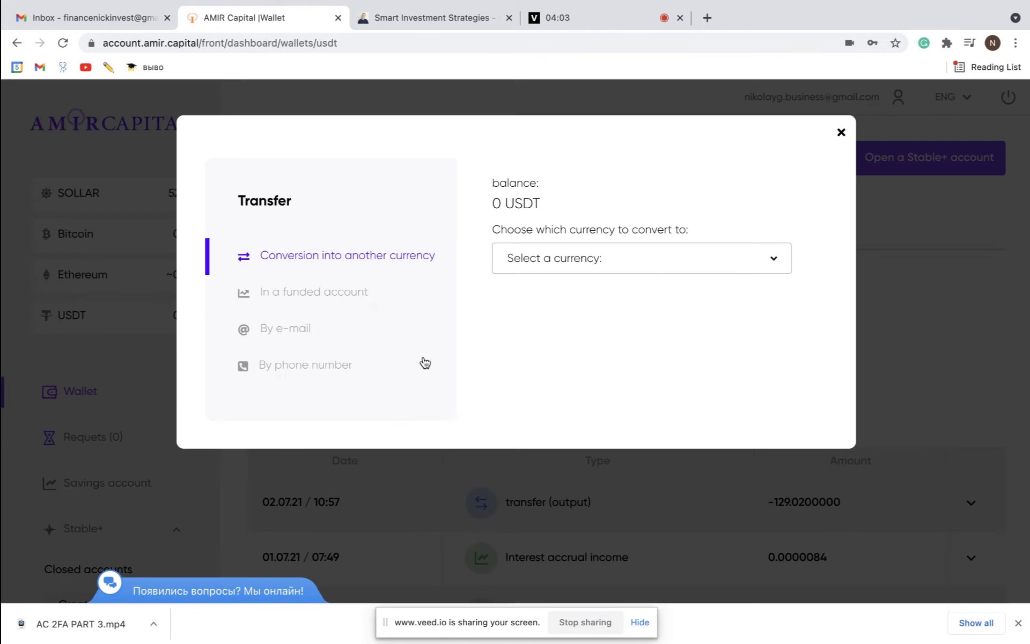
Enter 1000 USDT for a funded-account transfer, browse e-mail, phone and conversion options, then close
click(313, 291)
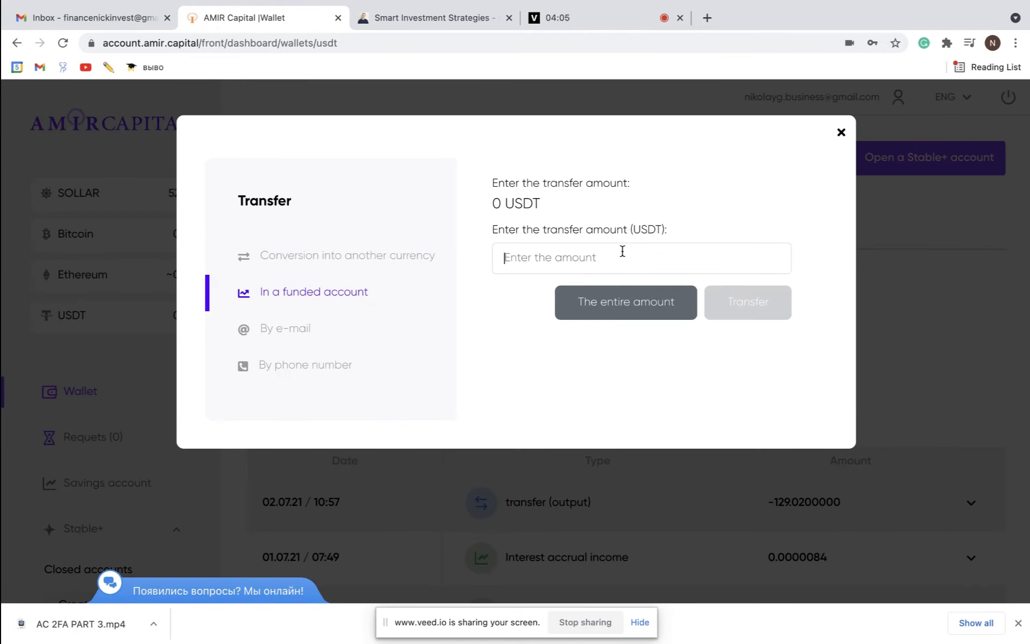
mouse_move(540, 235)
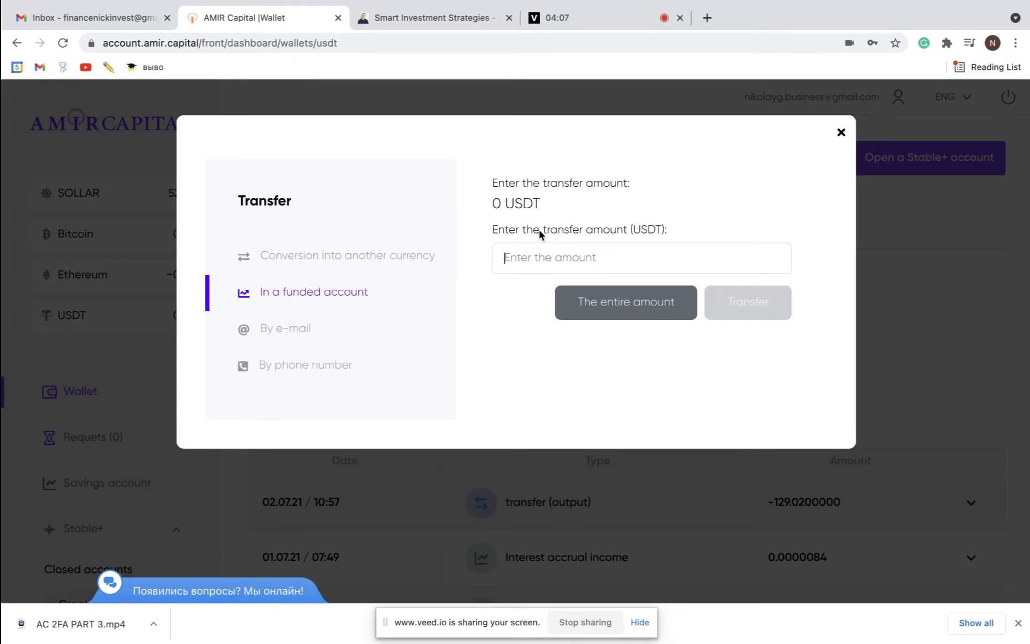
text(1000)
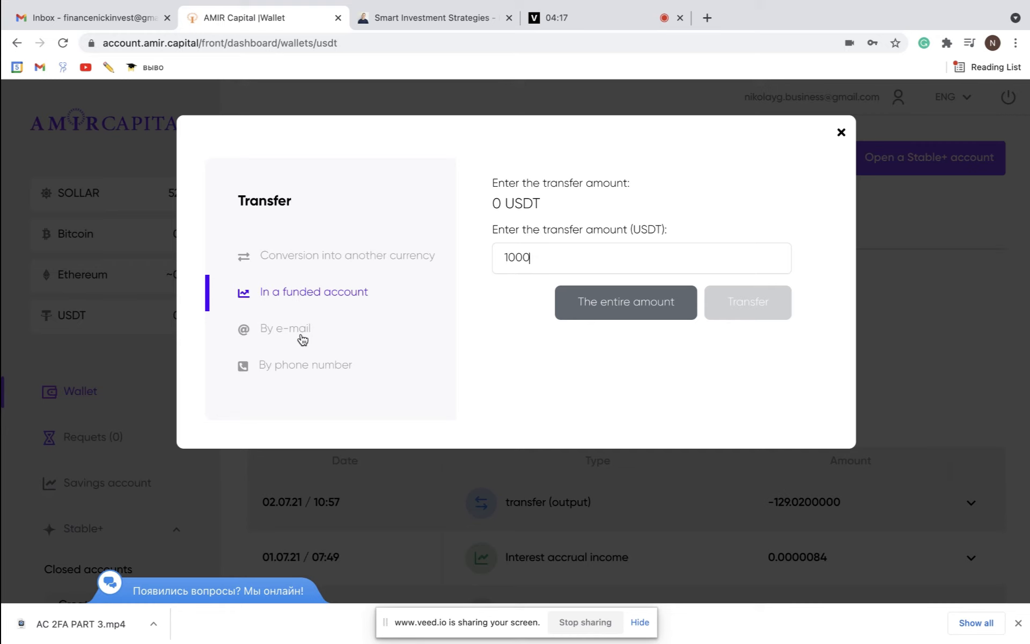
click(305, 365)
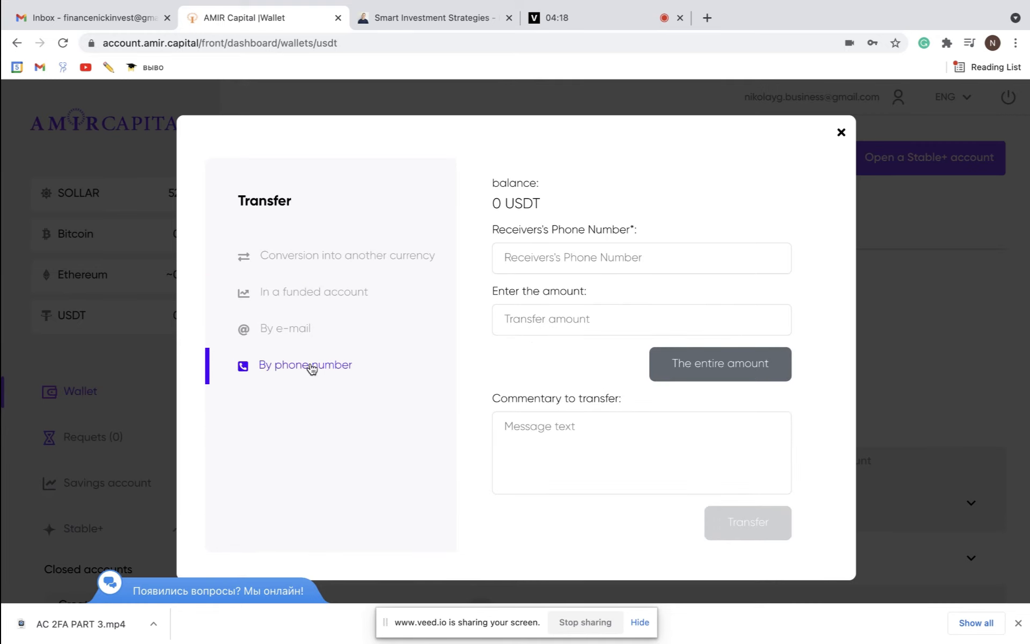
click(347, 255)
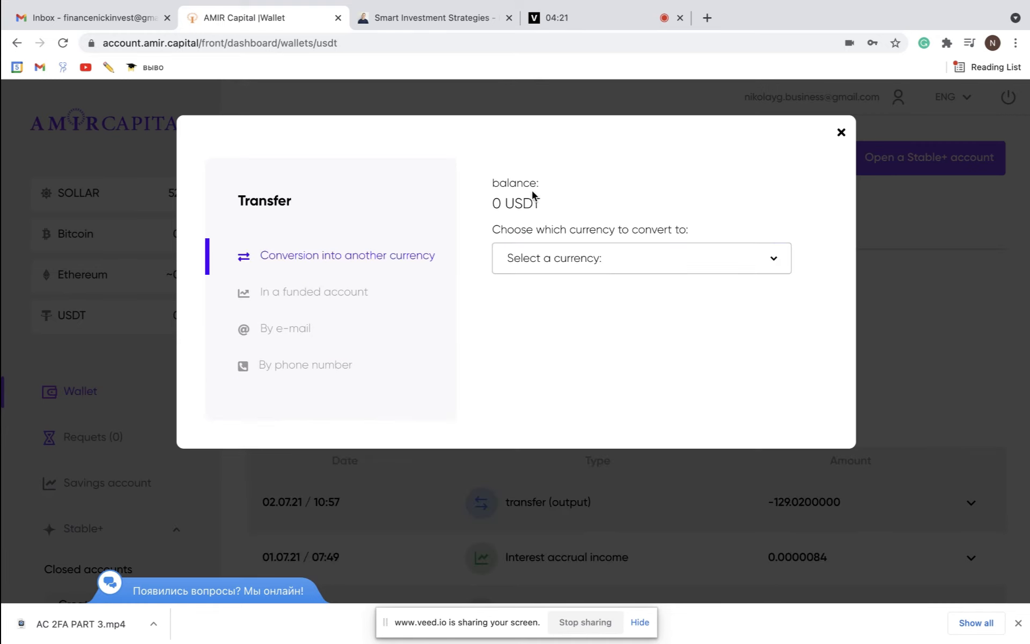
click(641, 258)
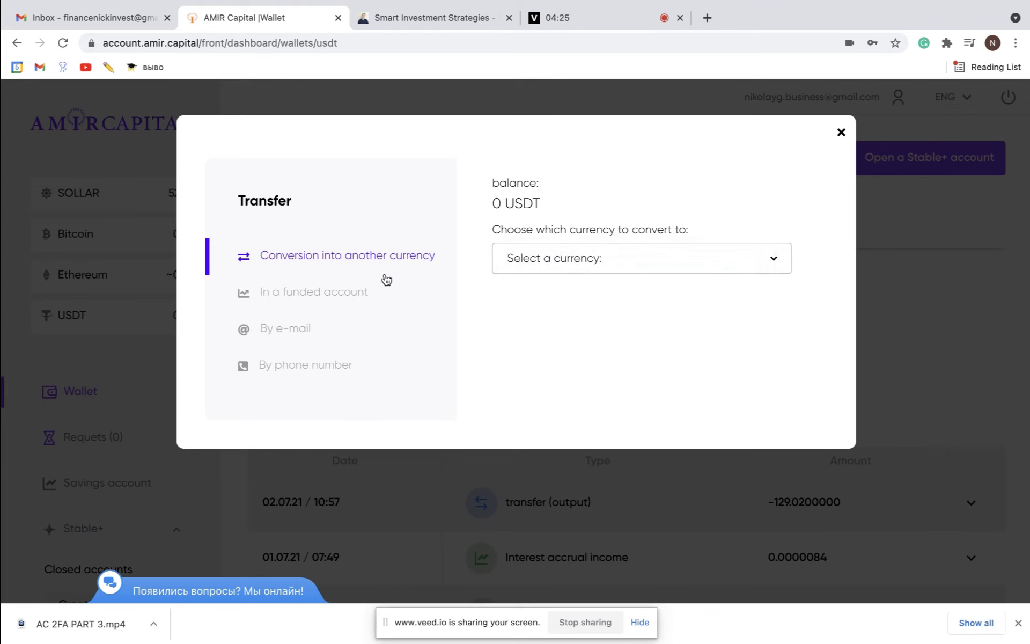
click(313, 292)
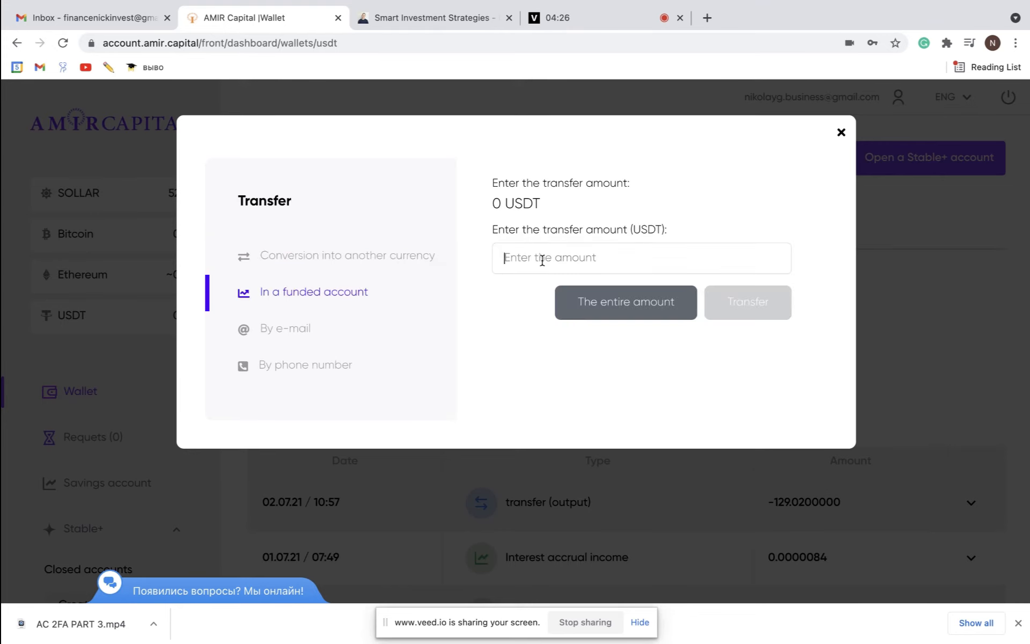
text(1000)
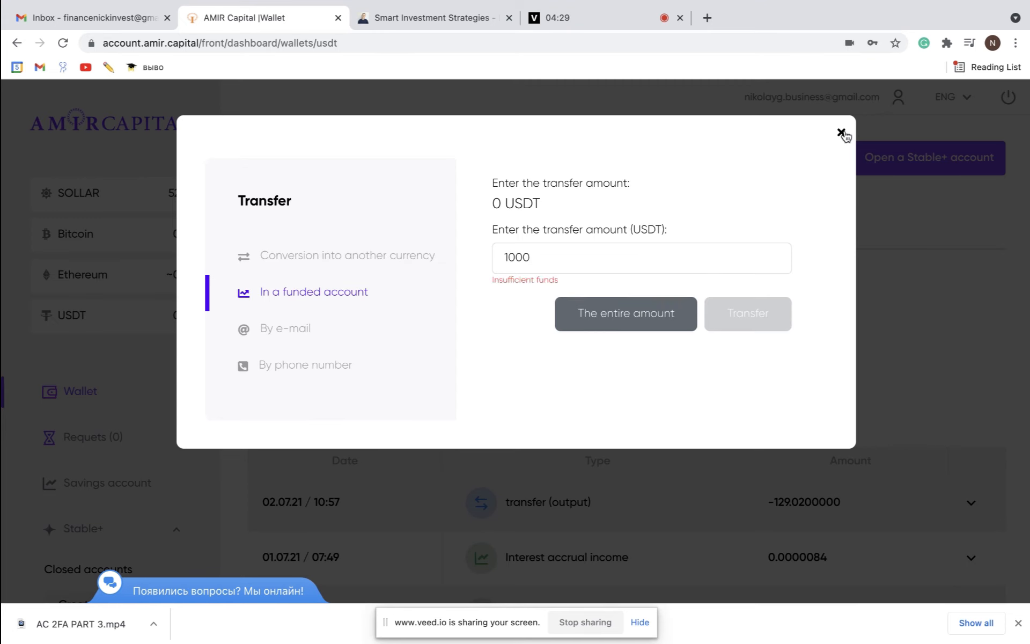
click(838, 133)
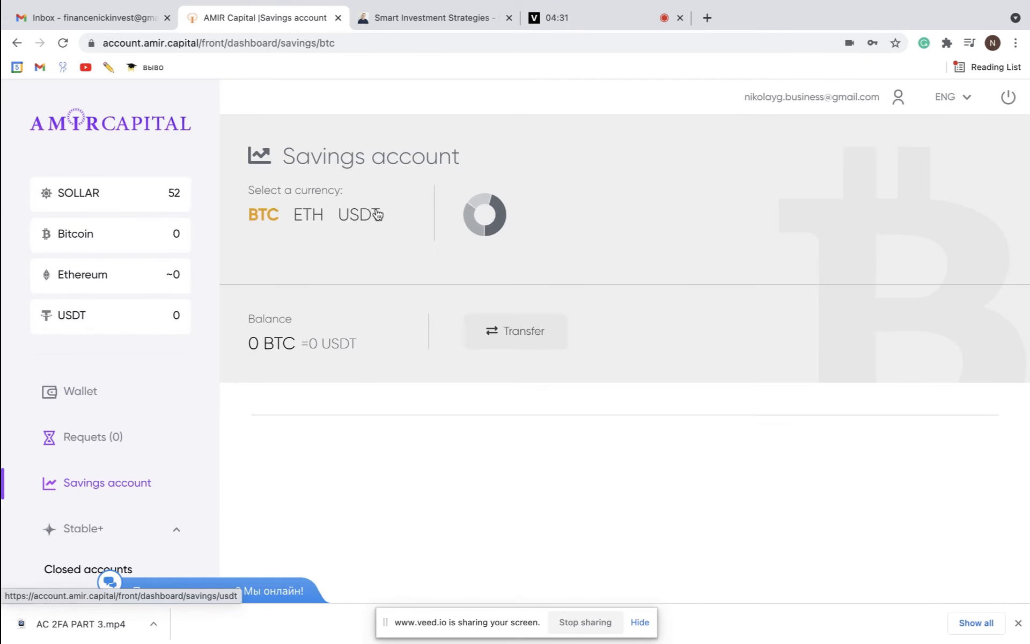
Select USDT in the savings currency selector and scroll to its earnings chart
click(358, 215)
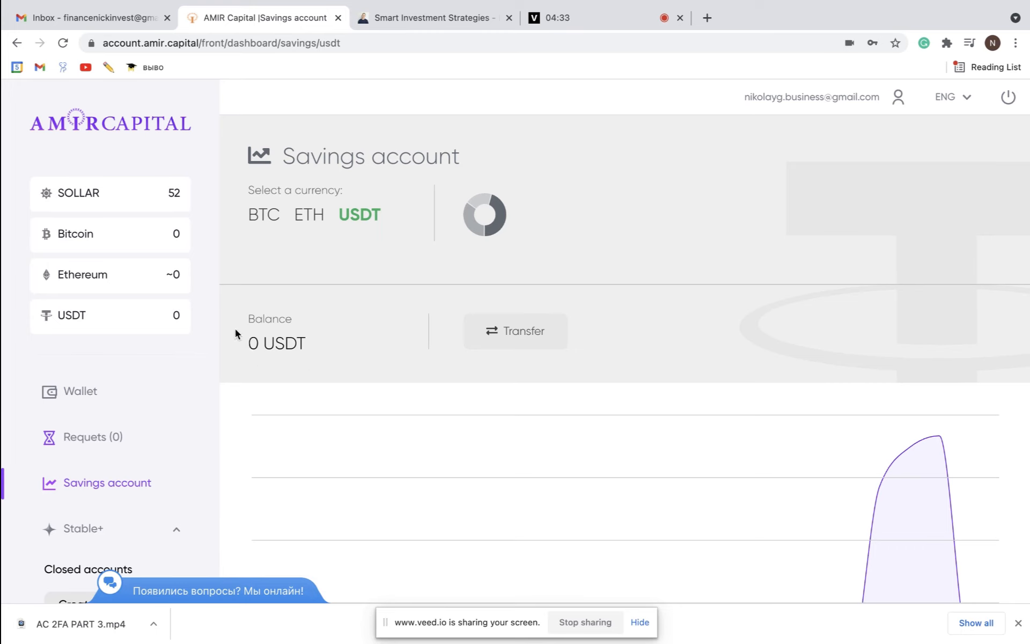
mouse_move(246, 345)
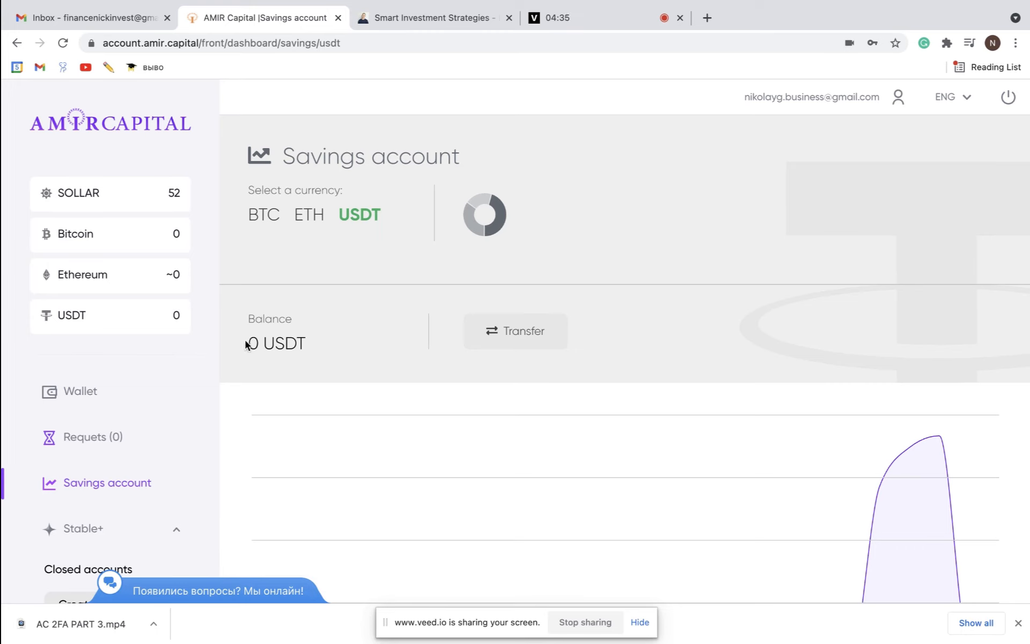
mouse_move(332, 353)
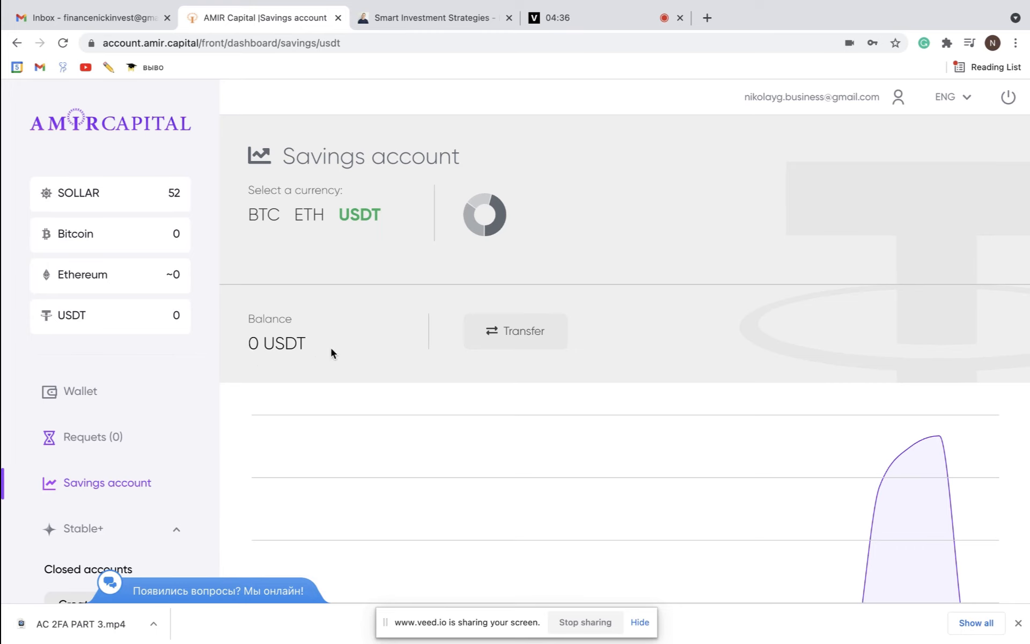
scroll(down, 3)
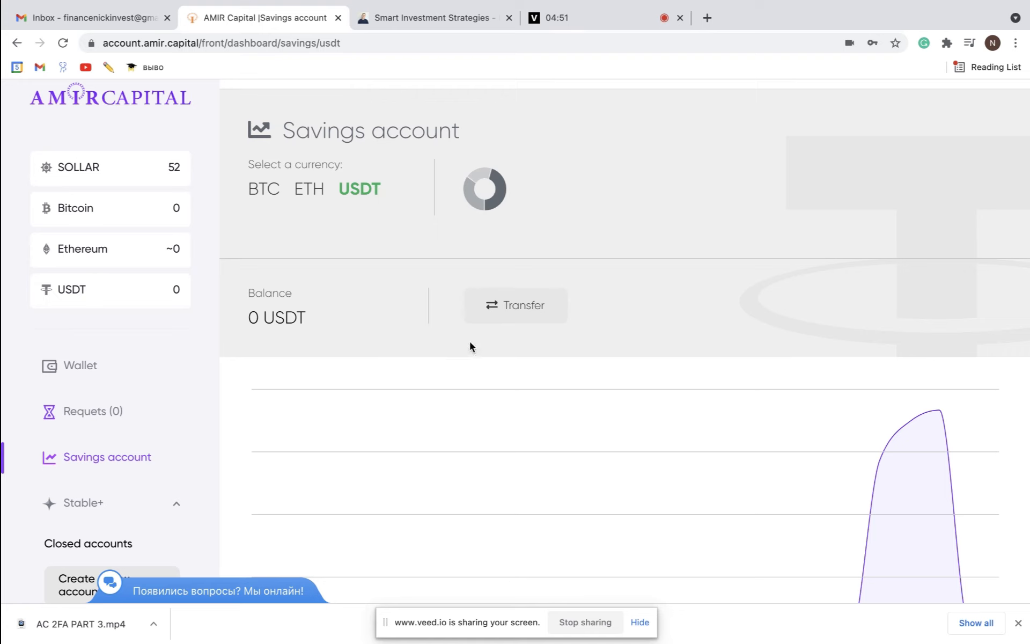
mouse_move(434, 341)
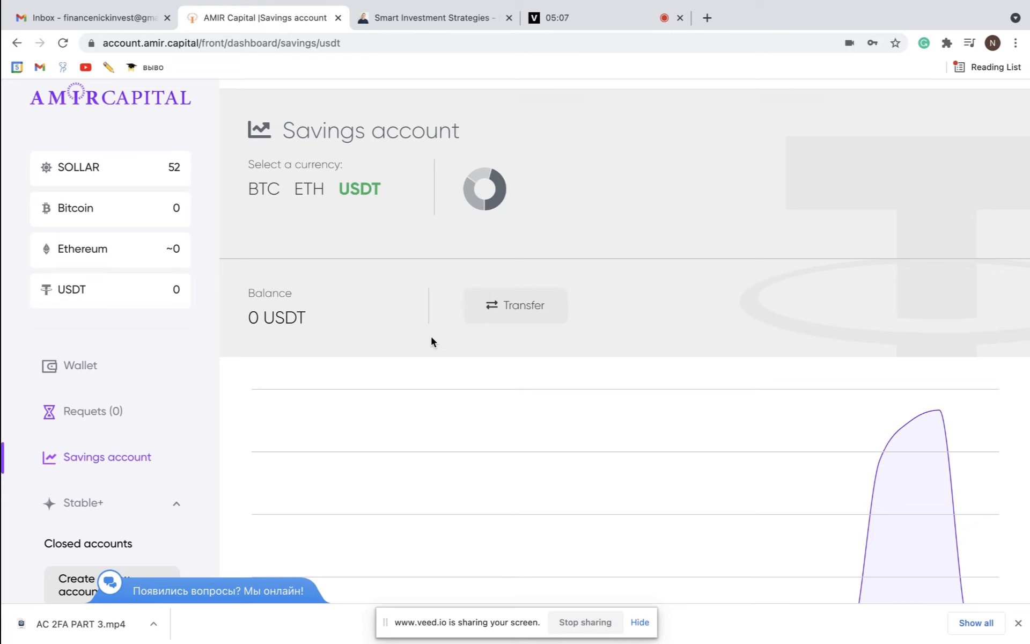
mouse_move(380, 335)
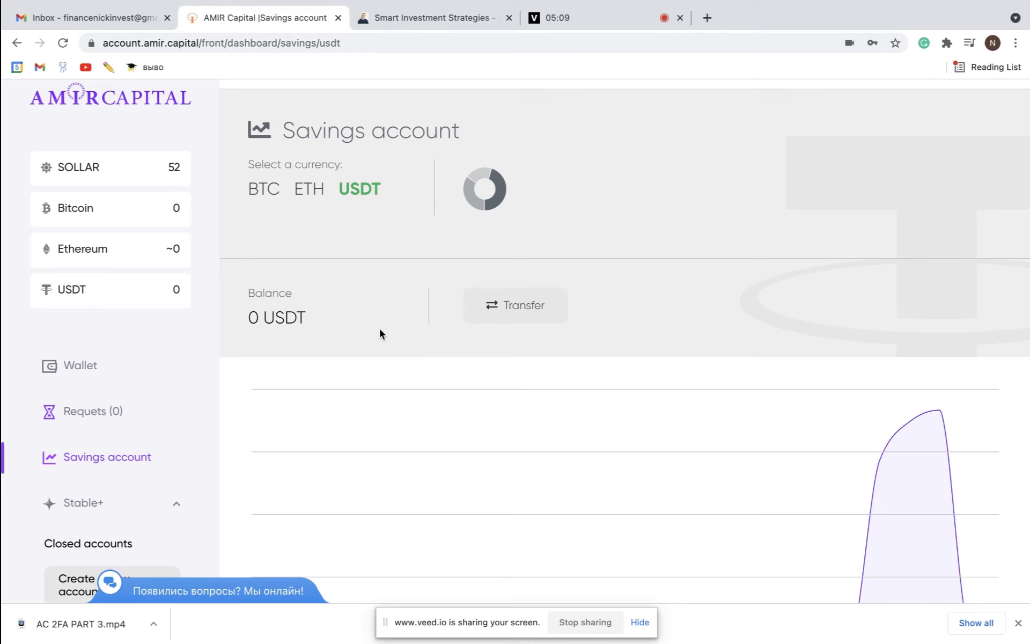
mouse_move(426, 348)
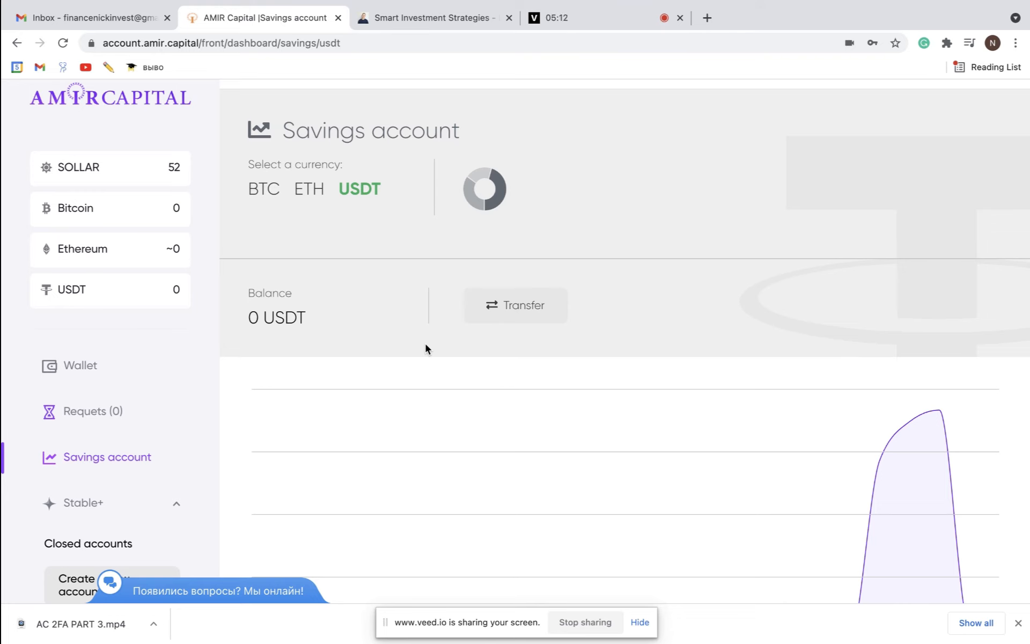
mouse_move(422, 311)
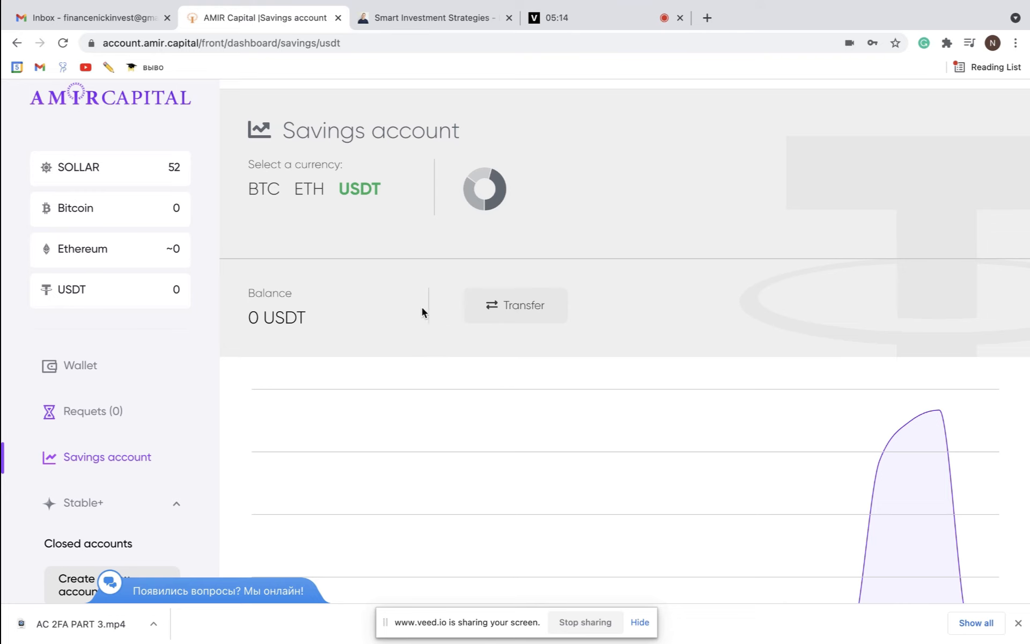
mouse_move(283, 441)
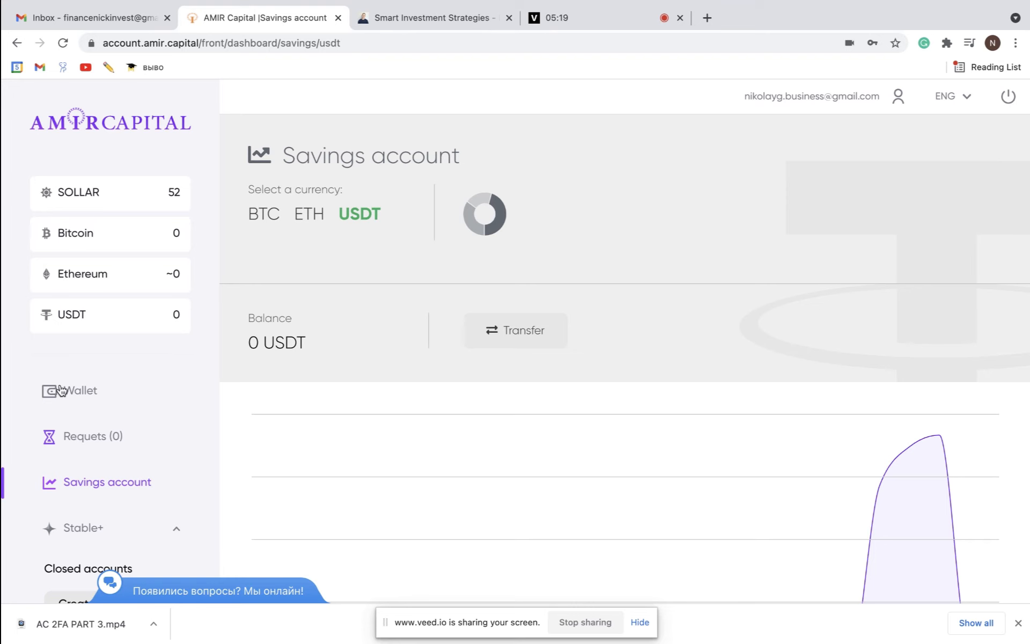
click(81, 391)
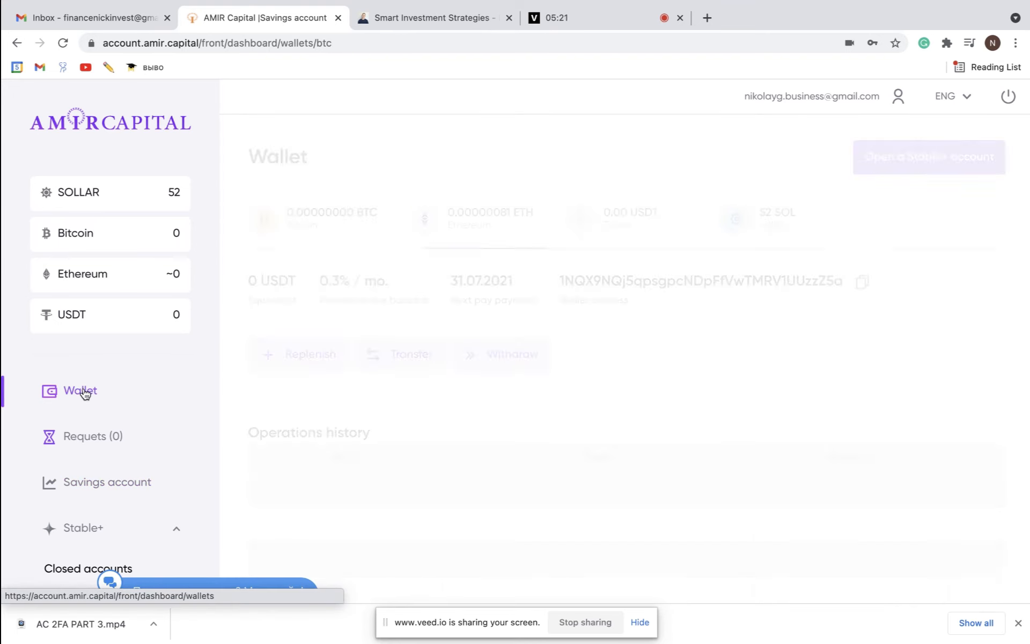
click(623, 219)
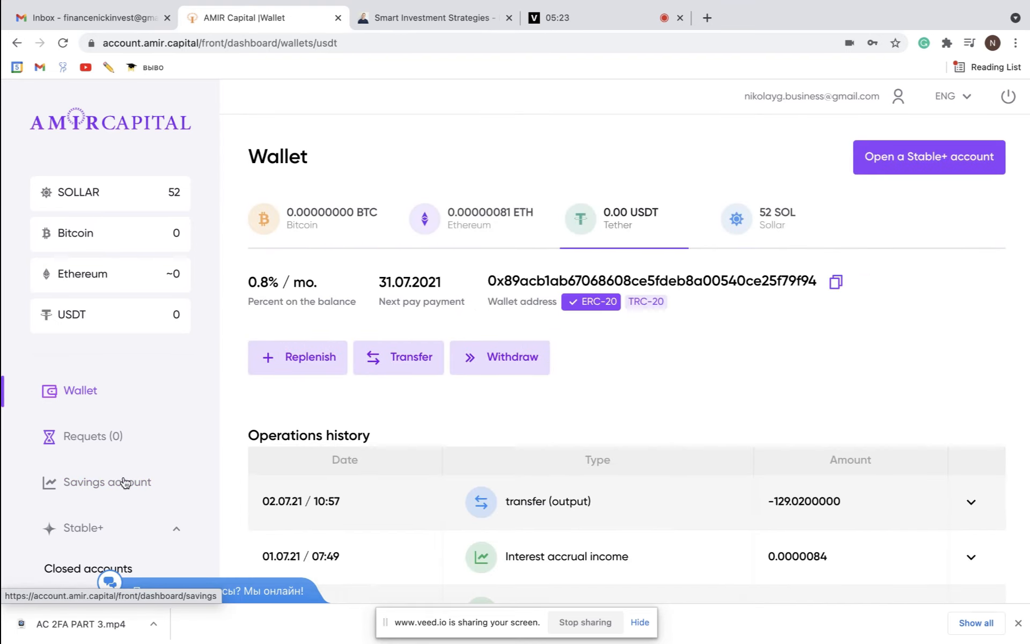
click(107, 482)
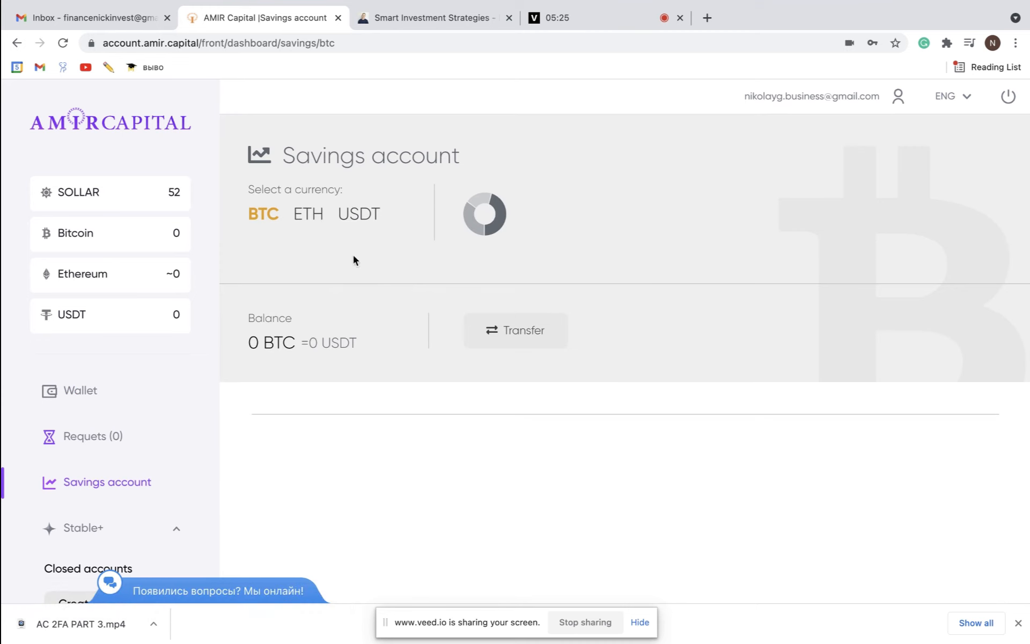
click(360, 215)
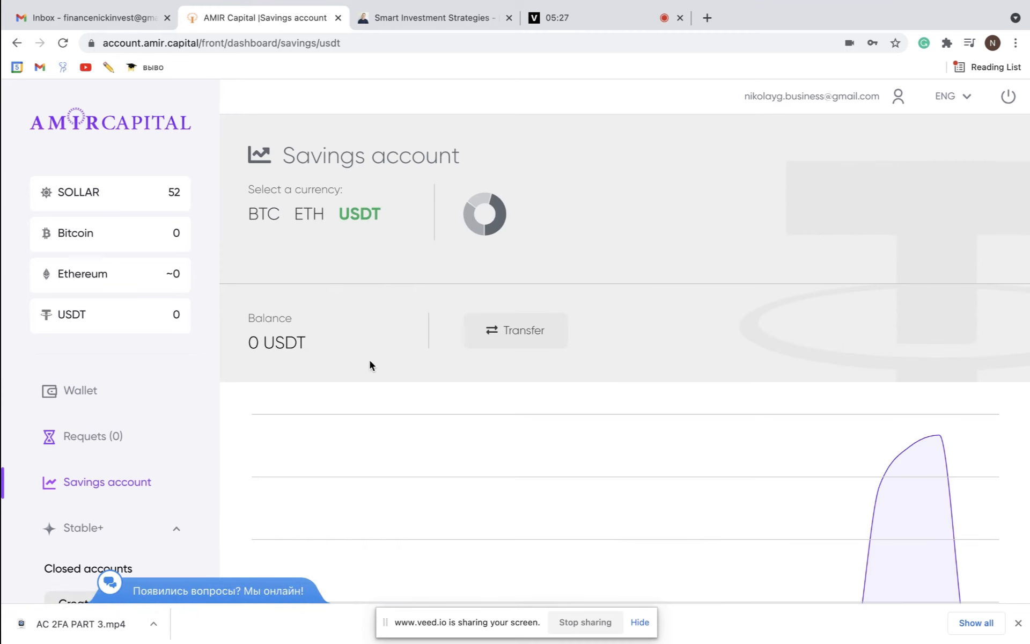
mouse_move(405, 355)
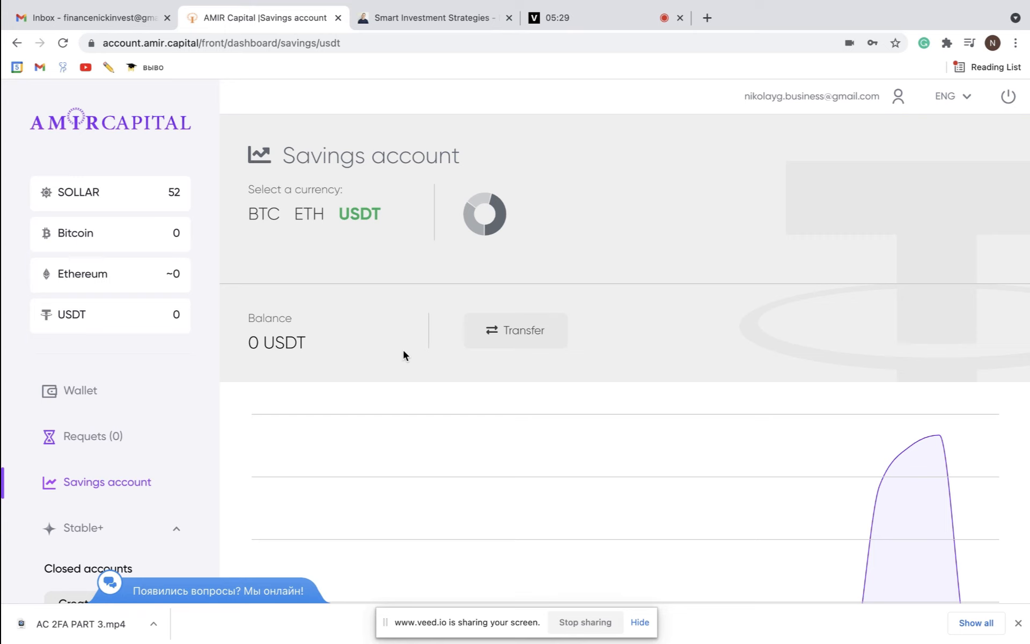
scroll(down, 3)
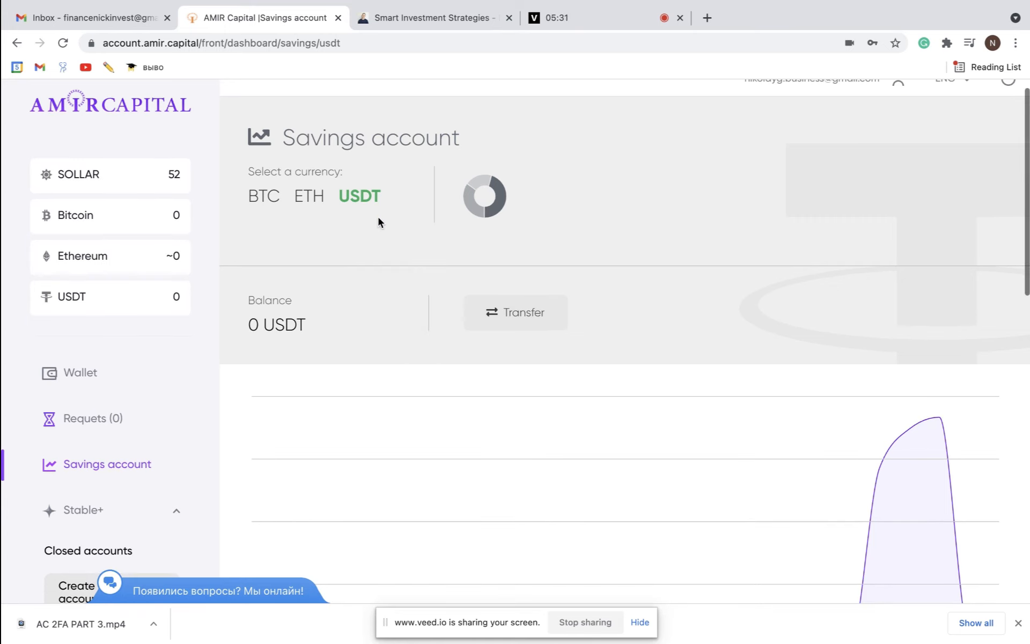
scroll(down, 3)
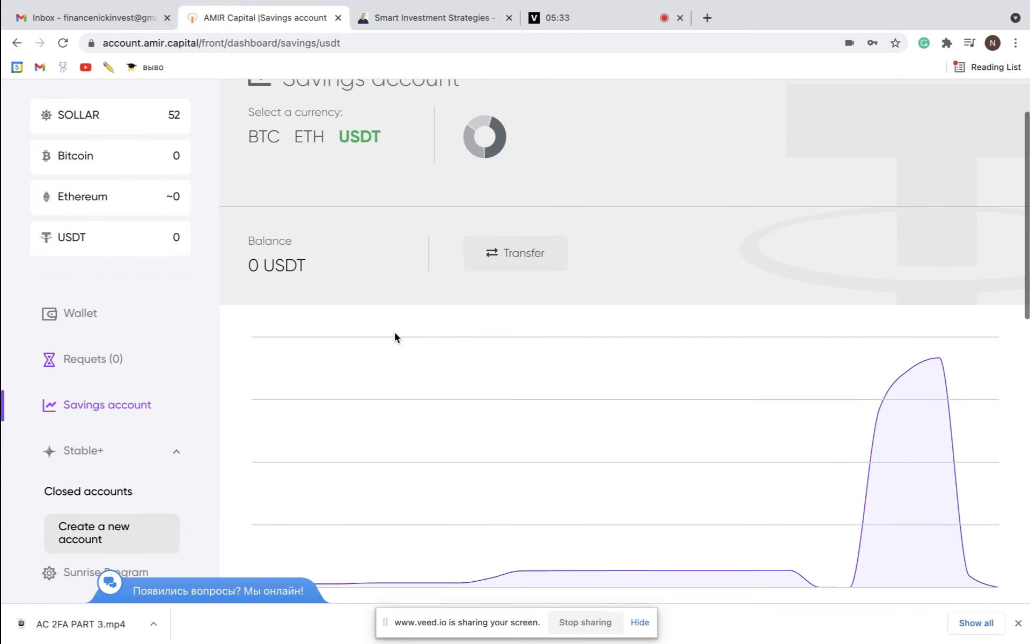
mouse_move(366, 263)
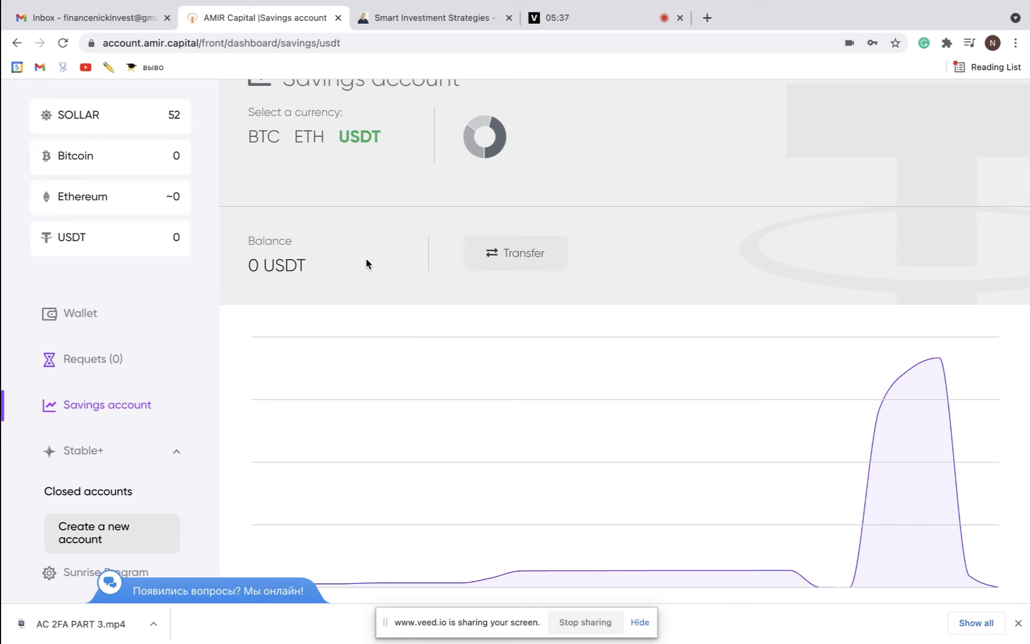
mouse_move(288, 269)
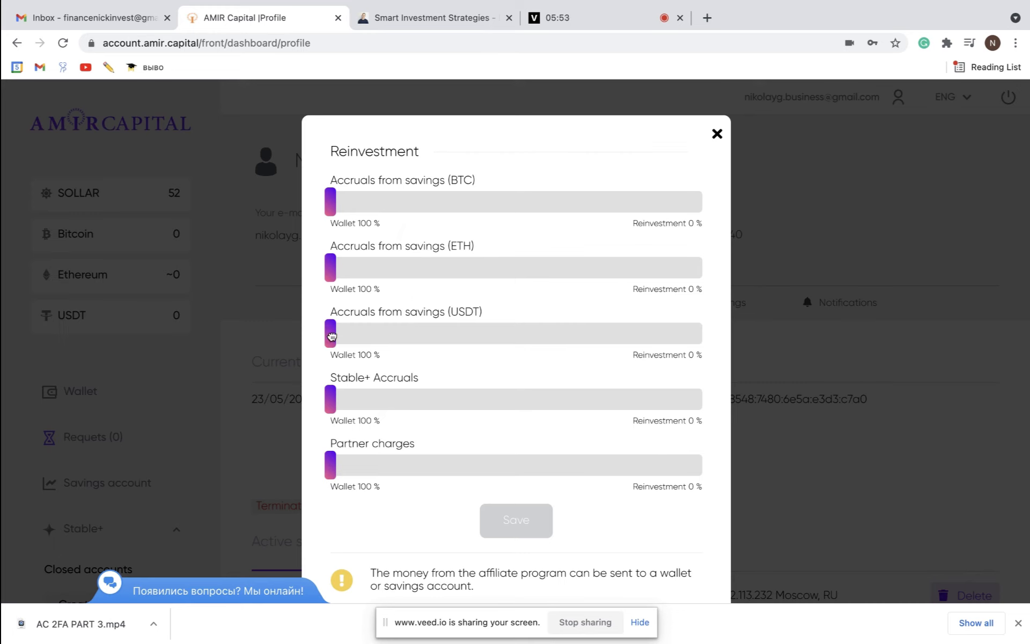
mouse_move(325, 342)
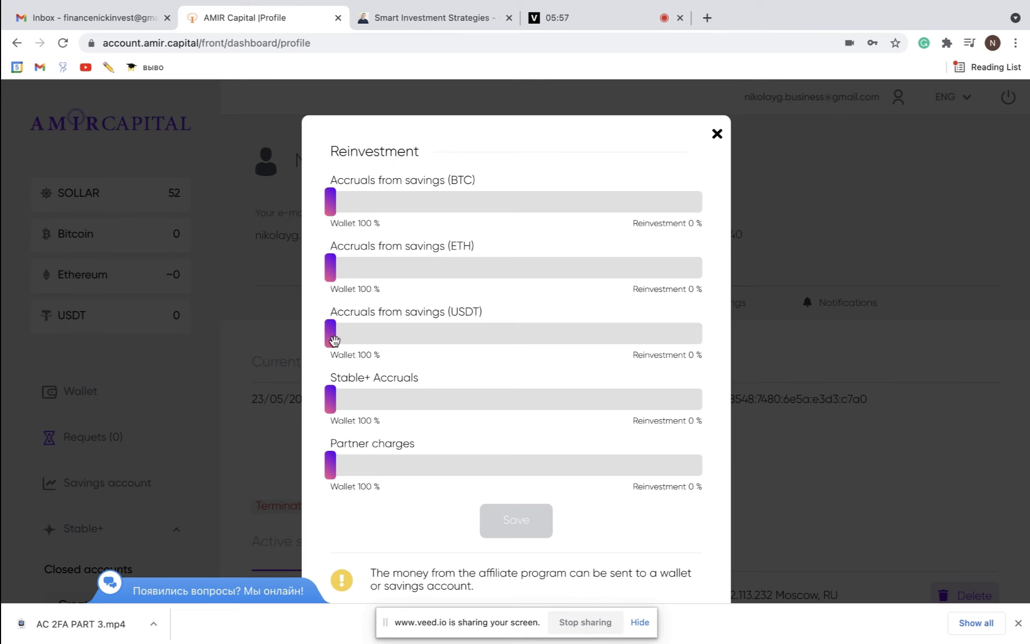
Slide USDT reinvestment to 100% and back to all-to-wallet, then return to Savings account
drag(330, 333, 702, 333)
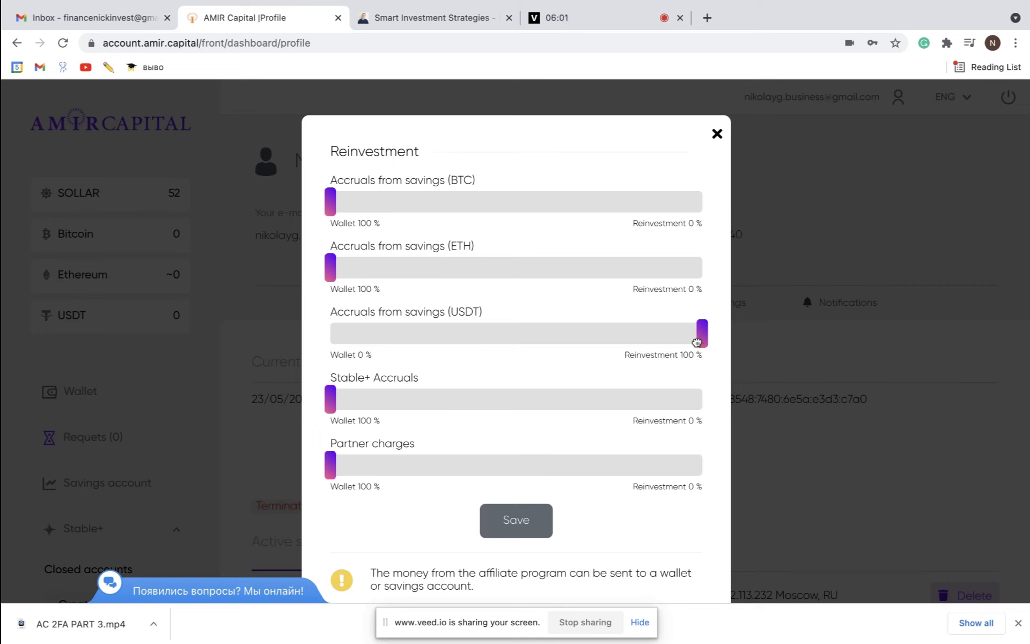
drag(700, 333, 329, 333)
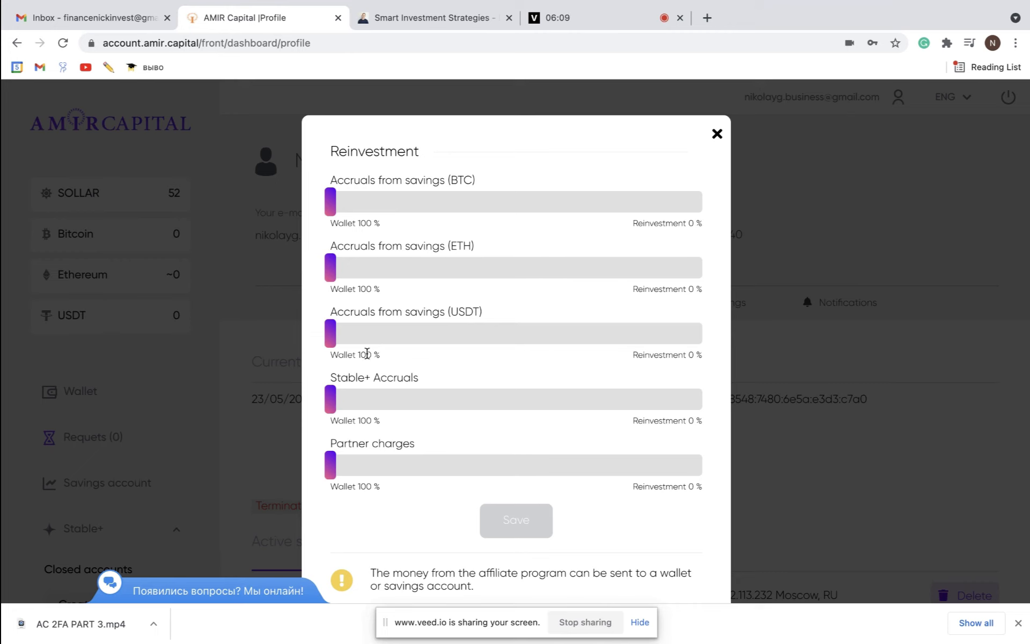
mouse_move(461, 436)
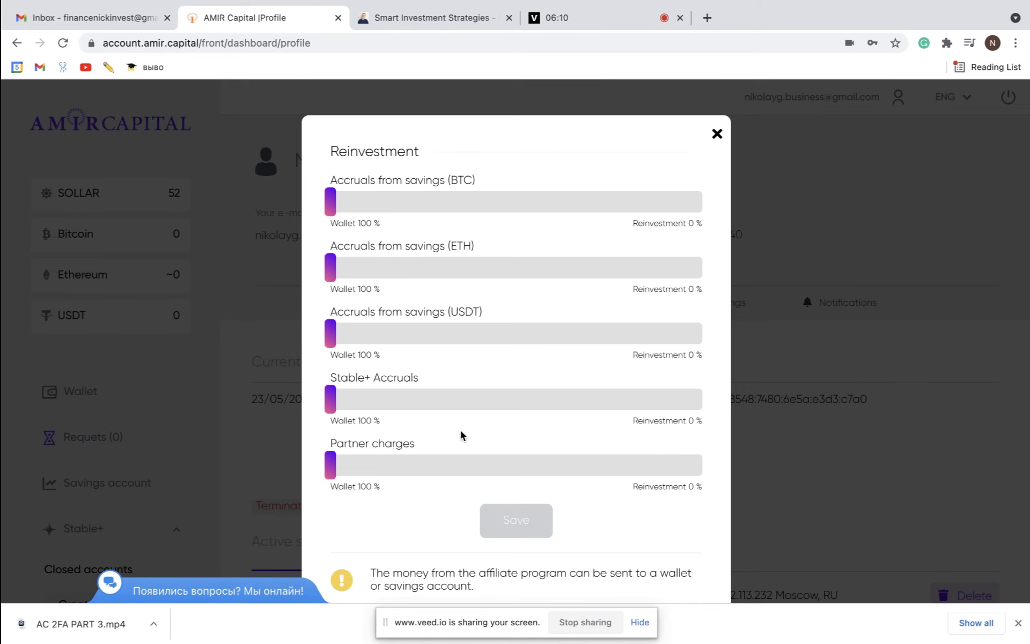
mouse_move(702, 172)
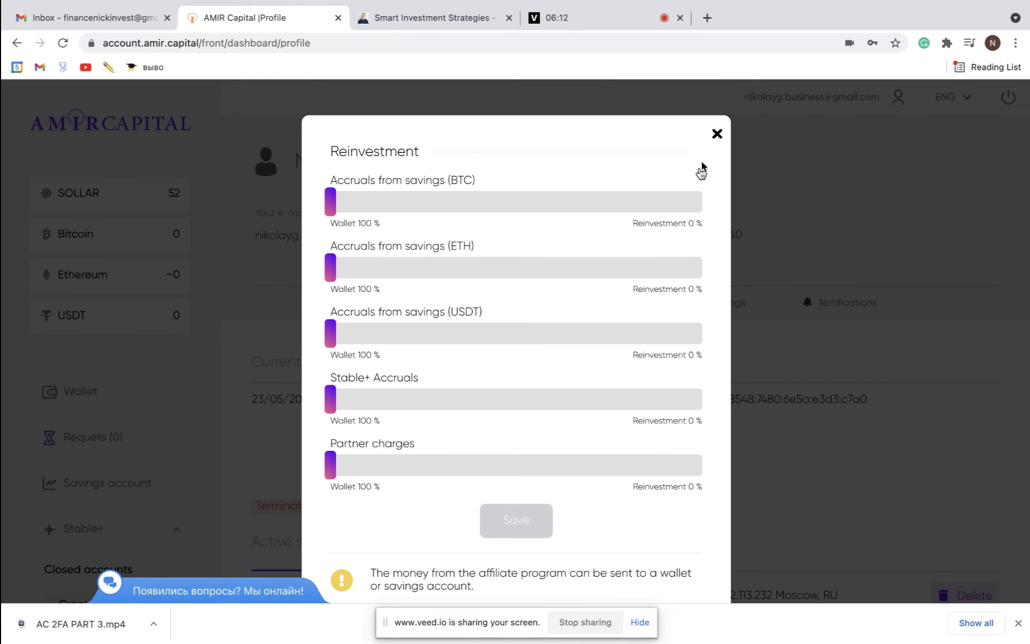
click(107, 483)
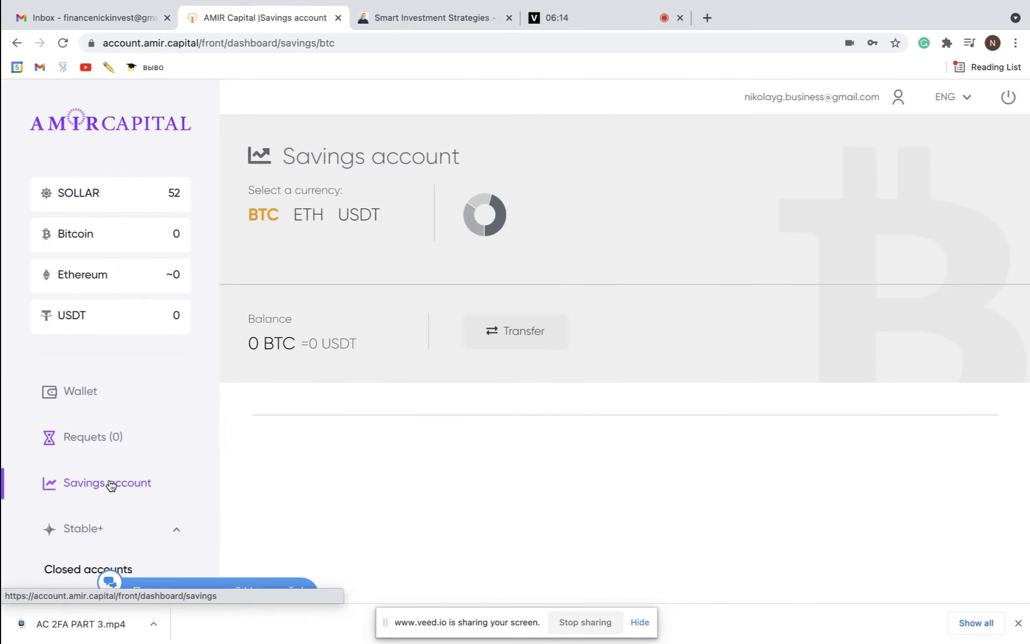
View the USDT savings balance, then open the Tether wallet with its 129 USDT transfer
click(359, 215)
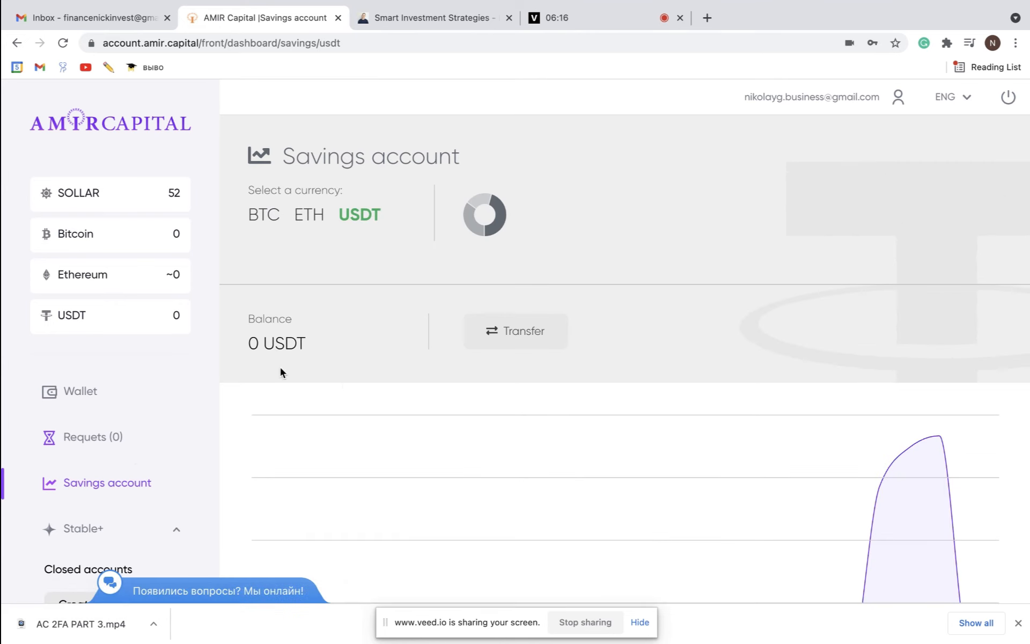
mouse_move(90, 393)
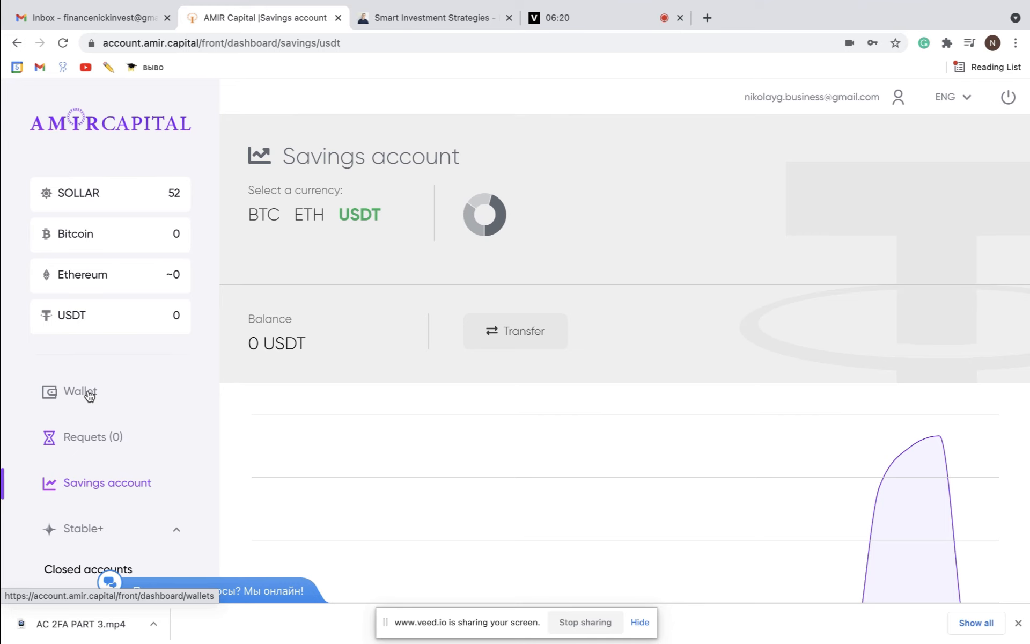
click(79, 392)
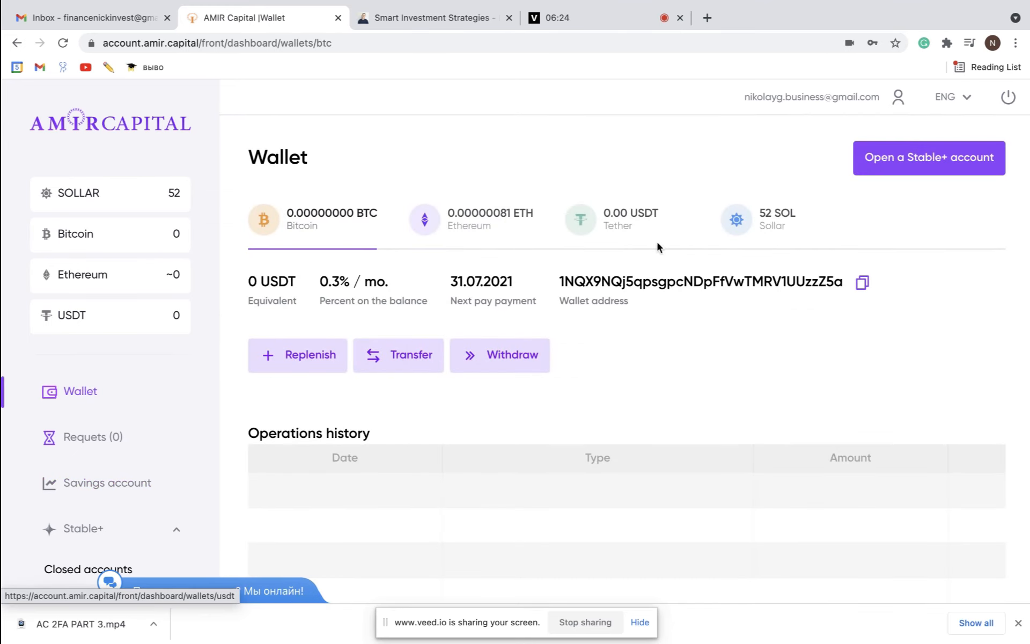
click(630, 218)
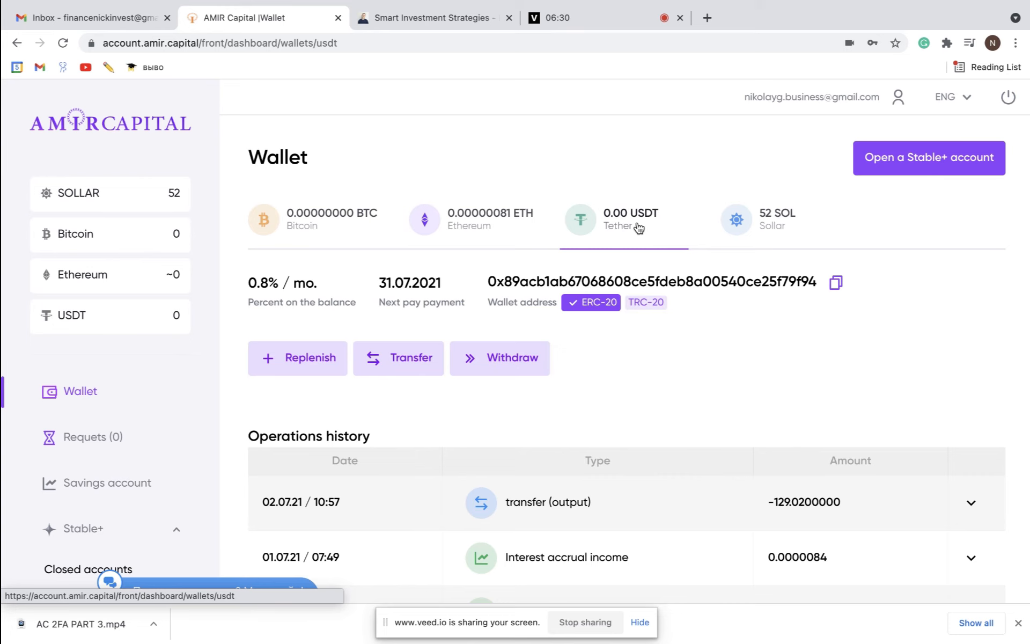
click(512, 358)
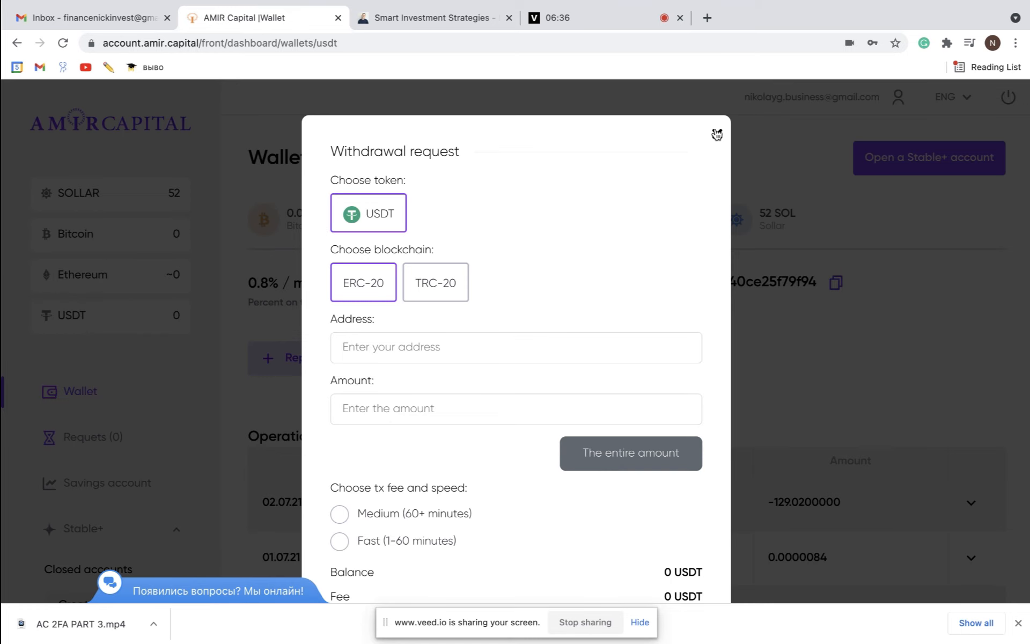
click(717, 134)
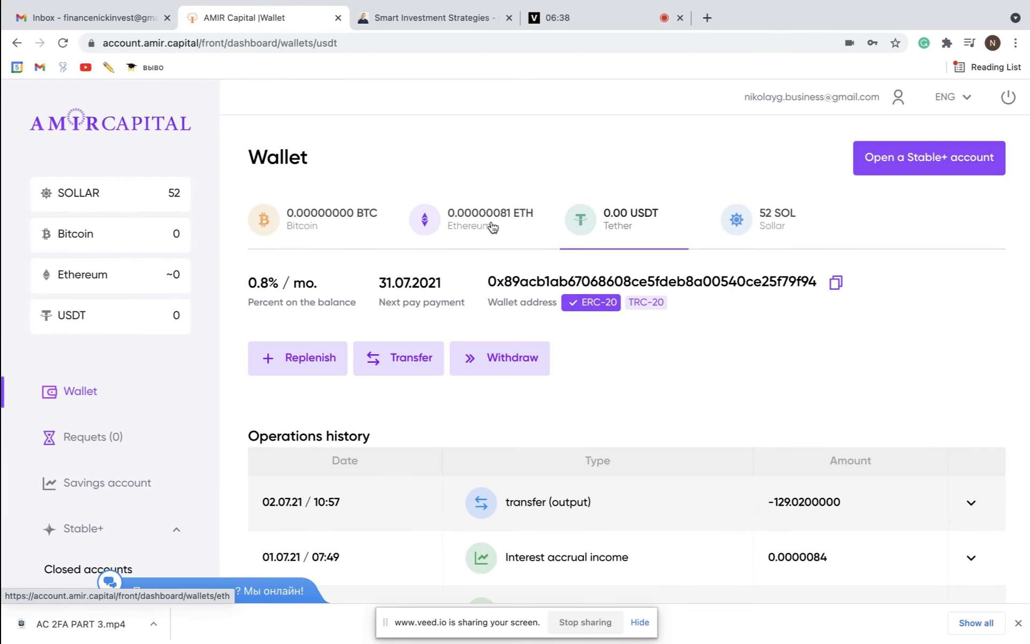
mouse_move(500, 232)
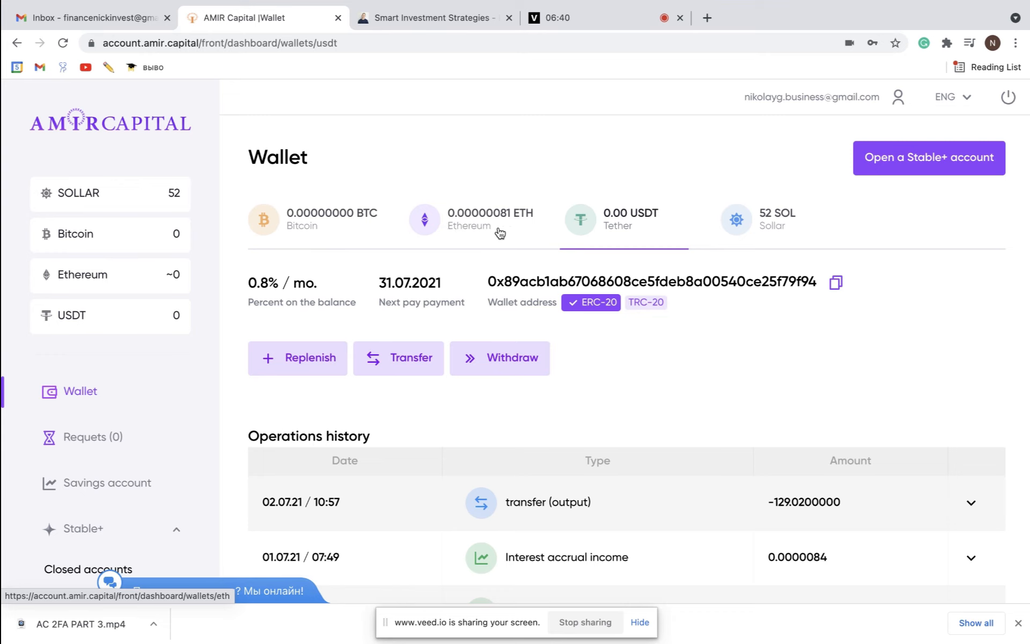
mouse_move(328, 233)
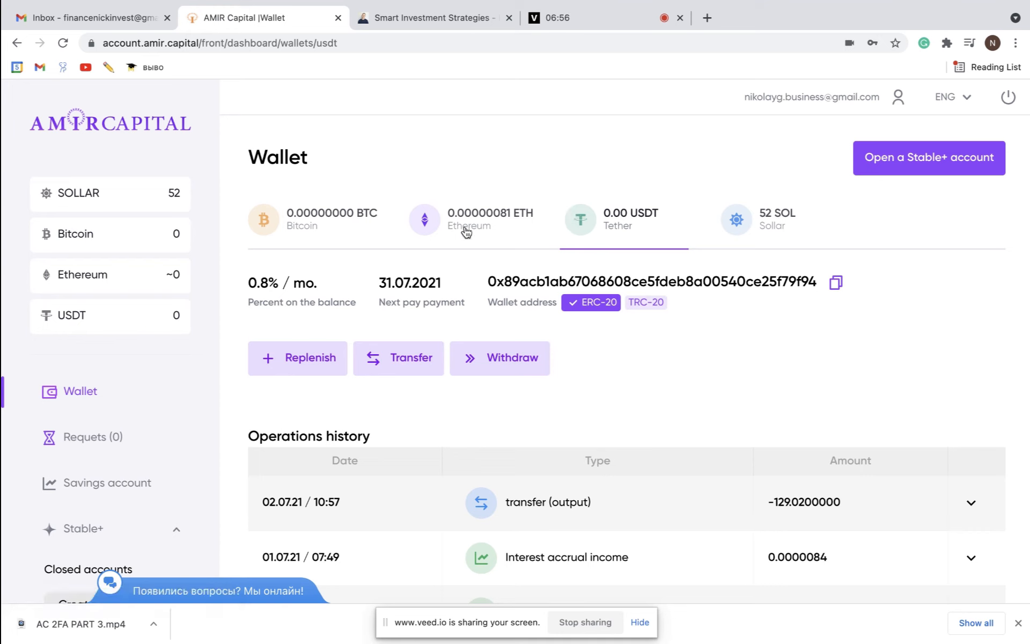
mouse_move(465, 231)
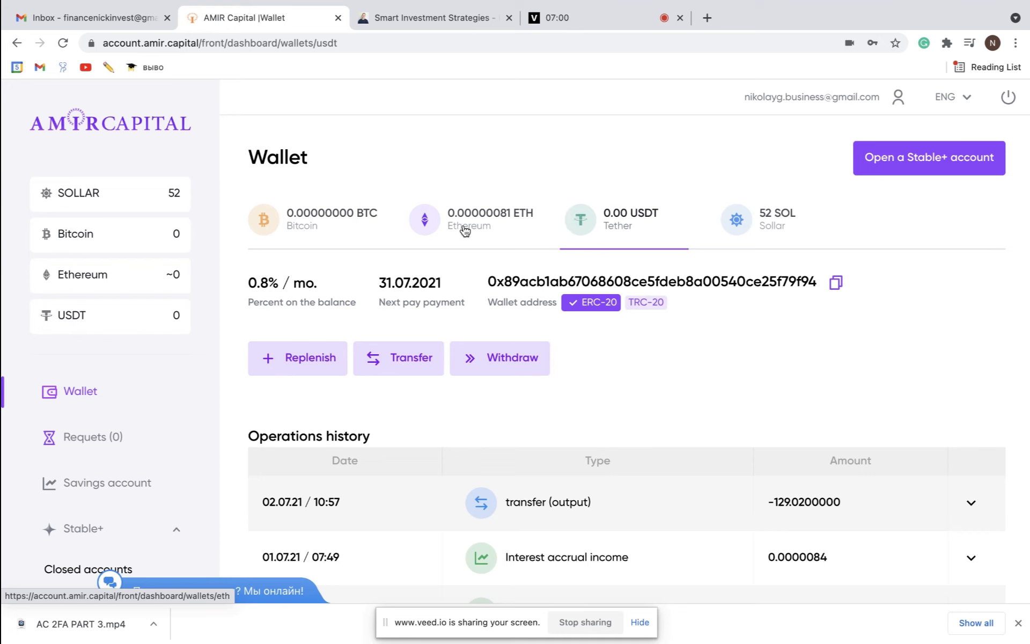
mouse_move(374, 186)
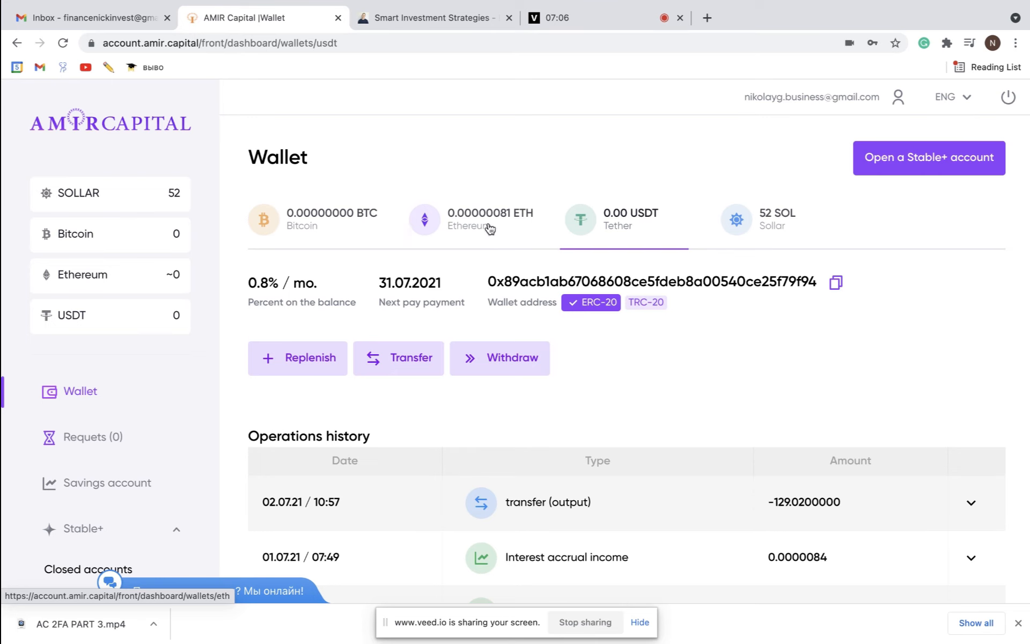
mouse_move(229, 351)
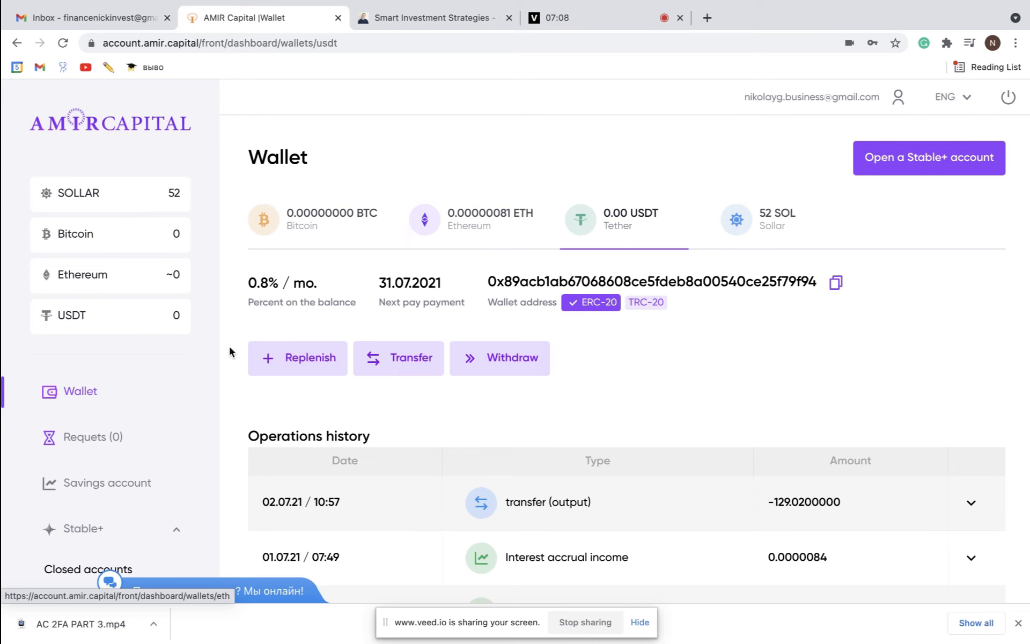
mouse_move(480, 172)
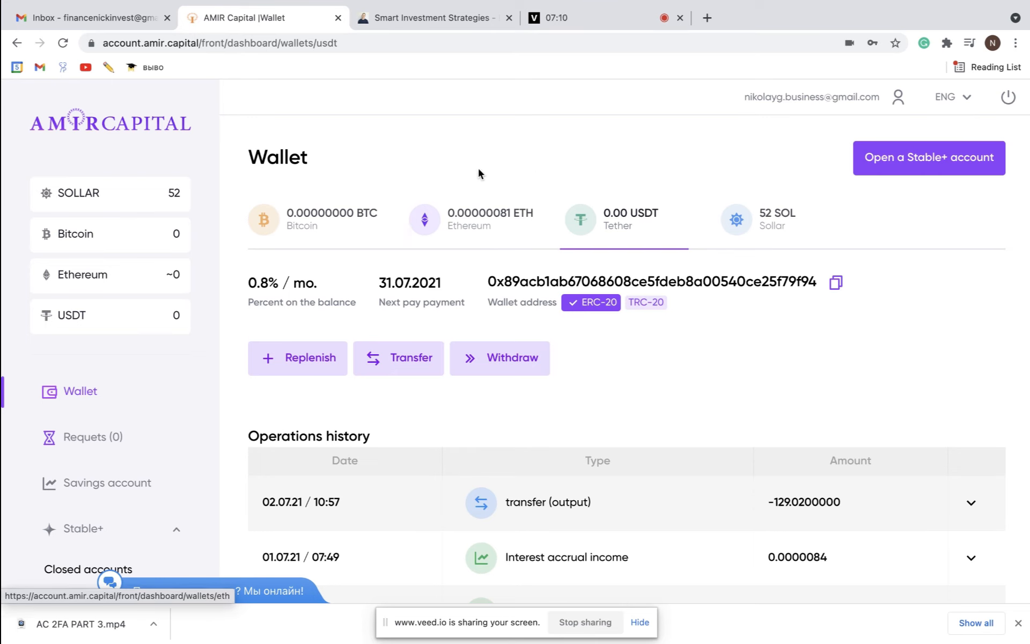
mouse_move(275, 236)
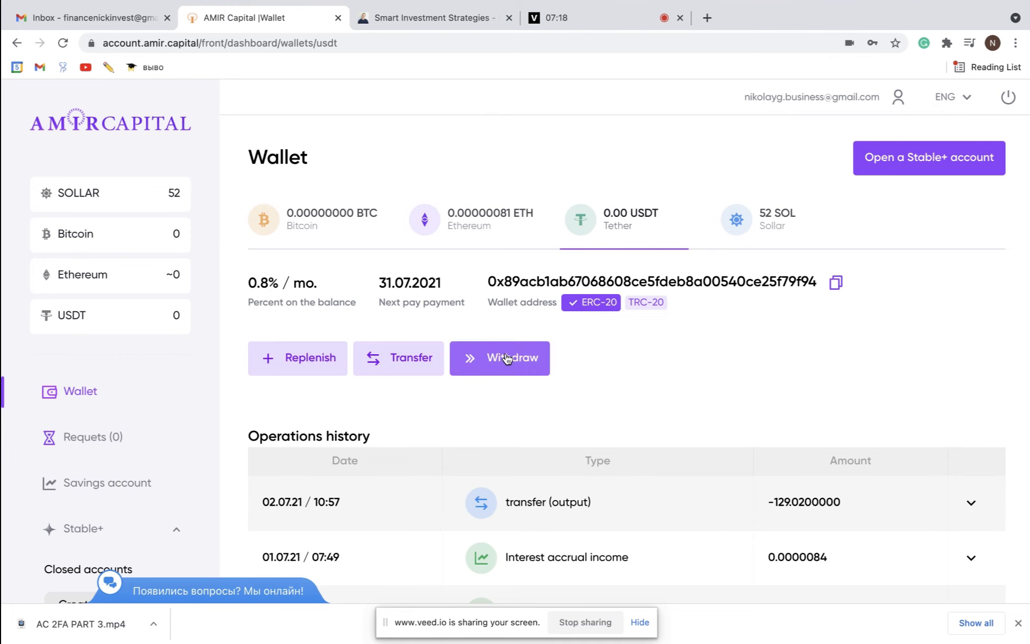
Start a withdrawal with address 'asdanfnasnnkmfkalsdmnklfanm' and amount 1000, scrolling to fee options
click(505, 357)
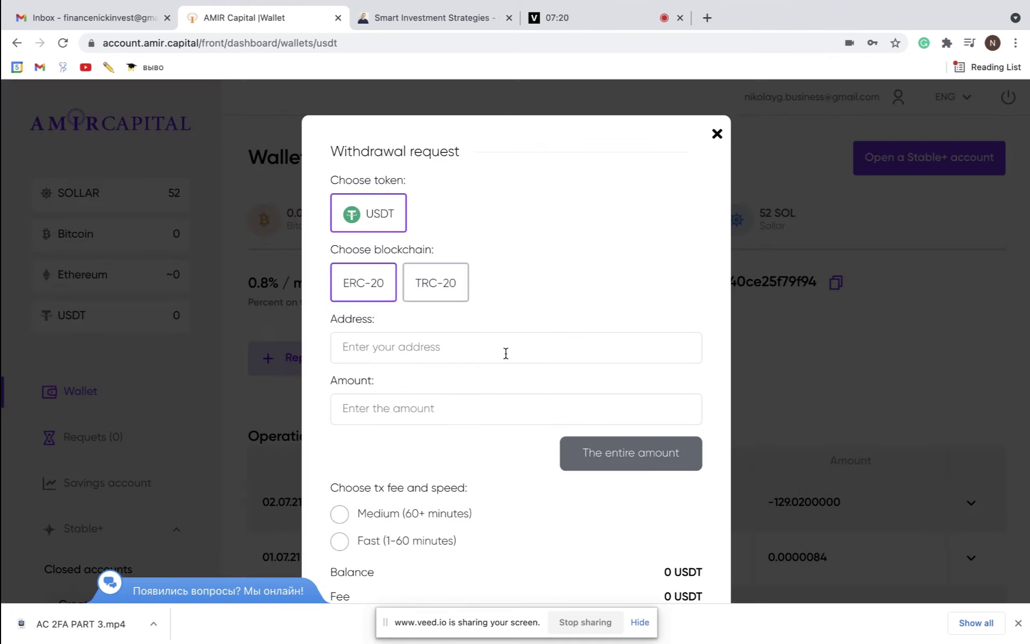
mouse_move(461, 241)
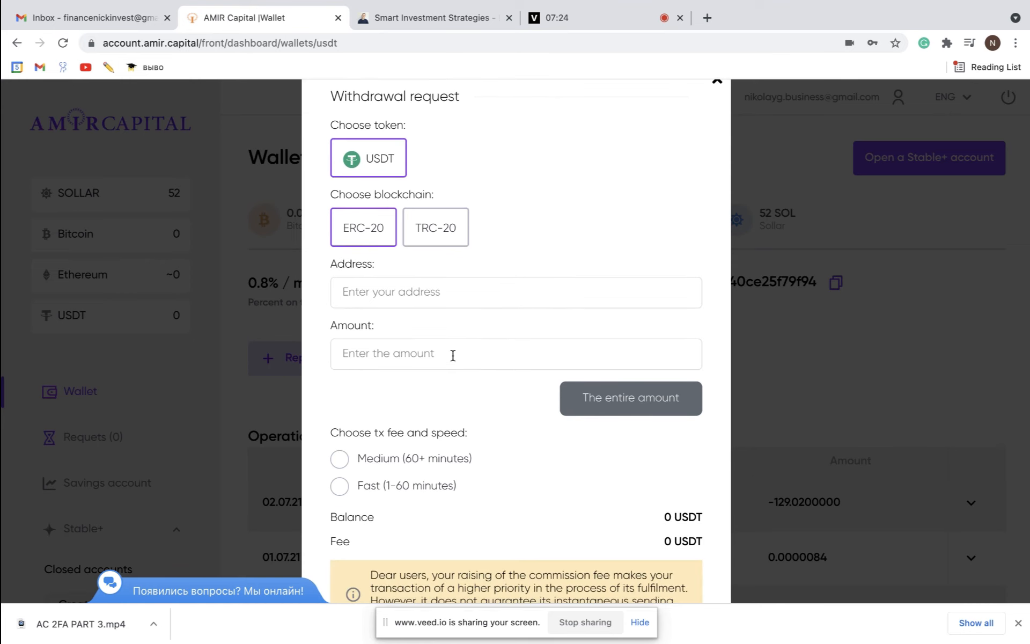
mouse_move(523, 277)
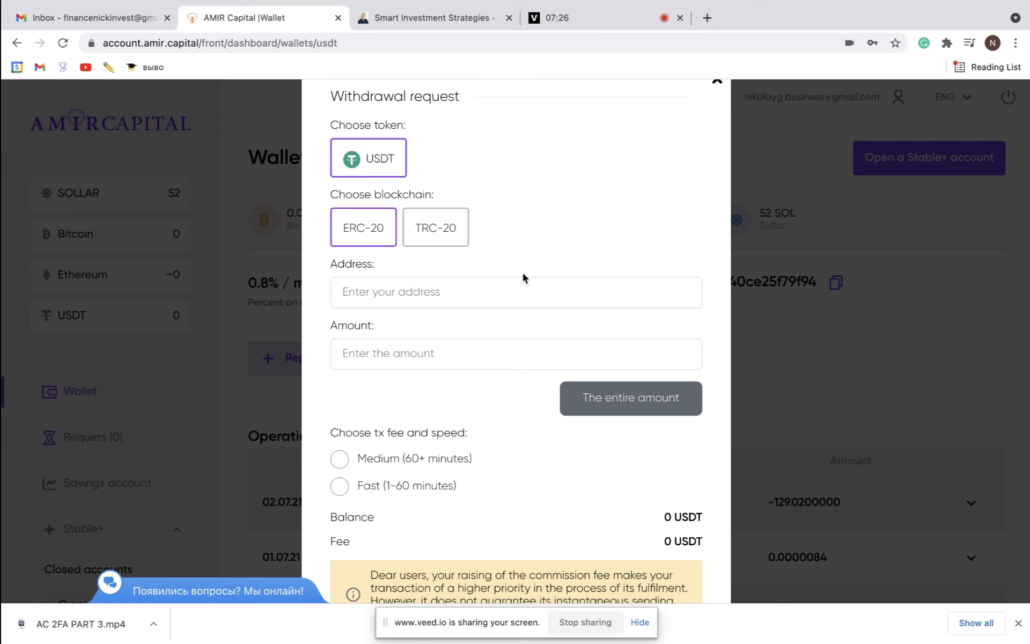
mouse_move(451, 203)
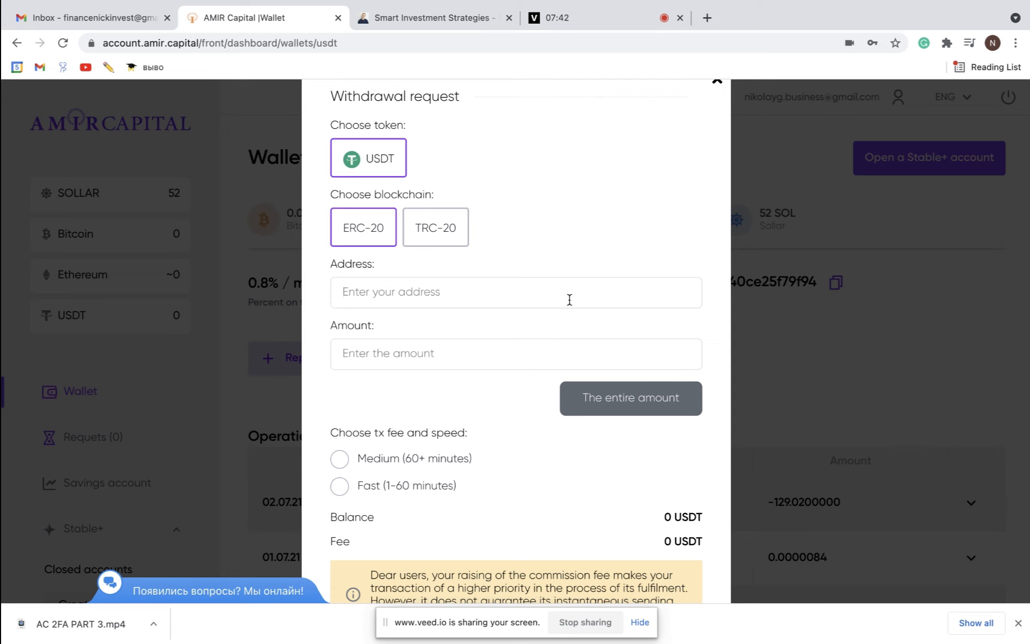
mouse_move(397, 161)
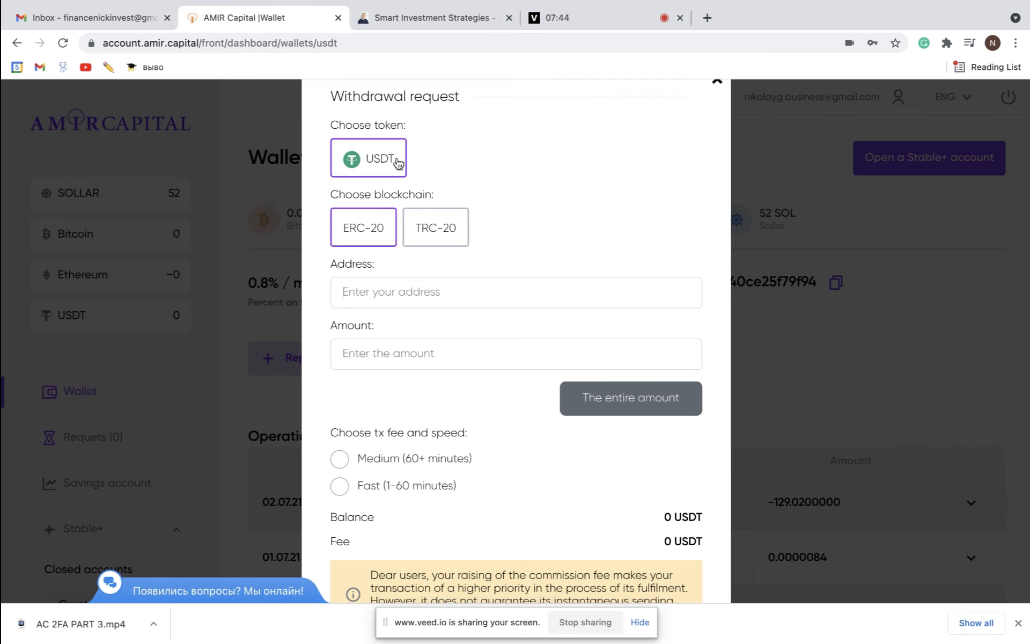
mouse_move(488, 265)
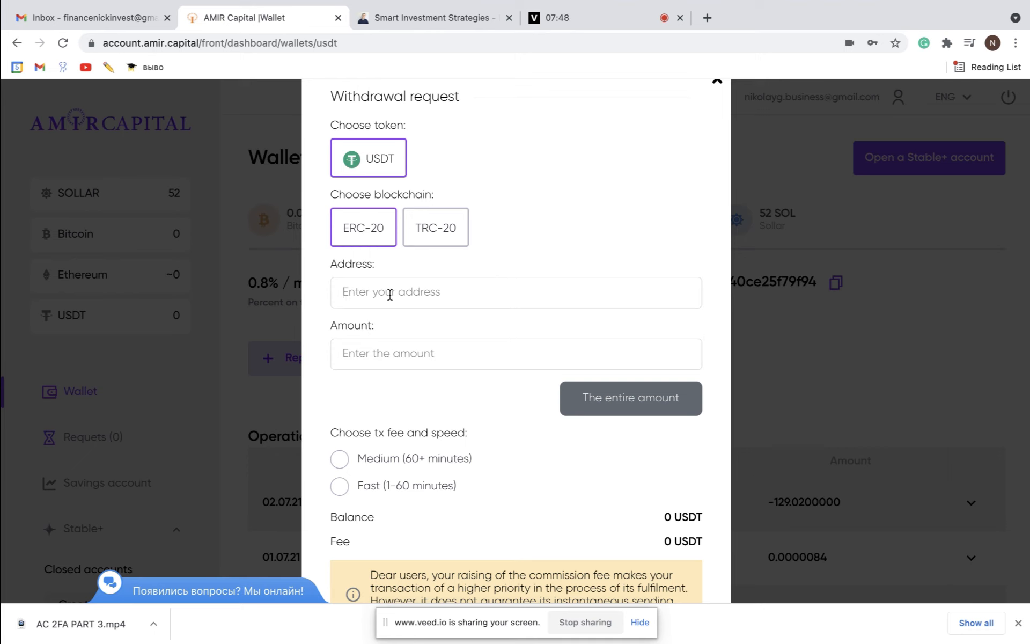
text(asdanfnasnnkmfkalsdmnklfanm)
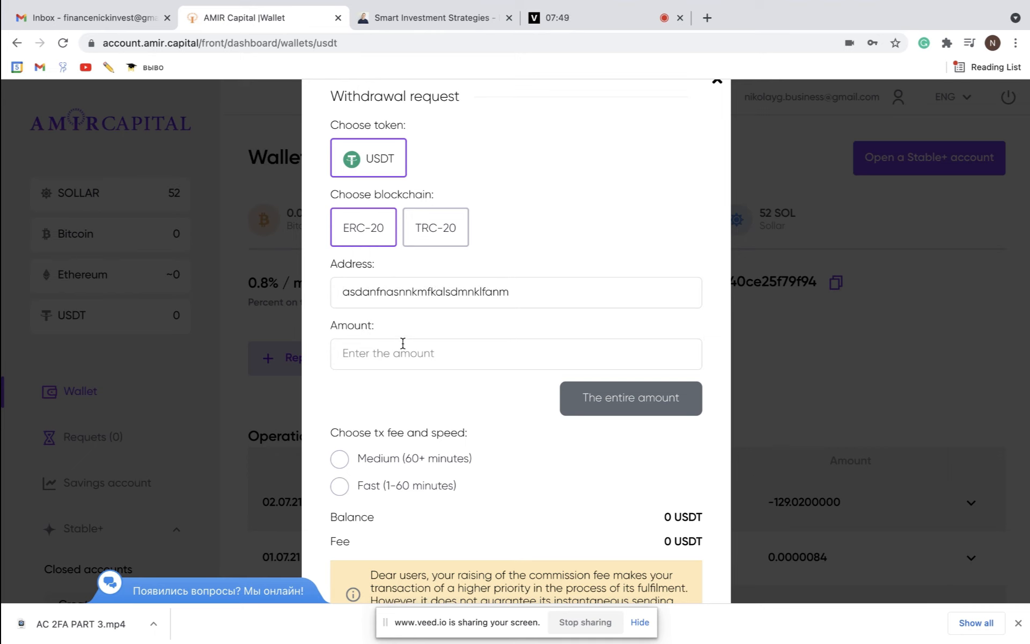
text(100)
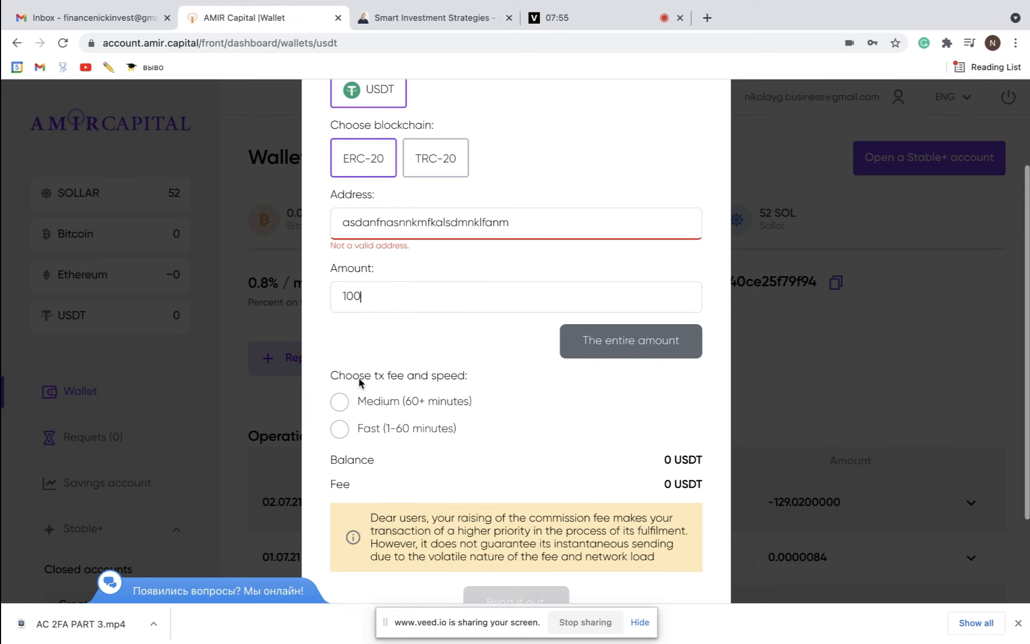
scroll(down, 3)
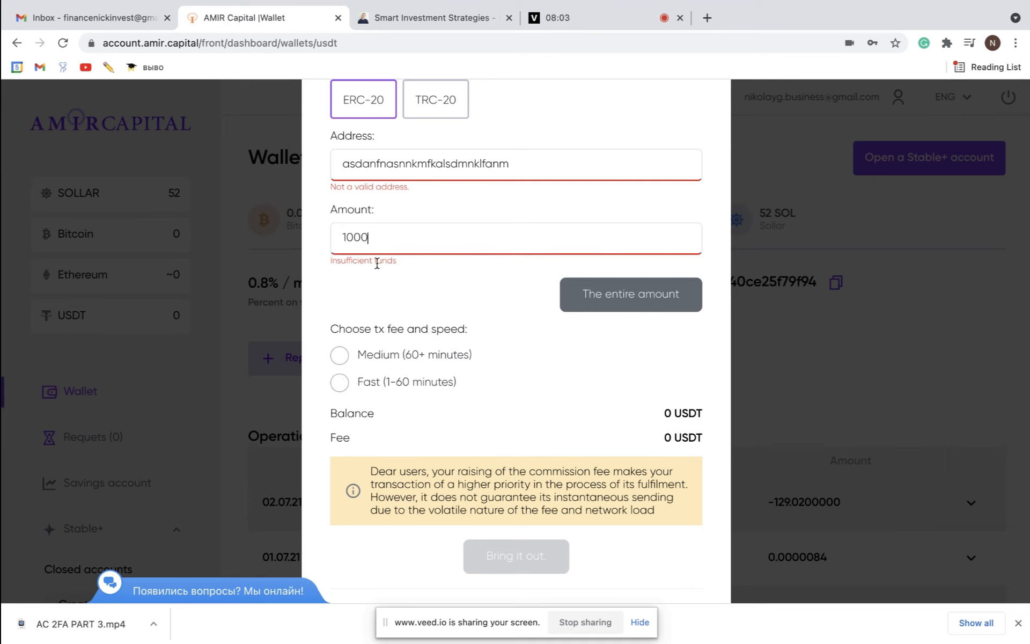
key(Backspace)
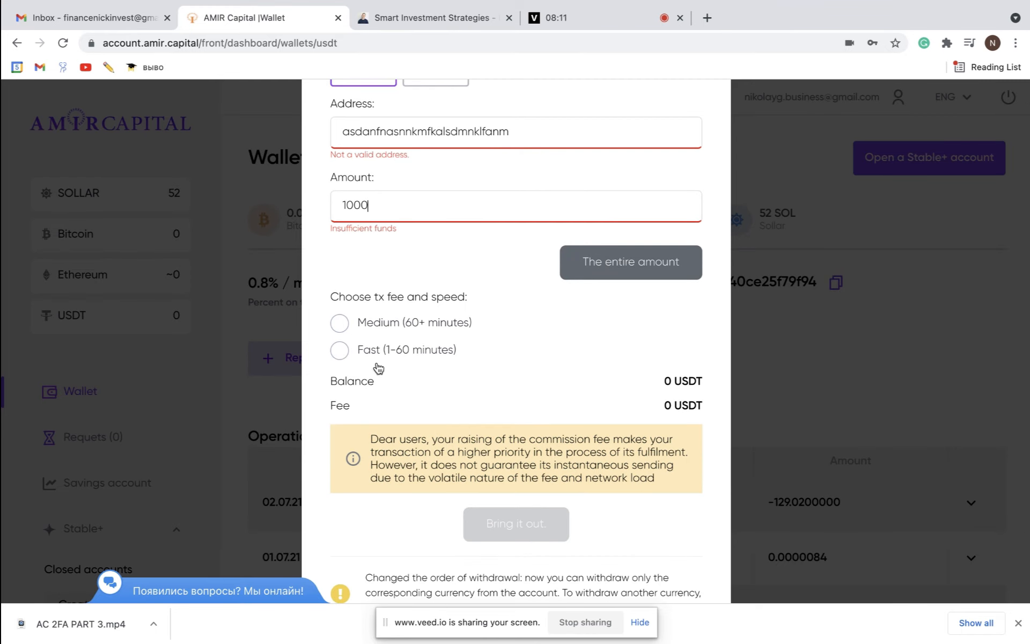
mouse_move(402, 367)
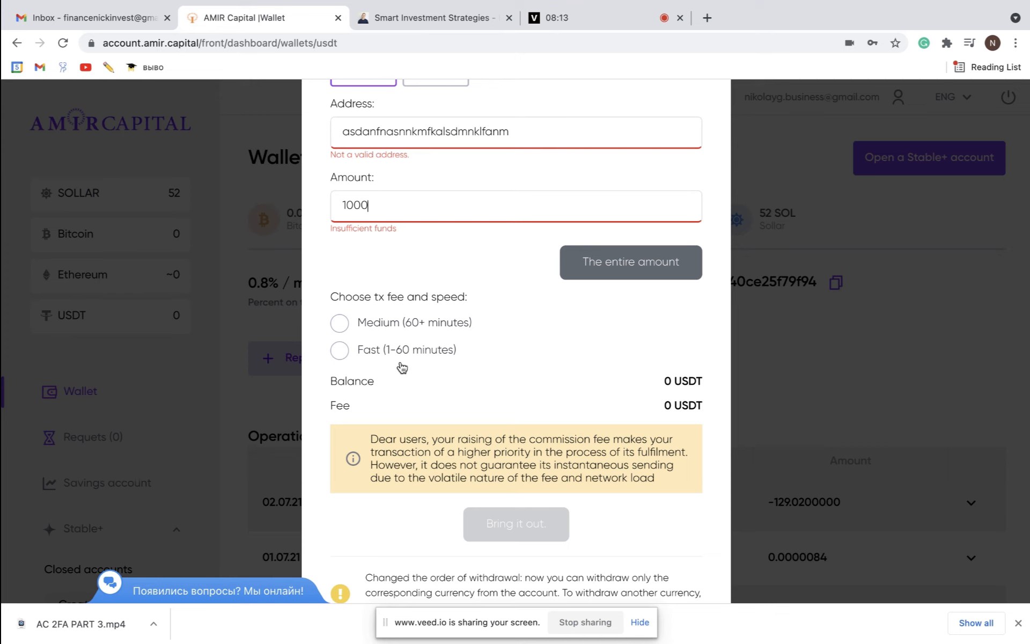
Compare the Fast (3.13 USDT) and Medium (2.84 USDT) fees, then close the withdrawal form
click(340, 350)
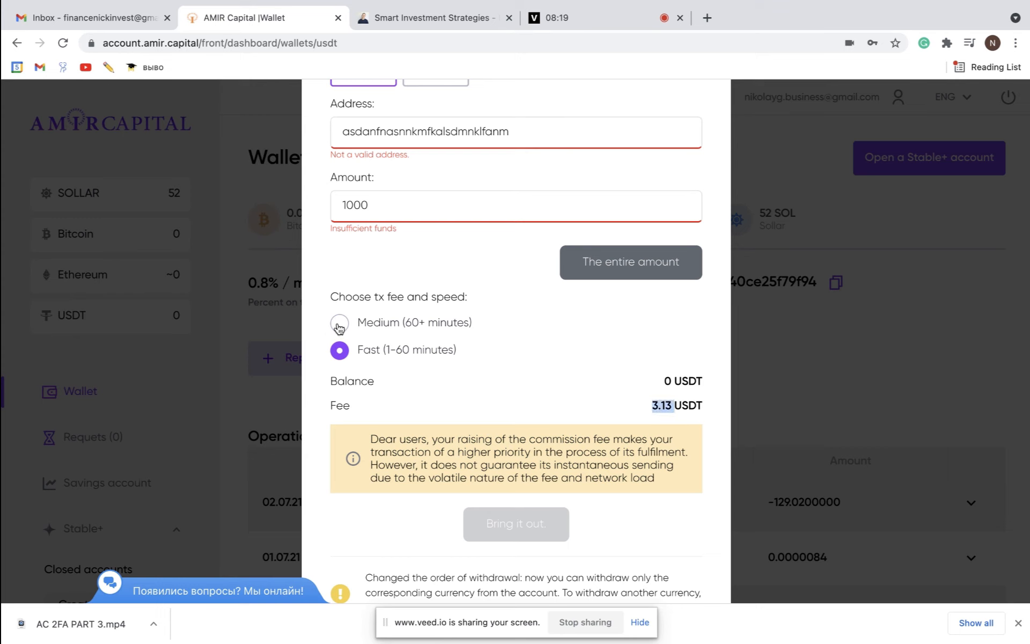
click(339, 322)
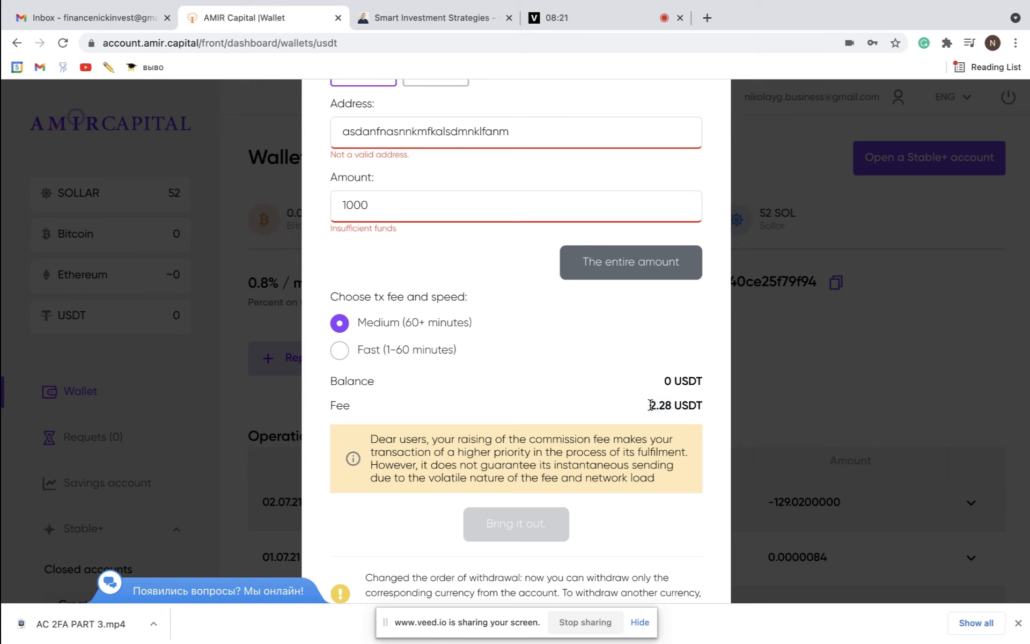
click(339, 350)
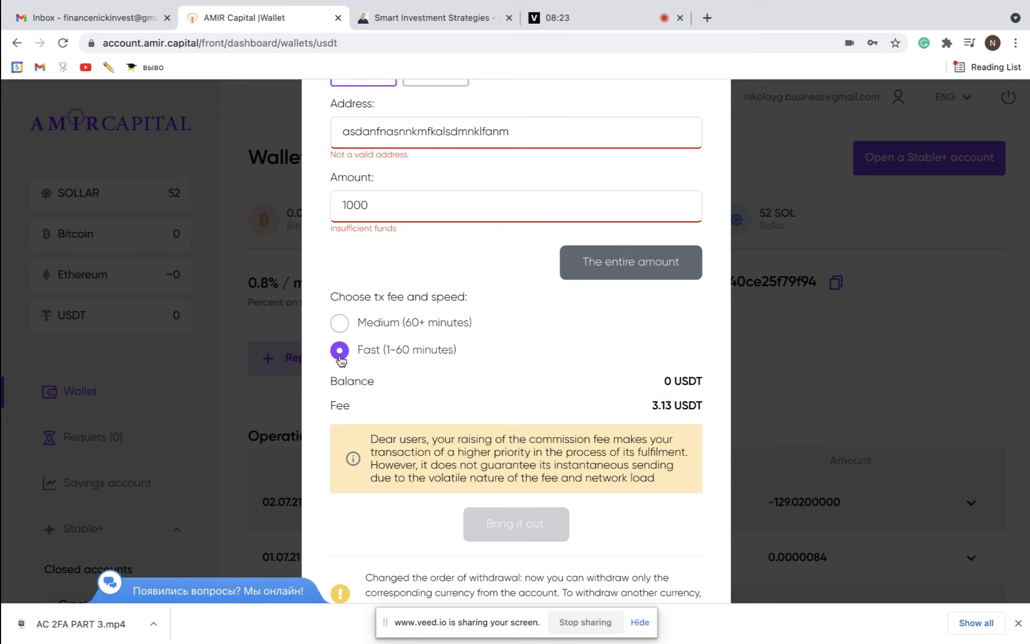
mouse_move(218, 279)
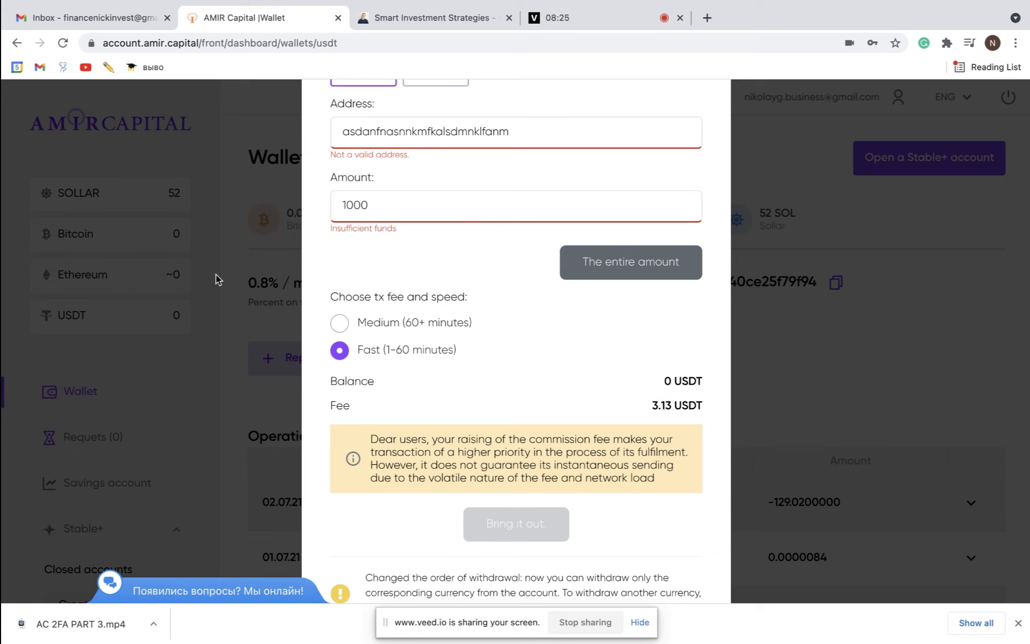
mouse_move(314, 295)
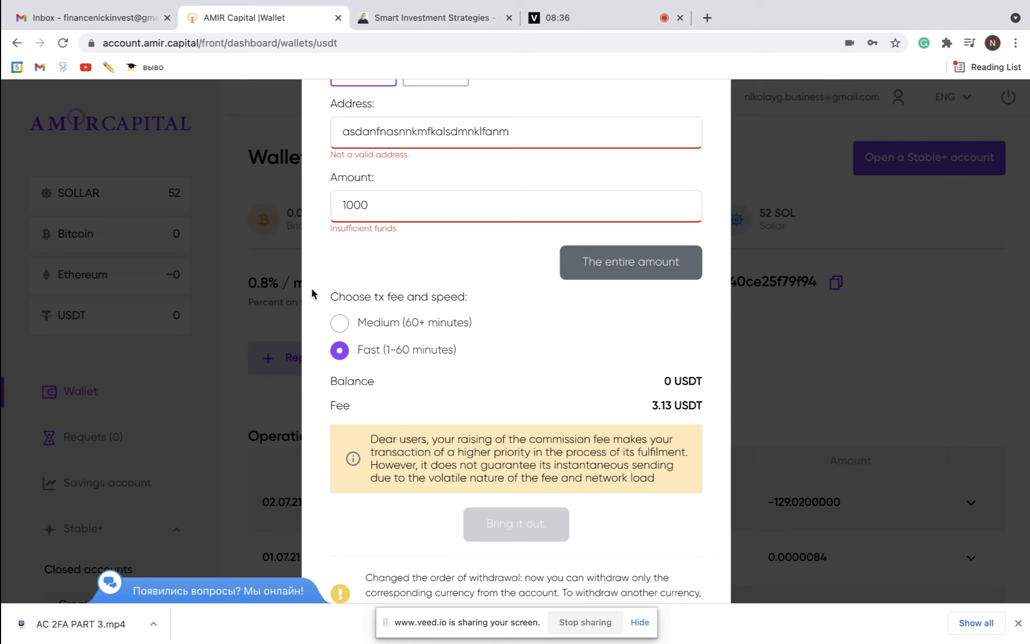
mouse_move(437, 416)
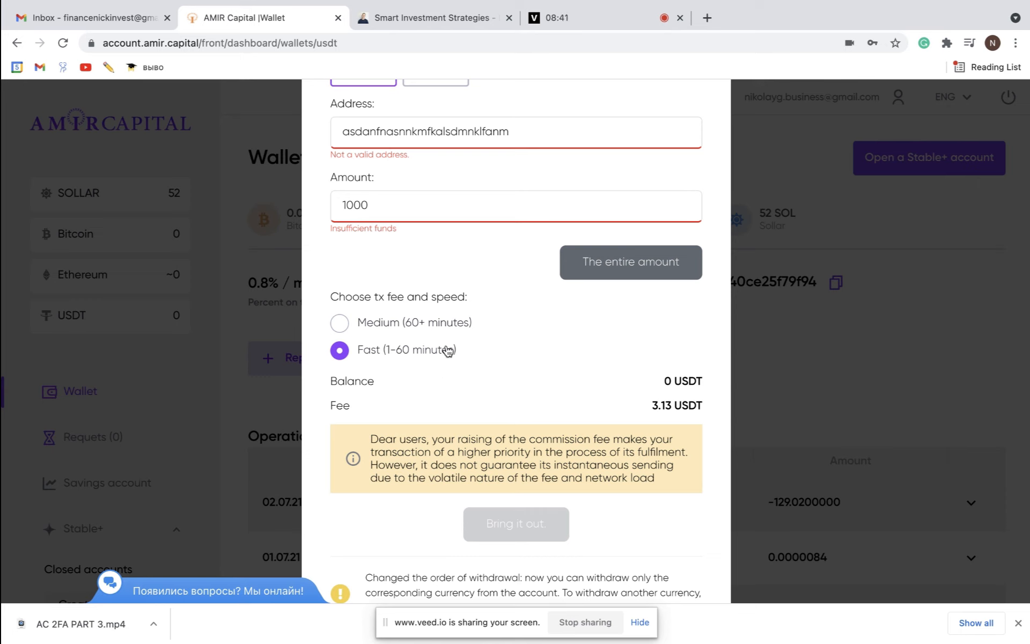
mouse_move(417, 396)
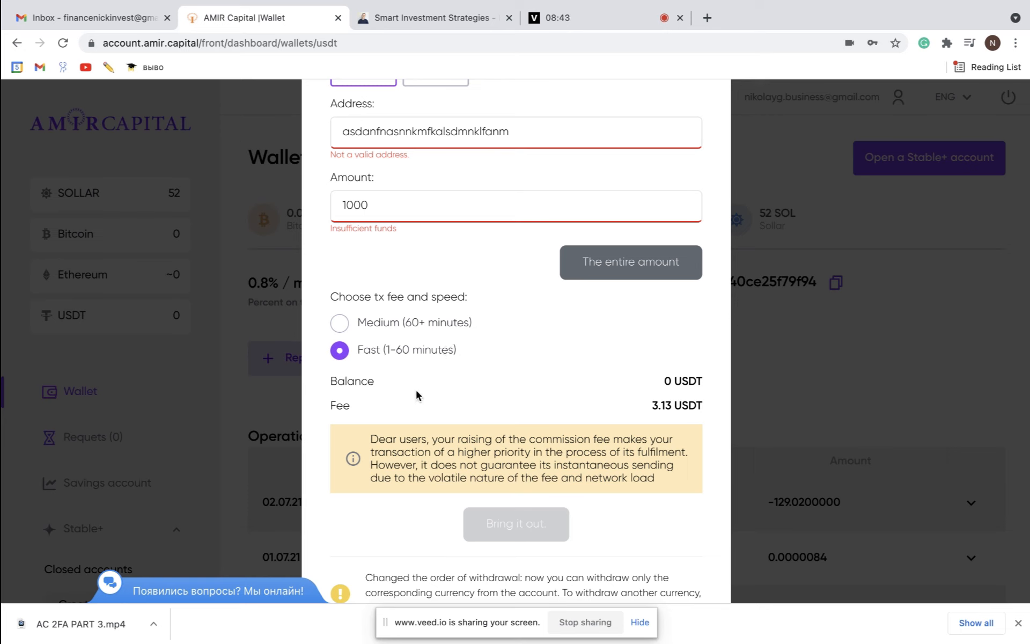
mouse_move(363, 367)
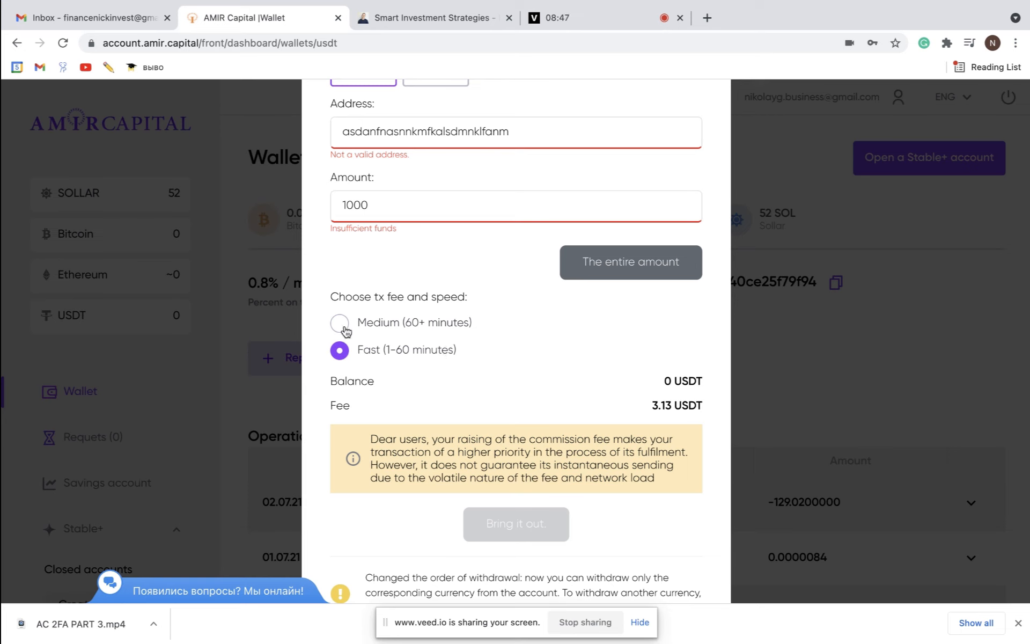
click(340, 323)
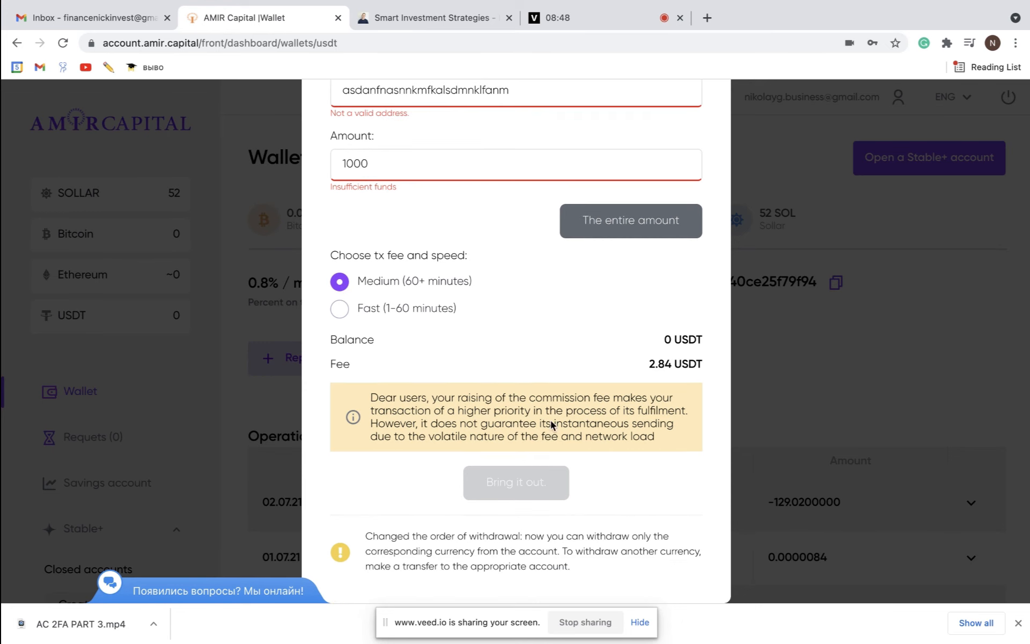
click(339, 308)
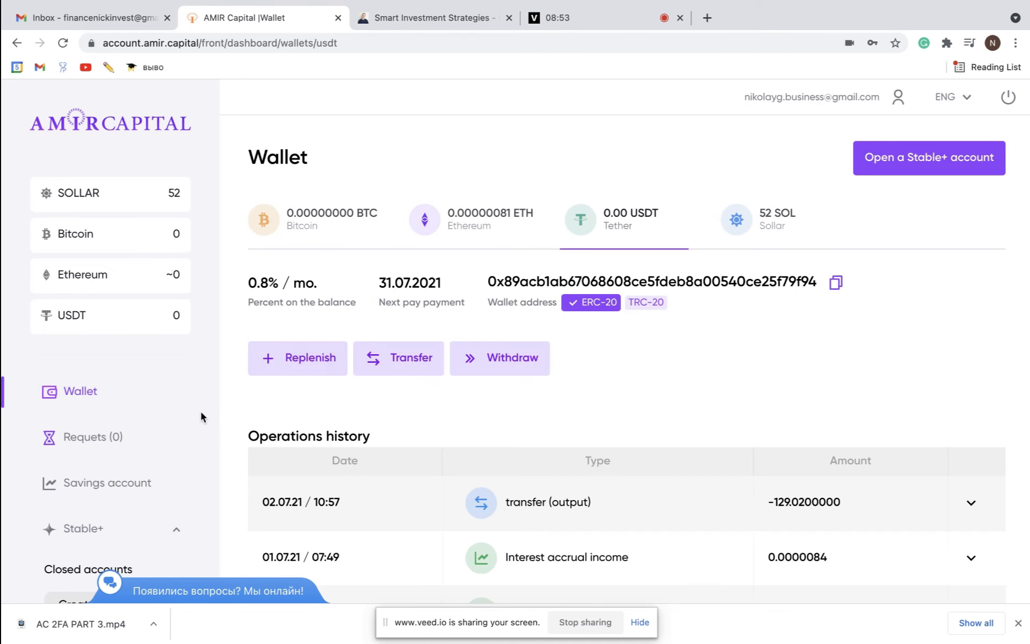
View the empty Requests (0) processing list, then go back to the Bitcoin wallet
click(94, 436)
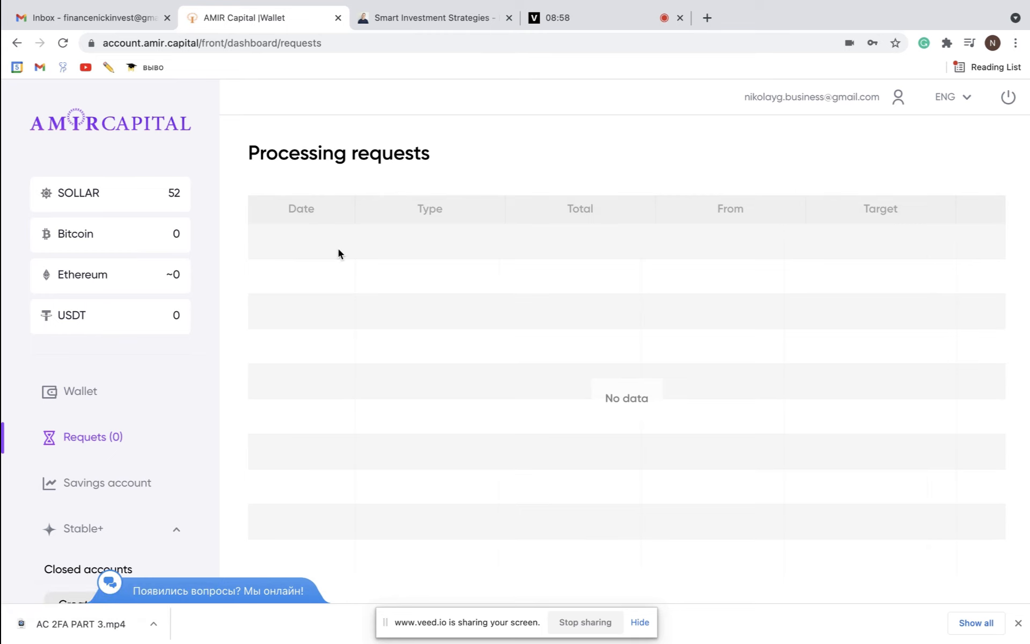
mouse_move(419, 246)
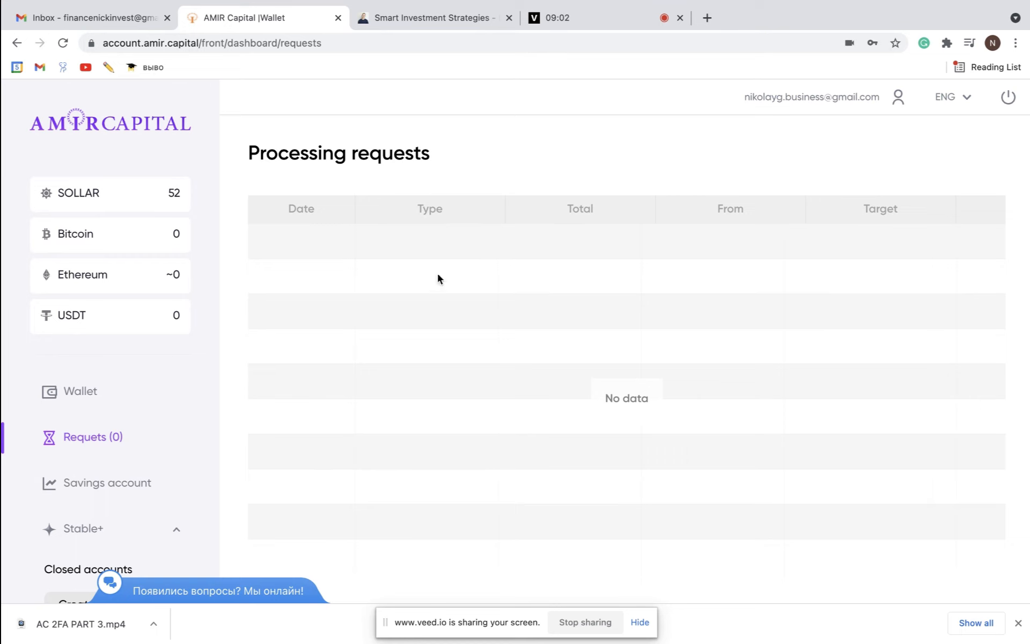
mouse_move(608, 283)
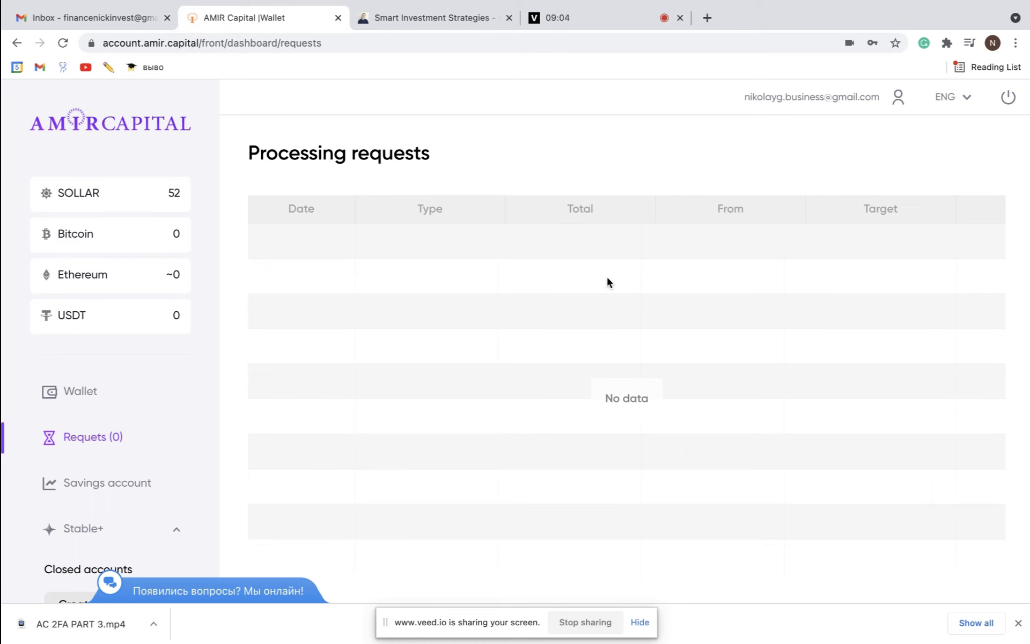
mouse_move(593, 235)
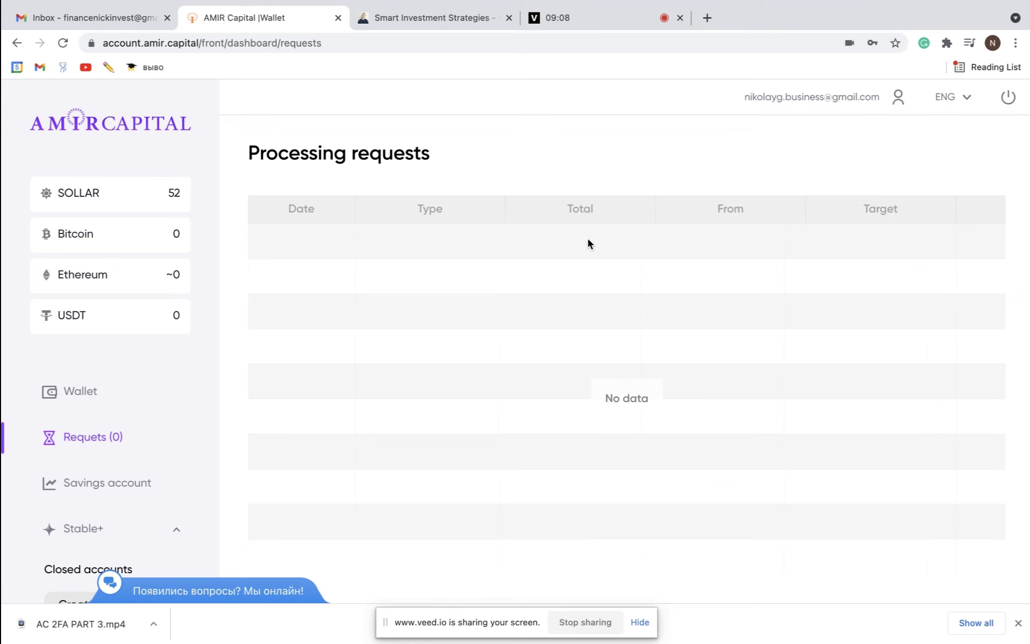
mouse_move(686, 245)
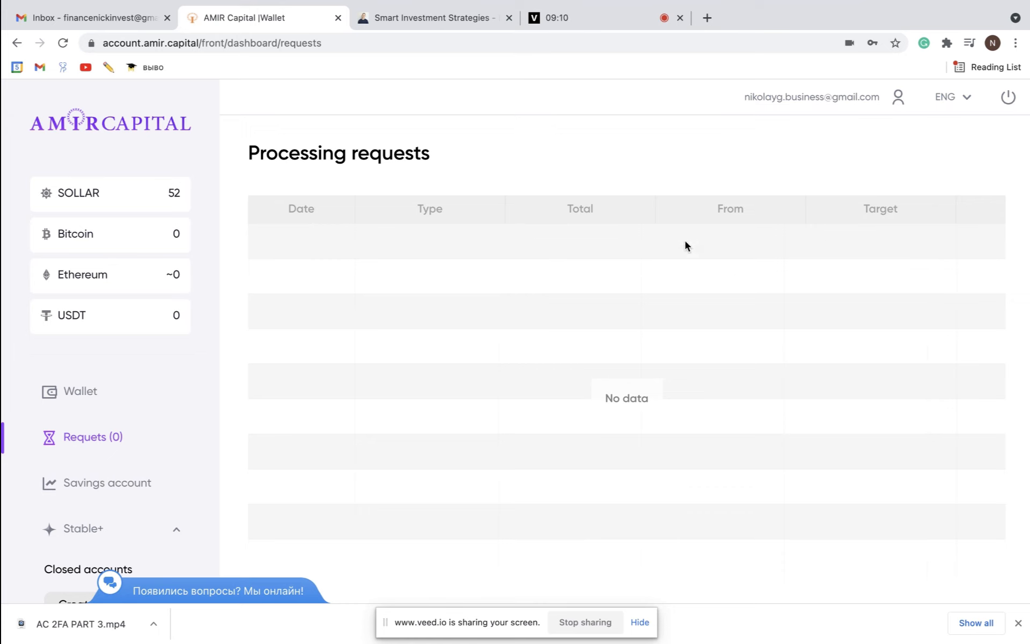
mouse_move(868, 247)
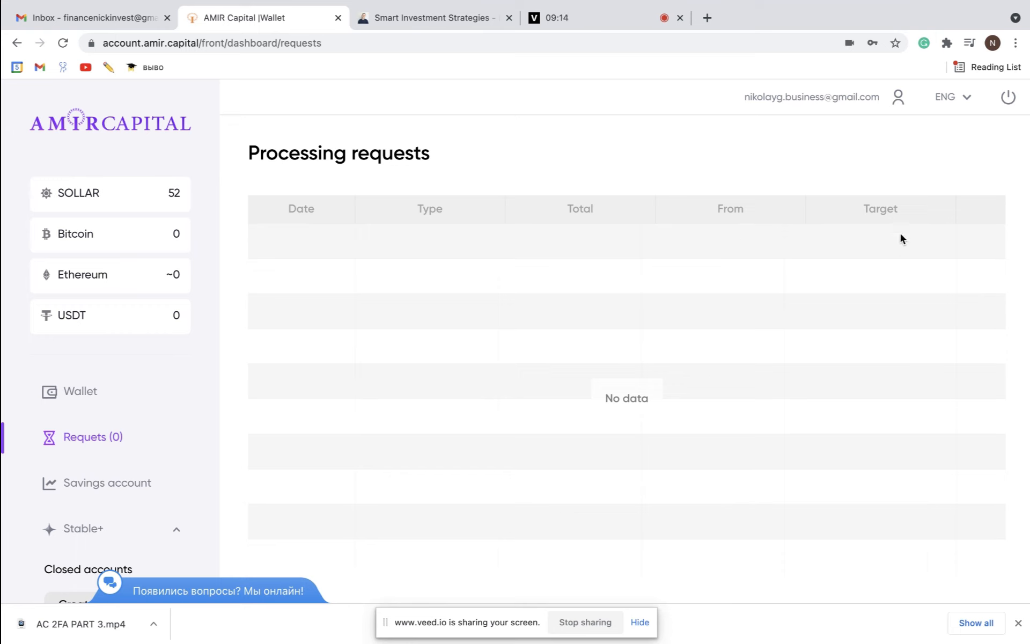
mouse_move(395, 366)
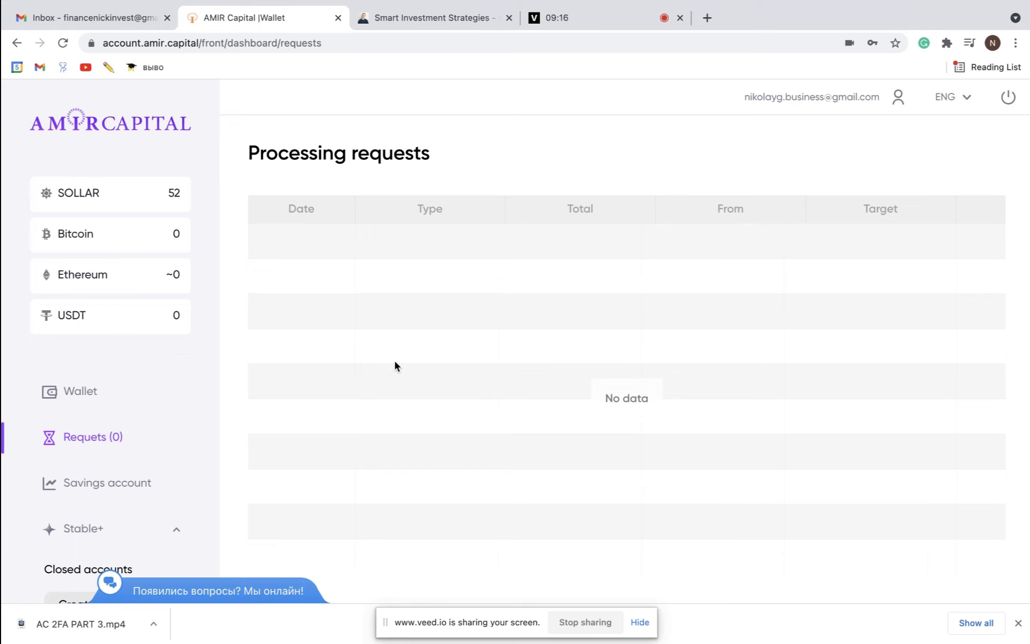
click(80, 391)
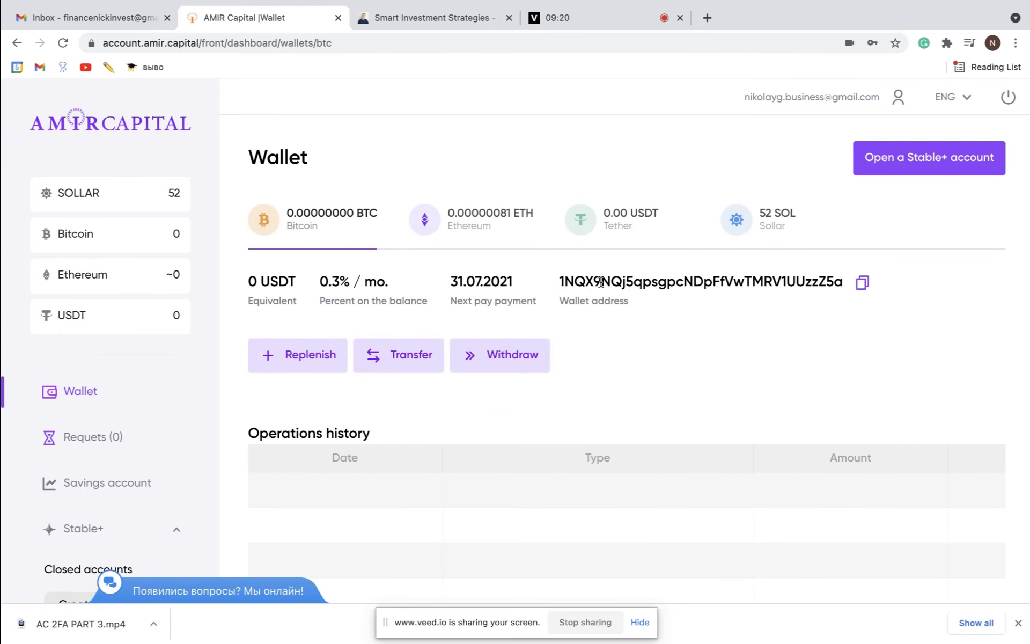
mouse_move(615, 342)
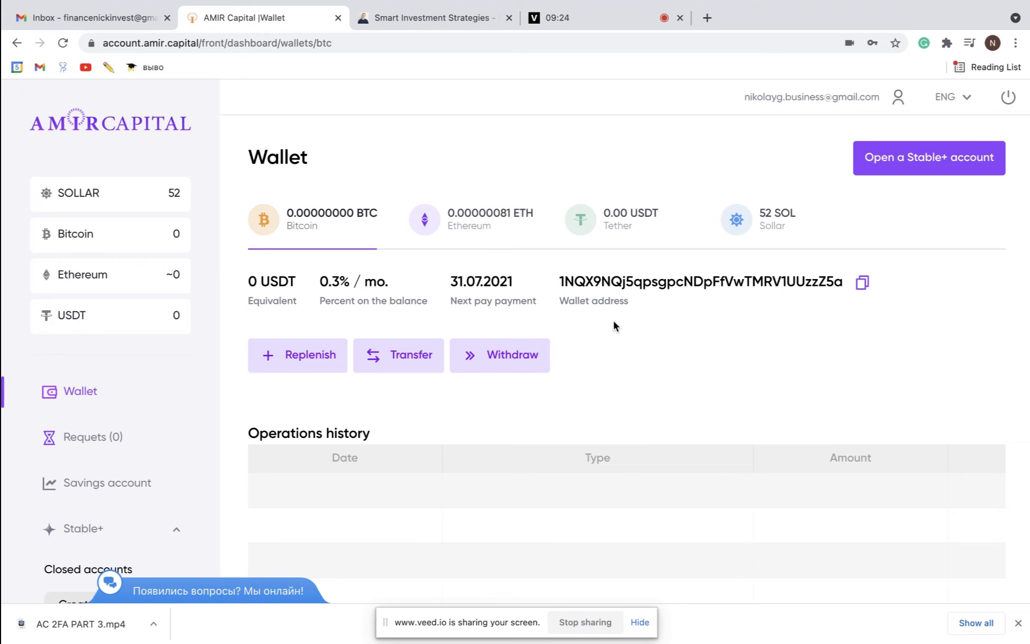
scroll(down, 3)
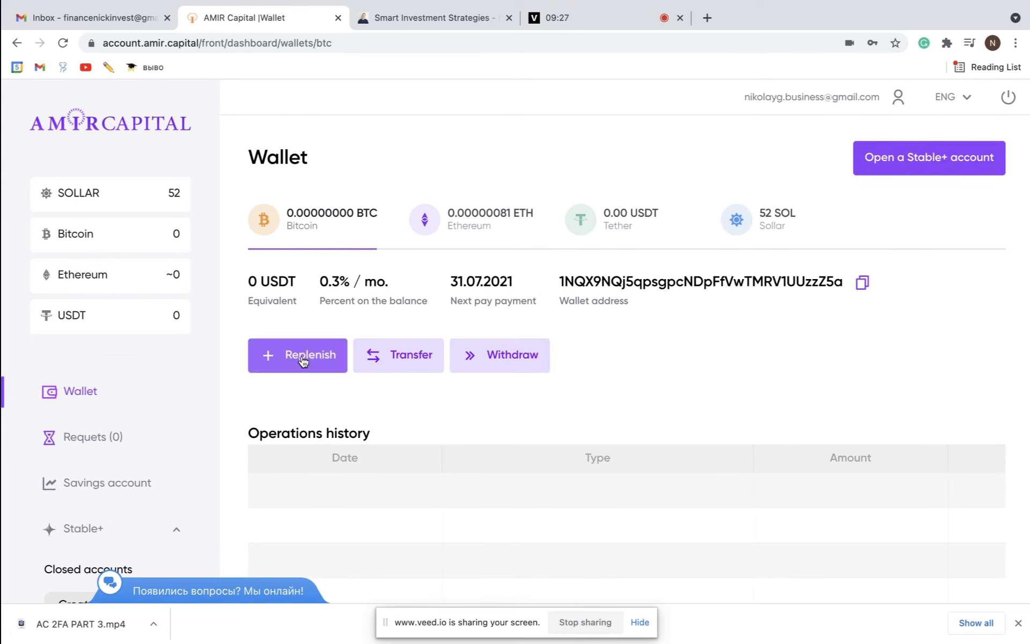
mouse_move(665, 359)
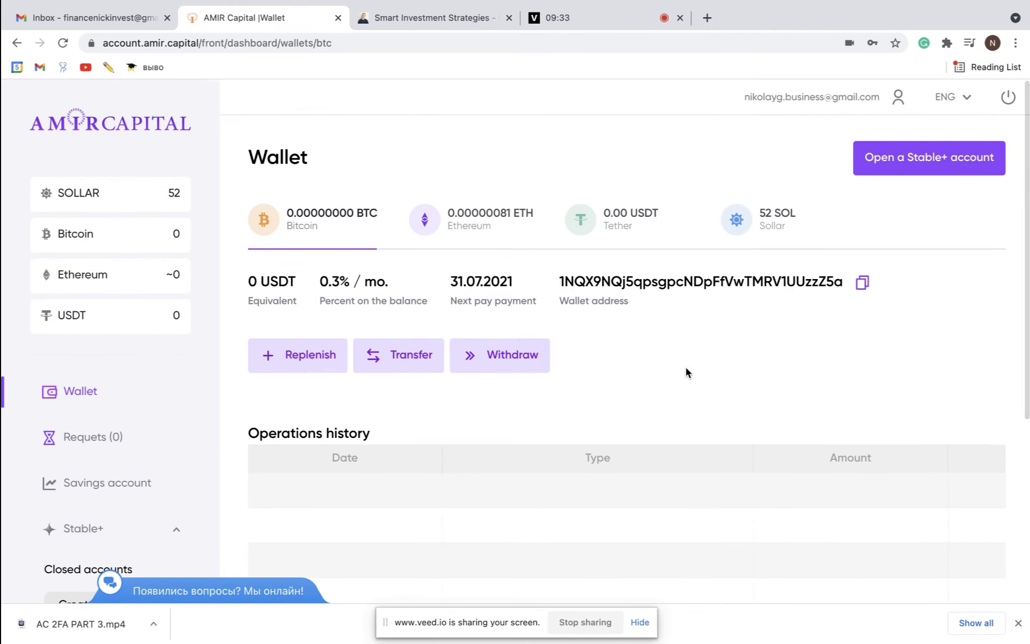
mouse_move(628, 361)
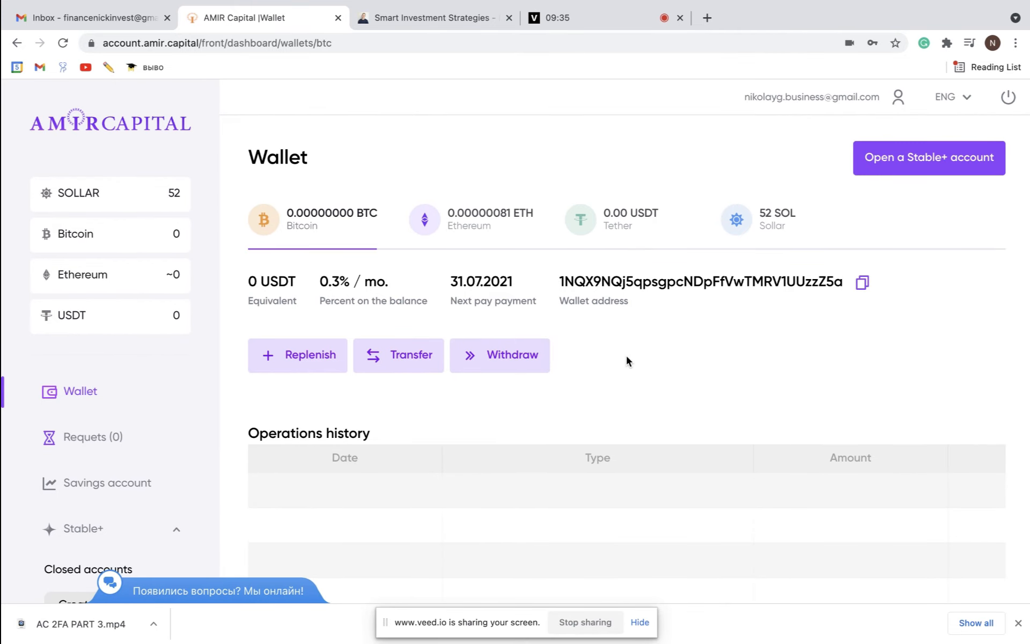
mouse_move(643, 343)
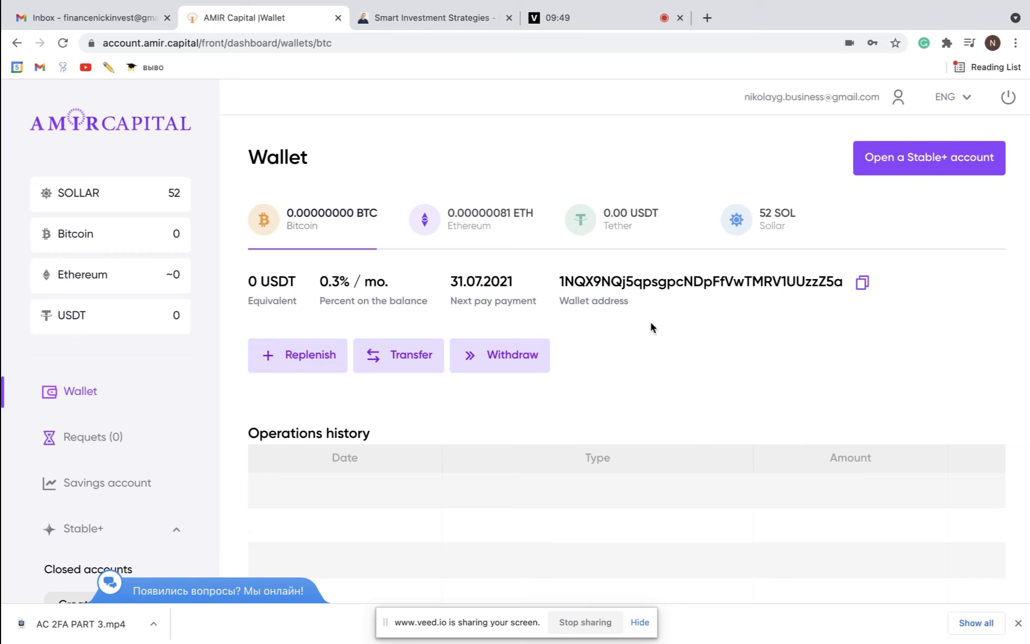
mouse_move(630, 341)
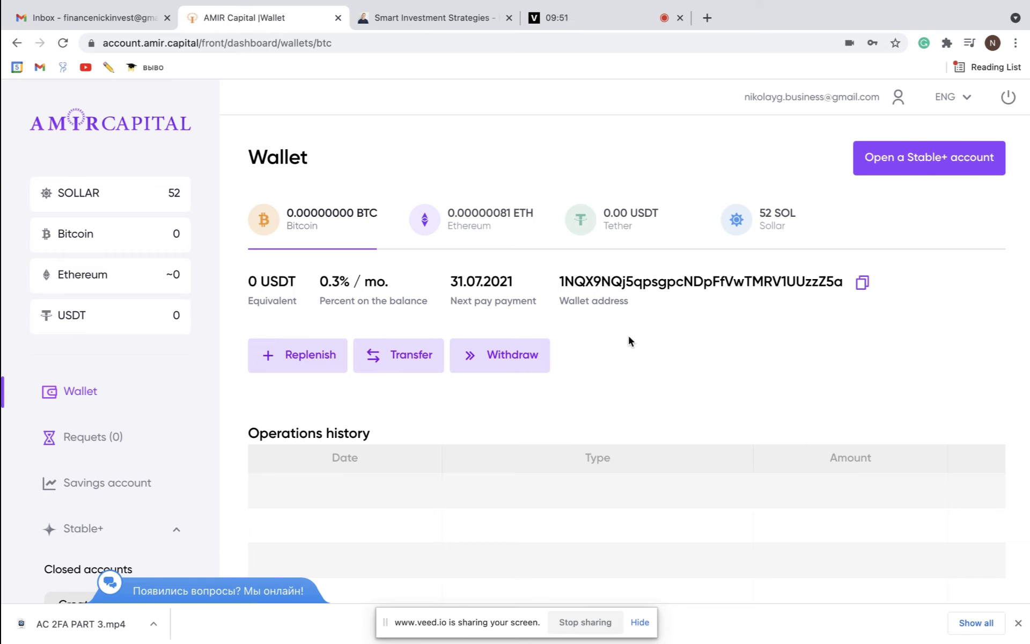
mouse_move(643, 247)
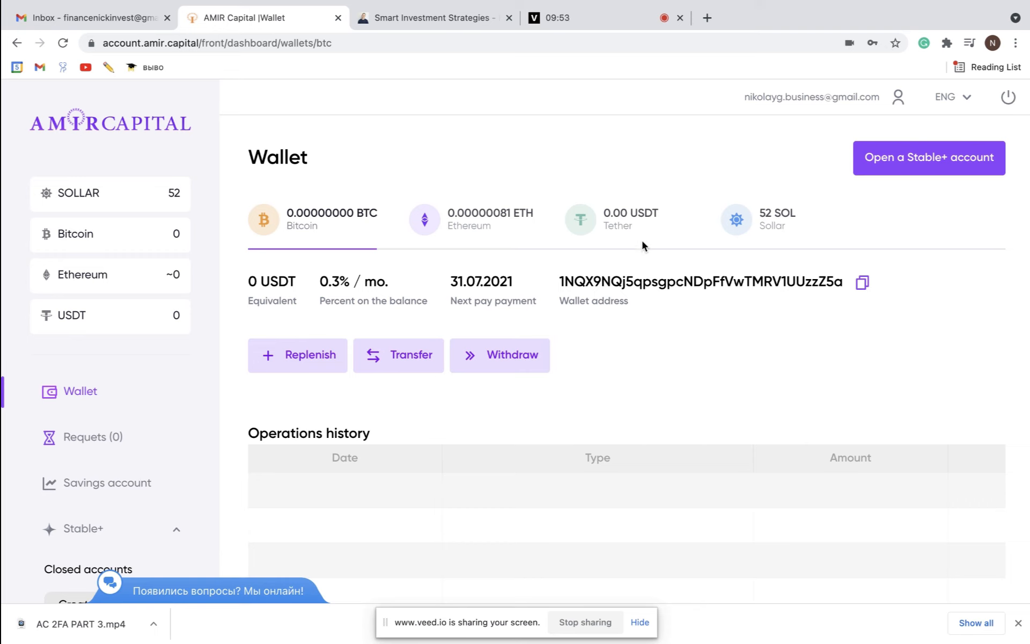
mouse_move(615, 234)
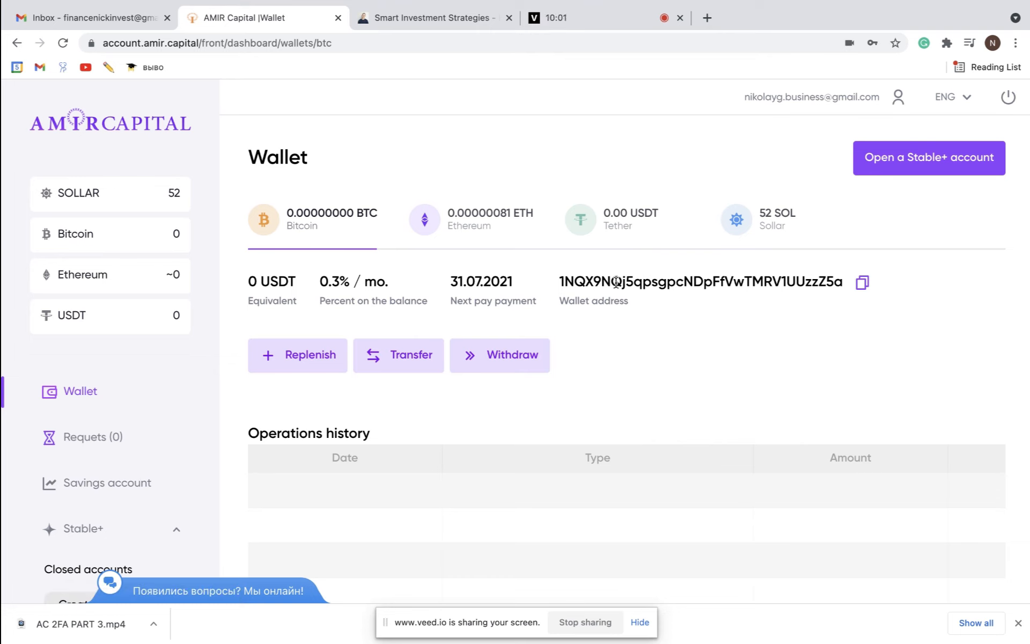
click(432, 17)
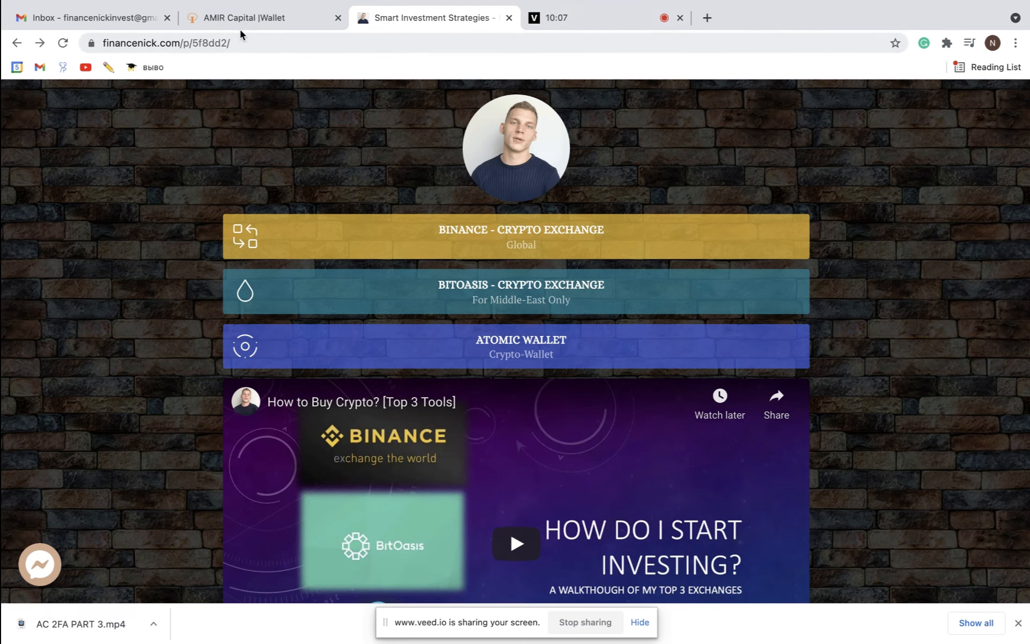
Switch to the AMIR Capital | Wallet browser tab showing the Bitcoin wallet
click(246, 18)
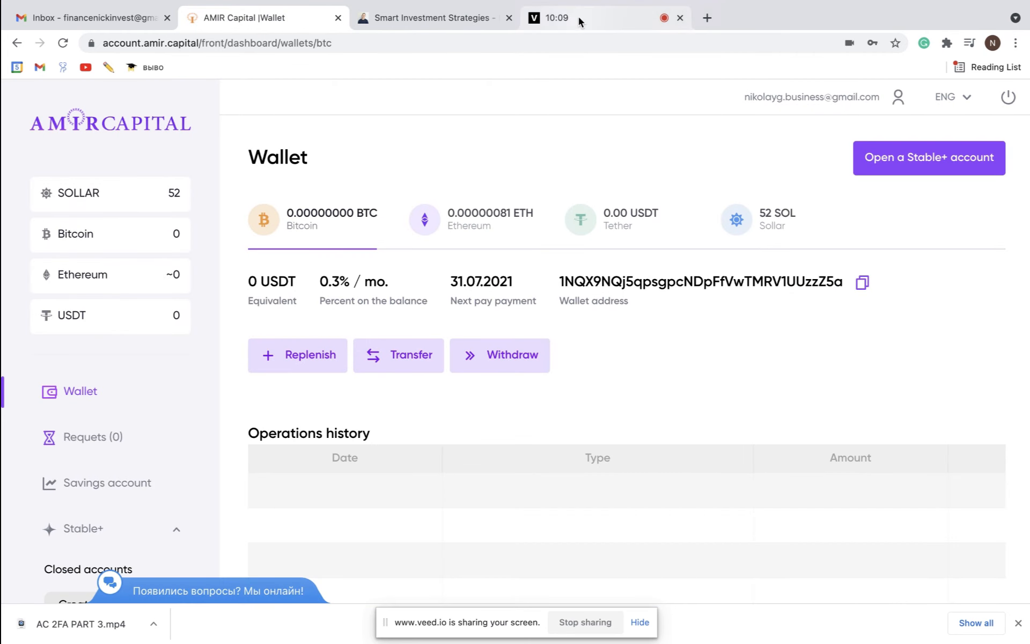